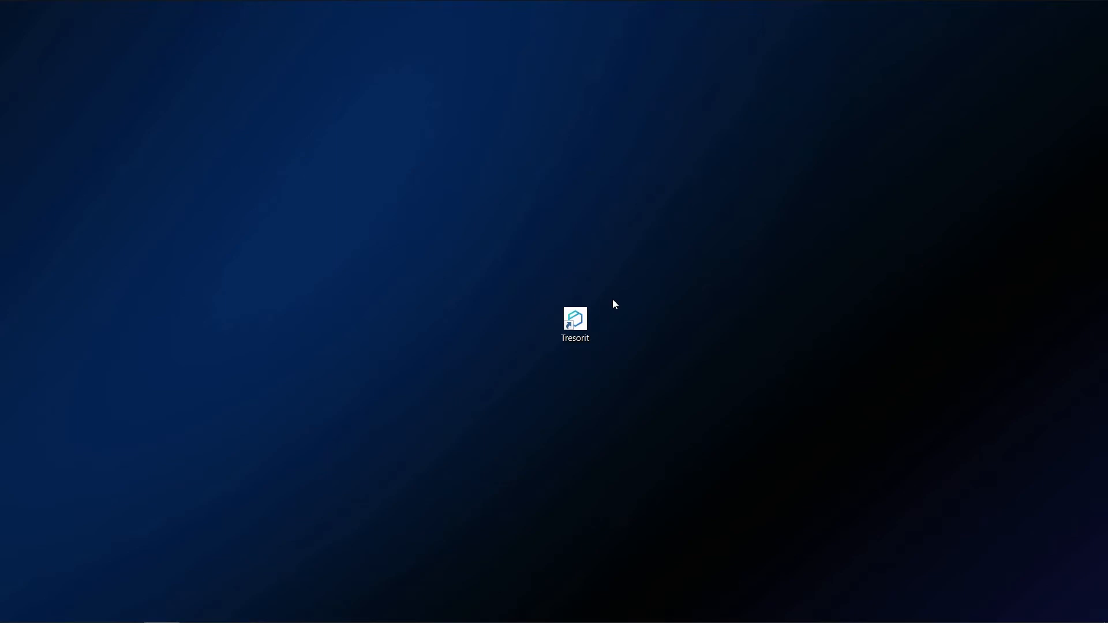
# Launch the Tresorit desktop app and sign in with the saved account.
pyautogui.click(575, 319)
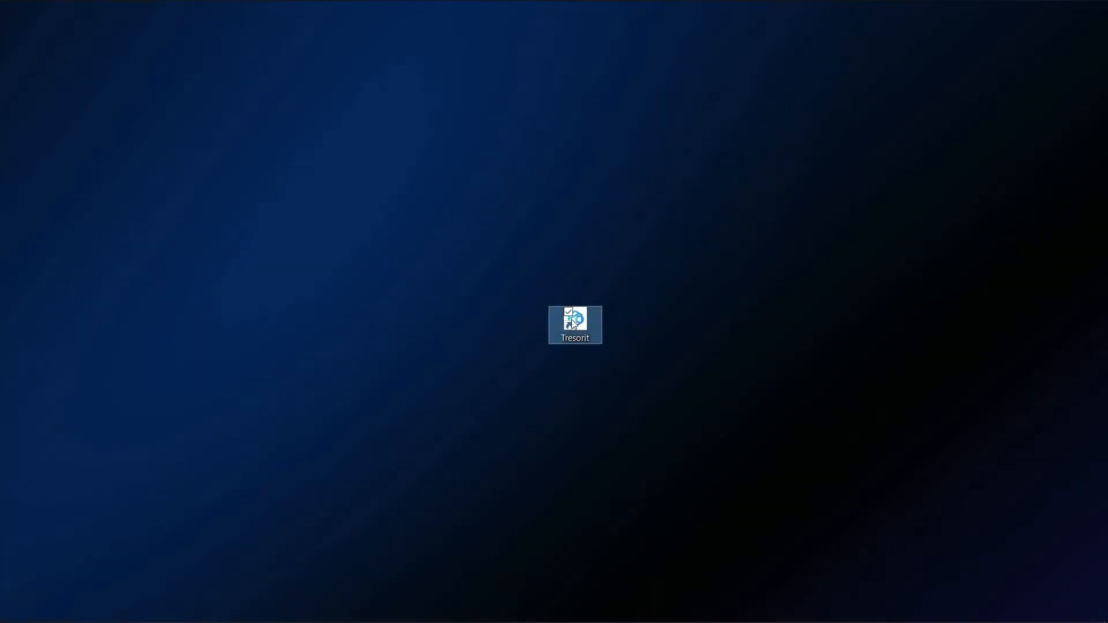
pyautogui.doubleClick(575, 326)
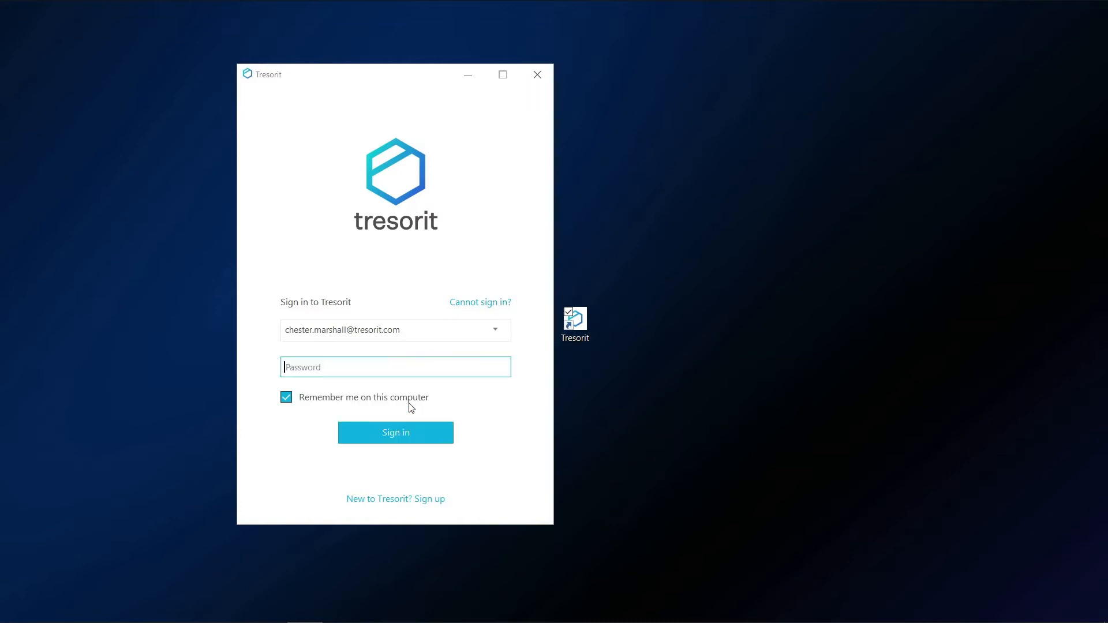
pyautogui.click(394, 433)
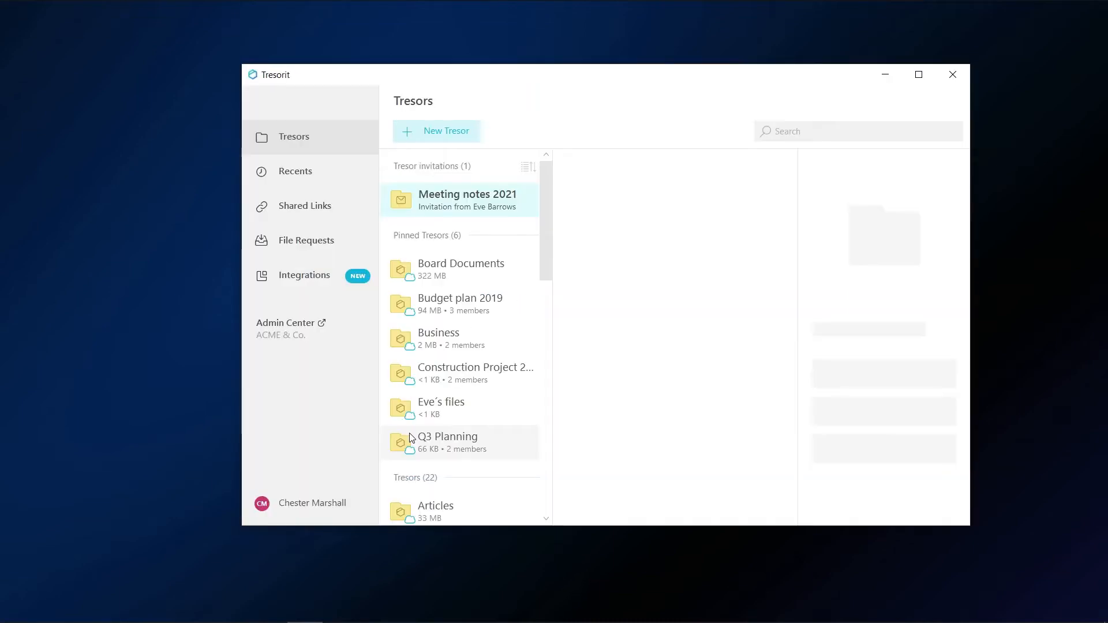
pyautogui.moveTo(286, 325)
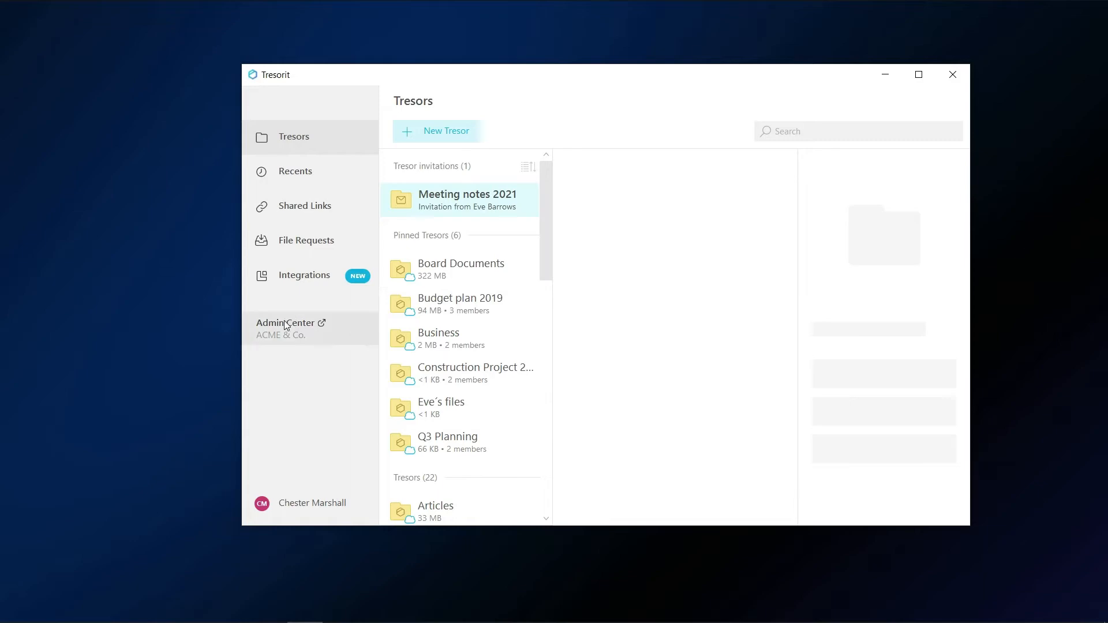
pyautogui.click(285, 322)
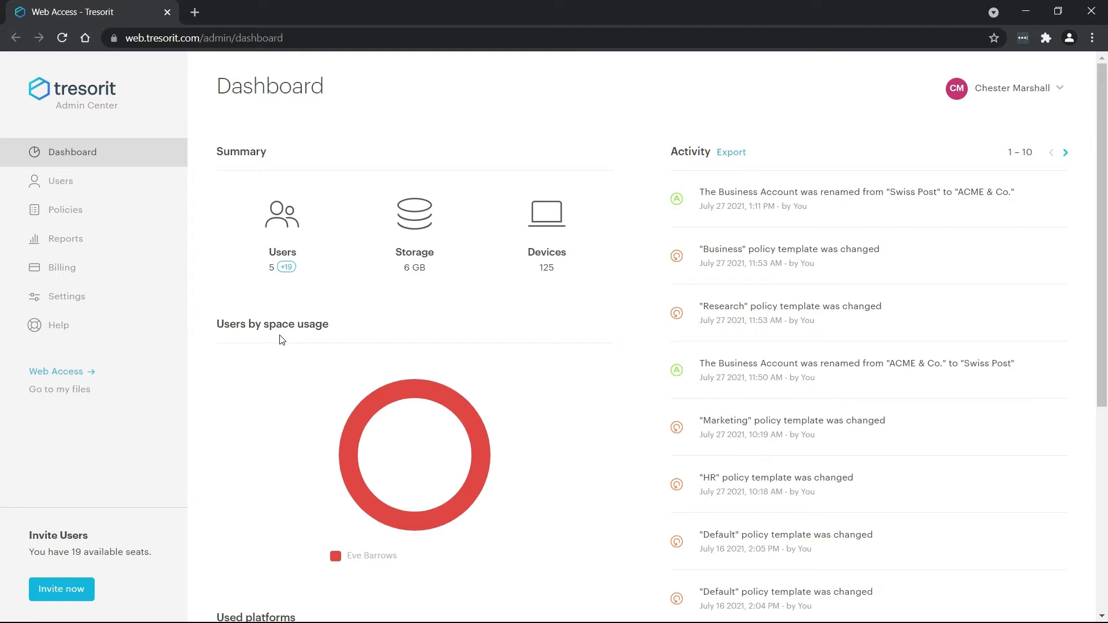
pyautogui.moveTo(225, 124)
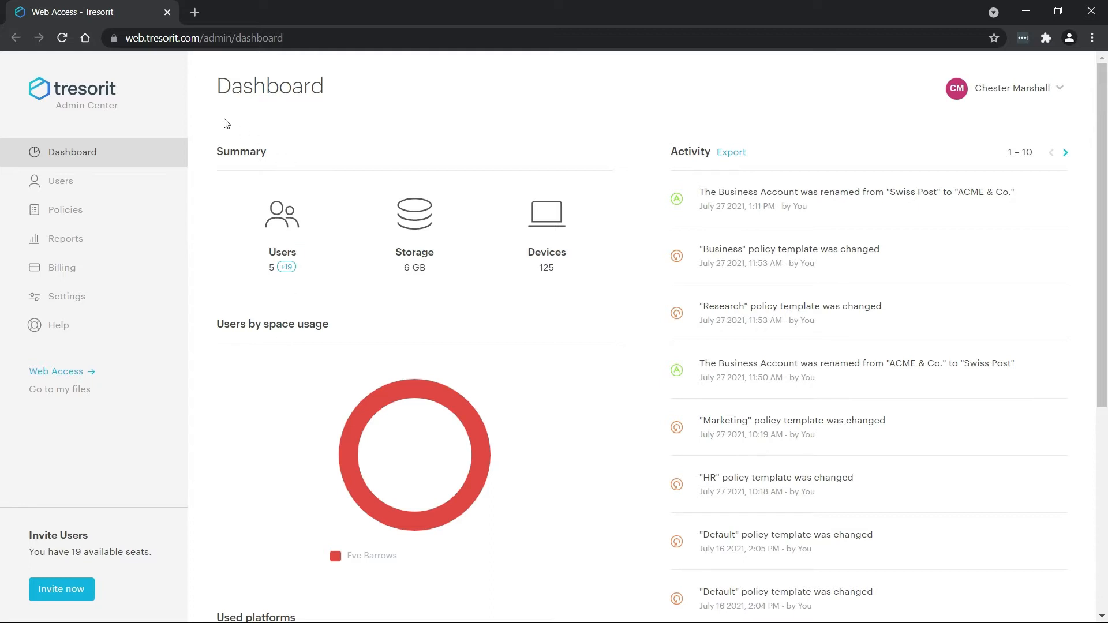
pyautogui.moveTo(240, 118)
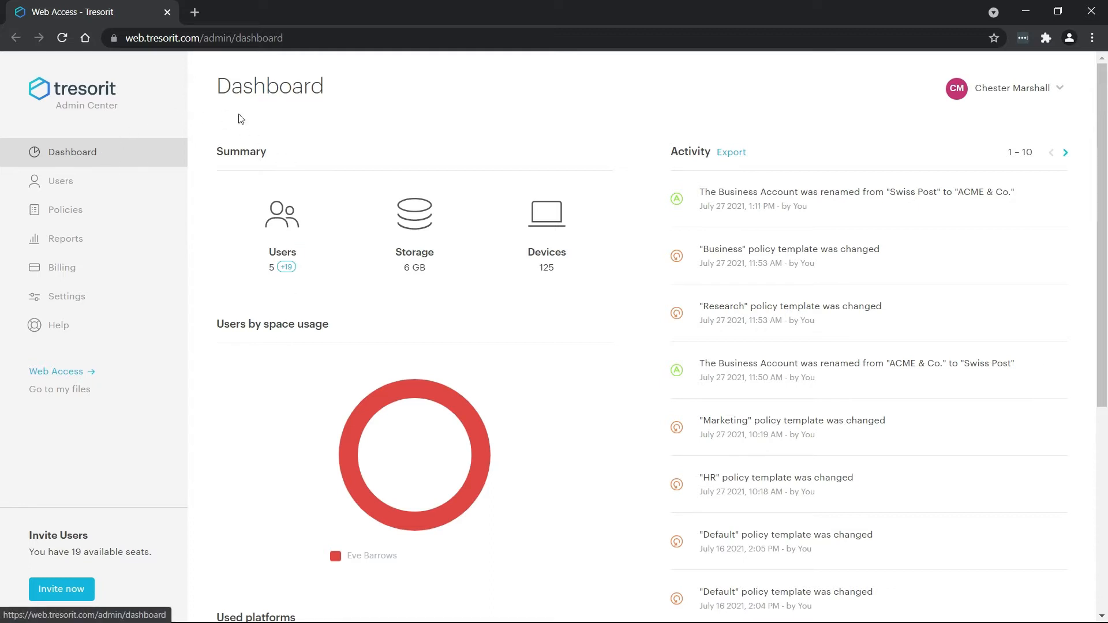
pyautogui.moveTo(300, 243)
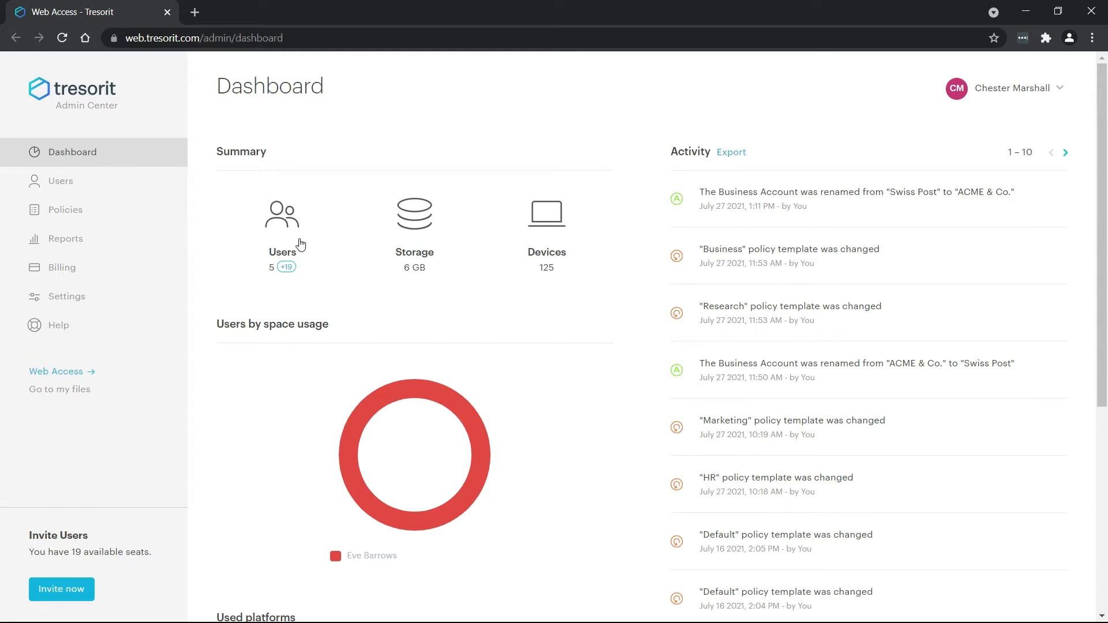
pyautogui.moveTo(496, 189)
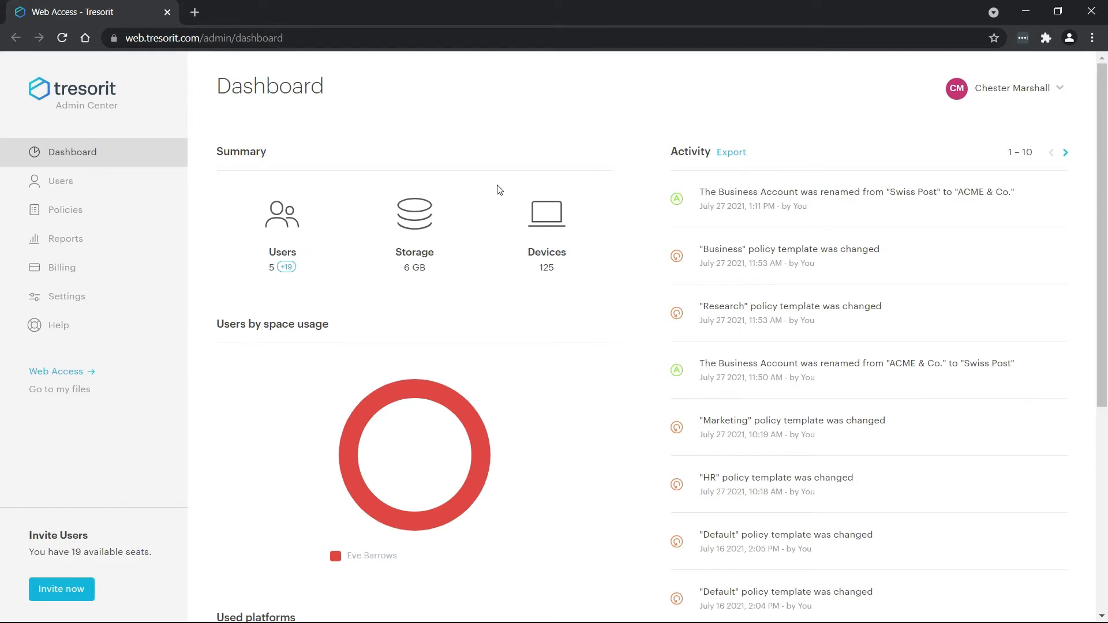
pyautogui.moveTo(579, 173)
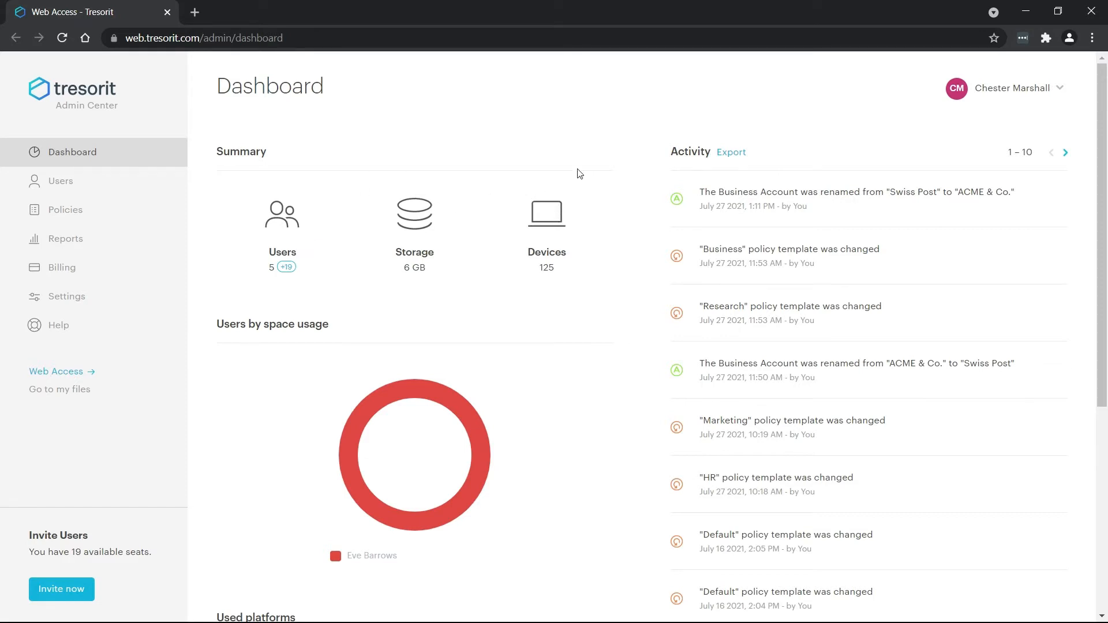
pyautogui.moveTo(636, 172)
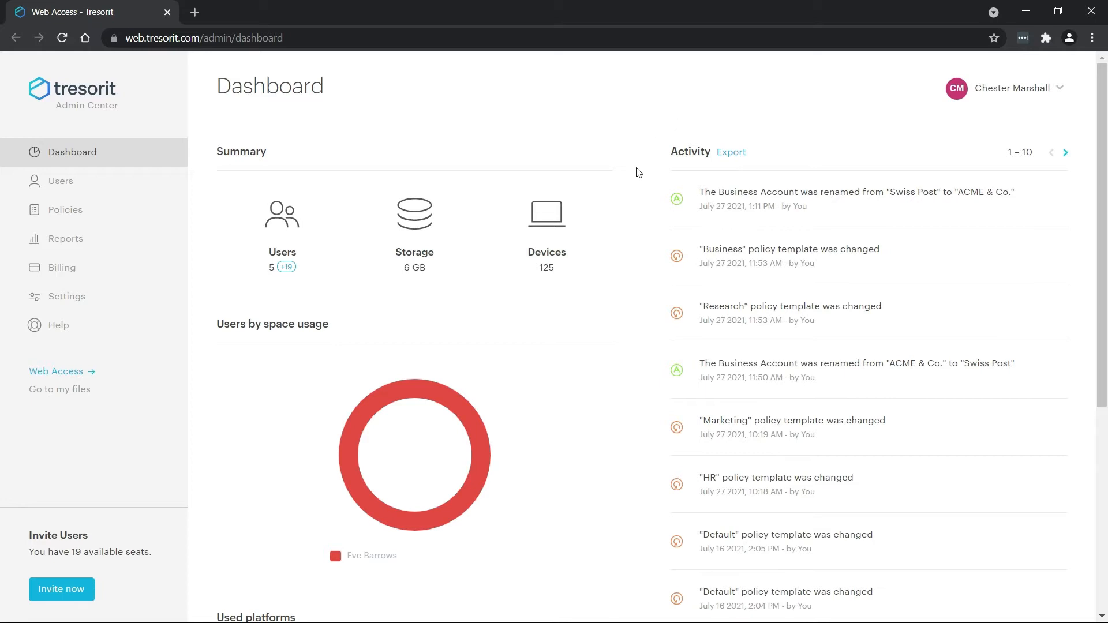
# Review the Dashboard and page the Activity log forward to entries 31–40.
pyautogui.scroll(-3)
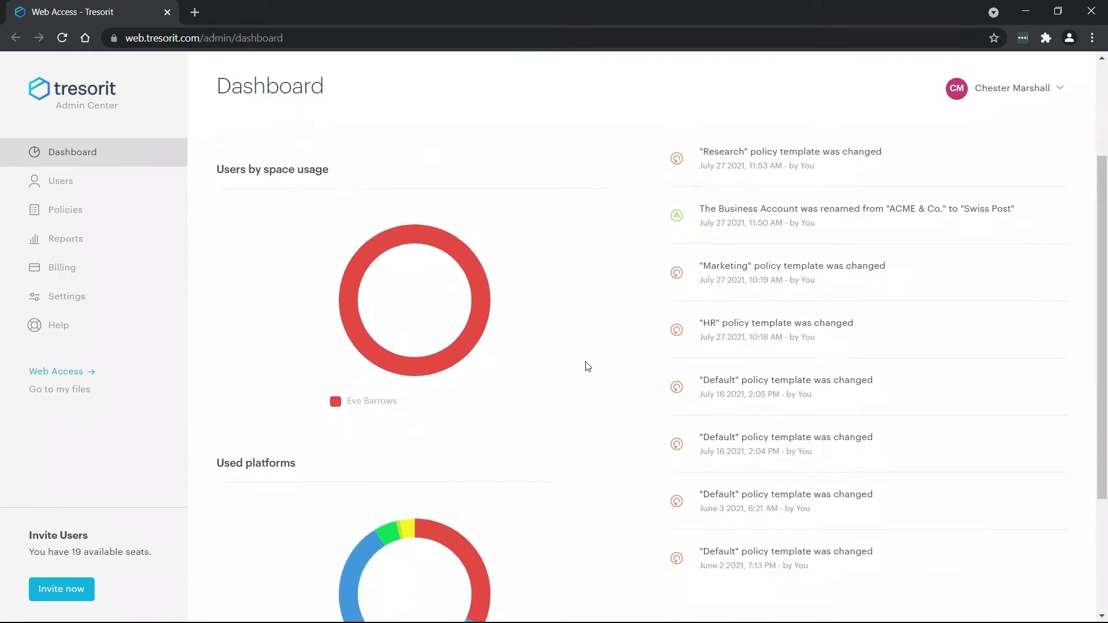
pyautogui.scroll(-3)
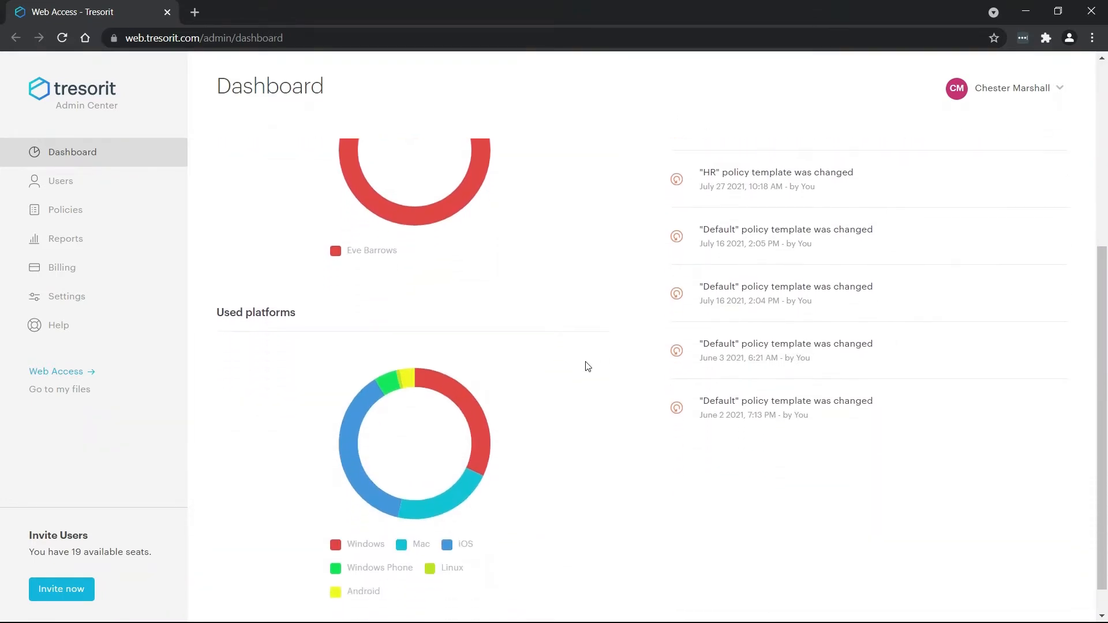
pyautogui.scroll(-3)
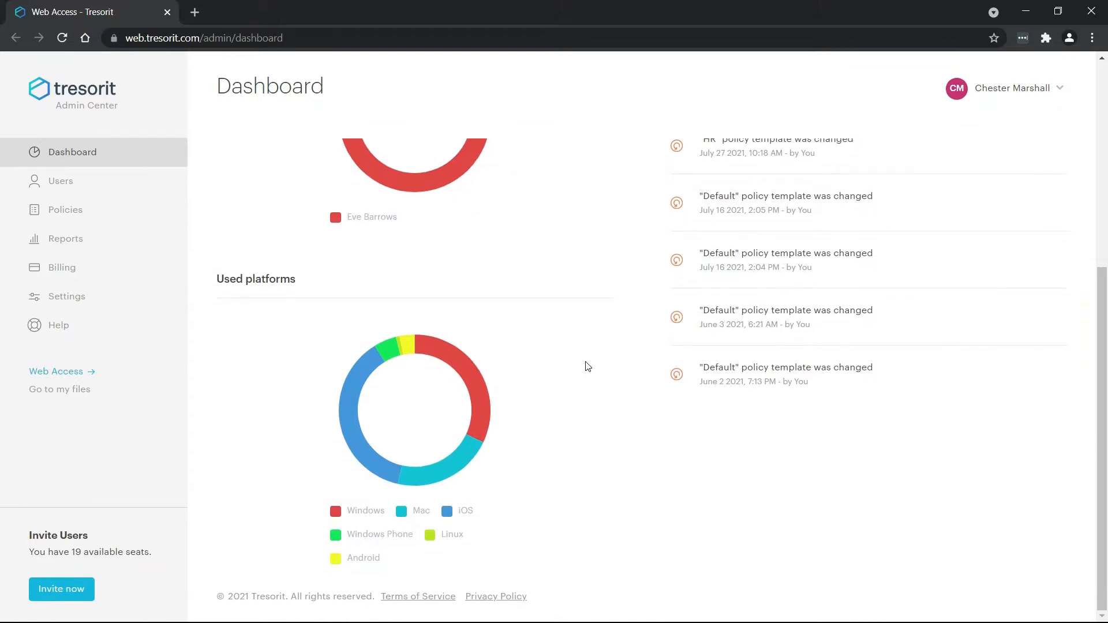
pyautogui.scroll(3)
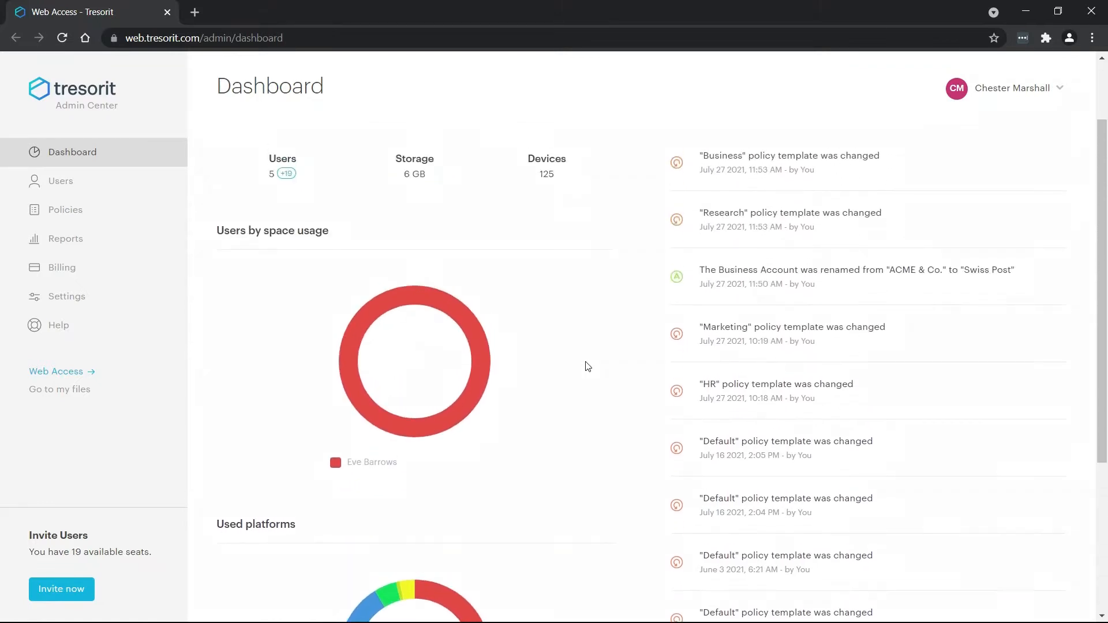
pyautogui.scroll(3)
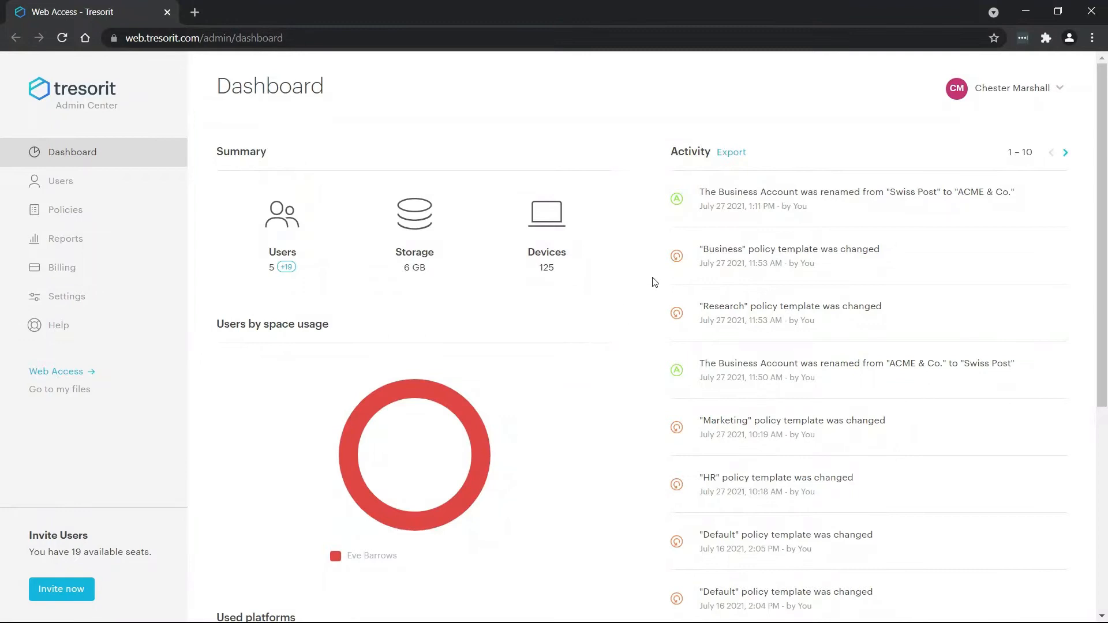
pyautogui.moveTo(1053, 160)
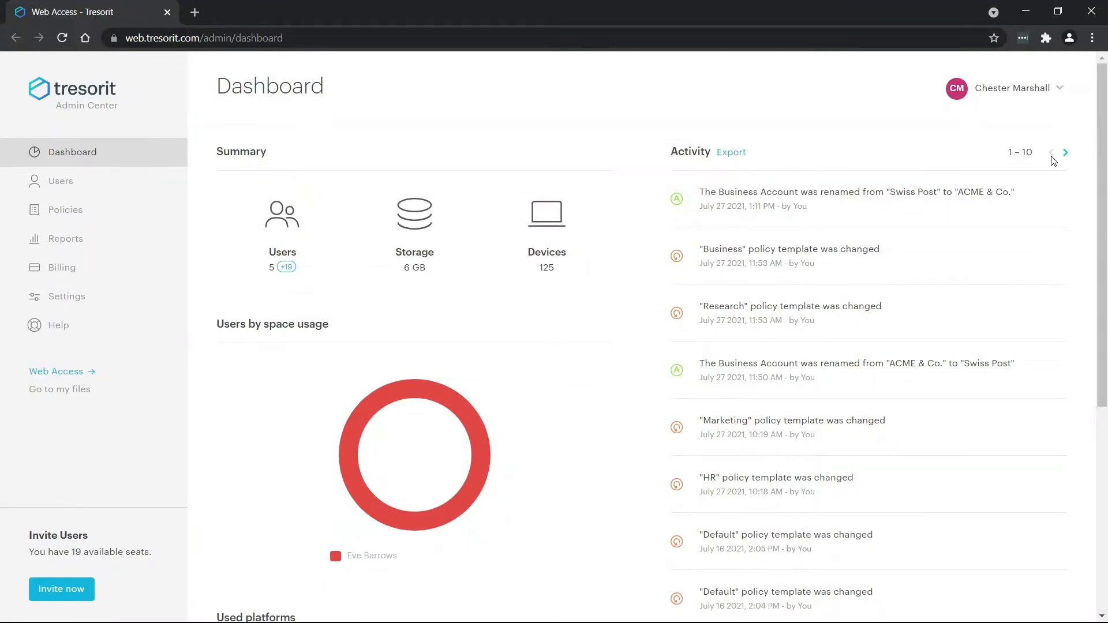
pyautogui.click(1065, 152)
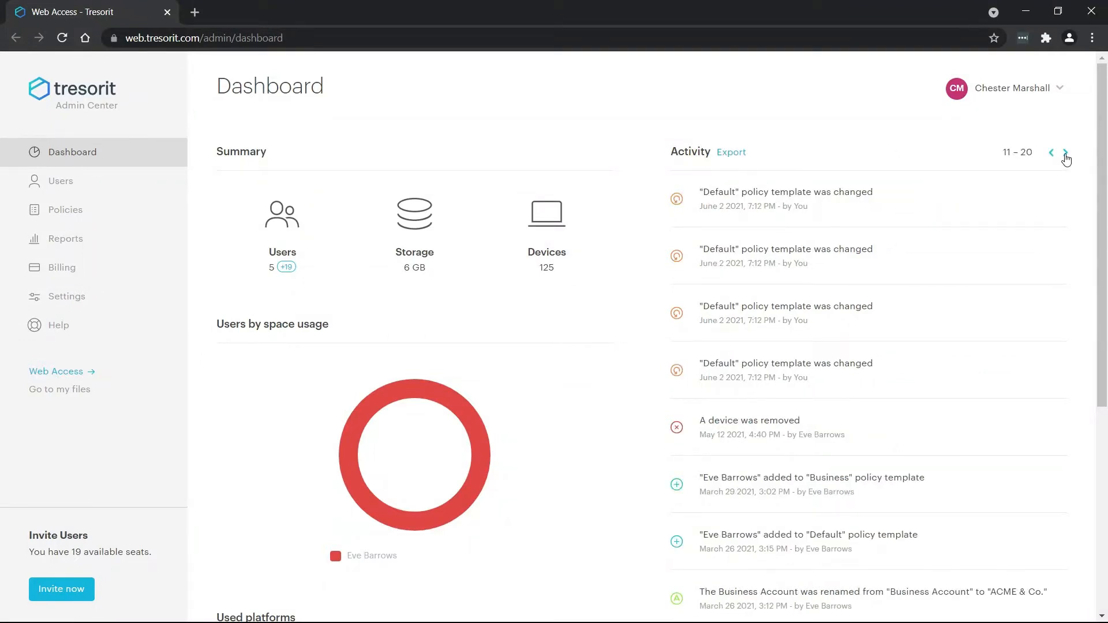
pyautogui.click(1065, 152)
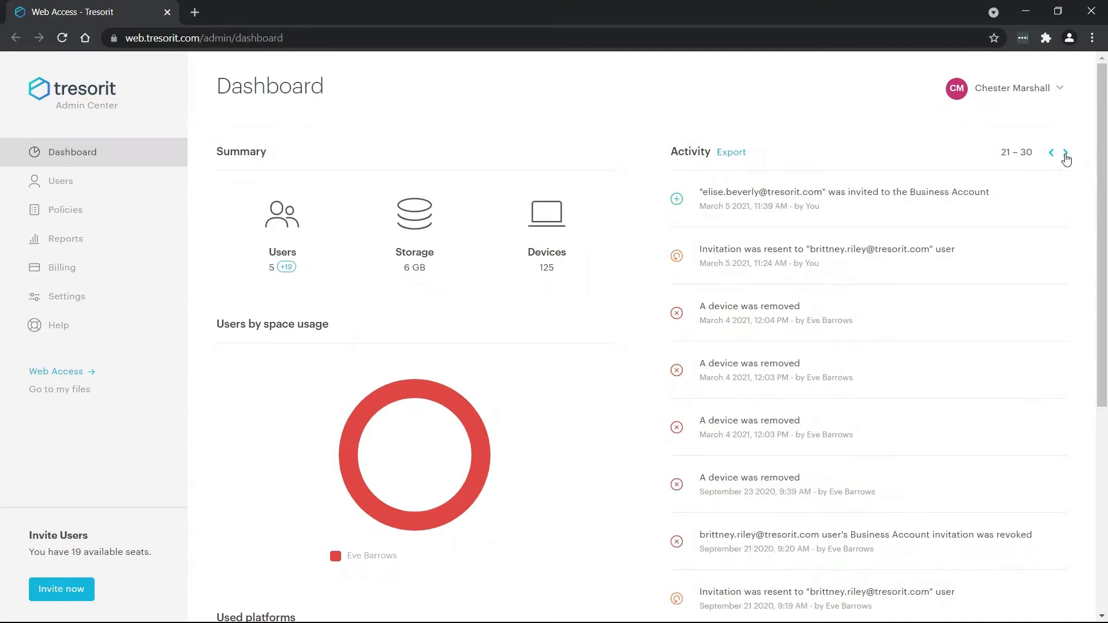
pyautogui.click(1066, 152)
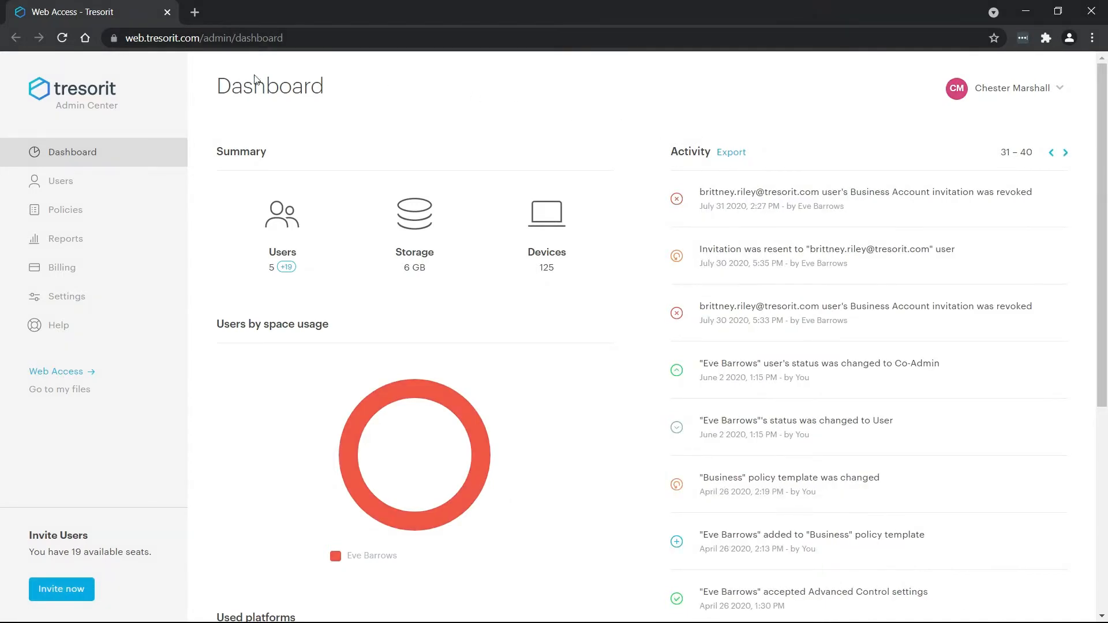
pyautogui.moveTo(60, 181)
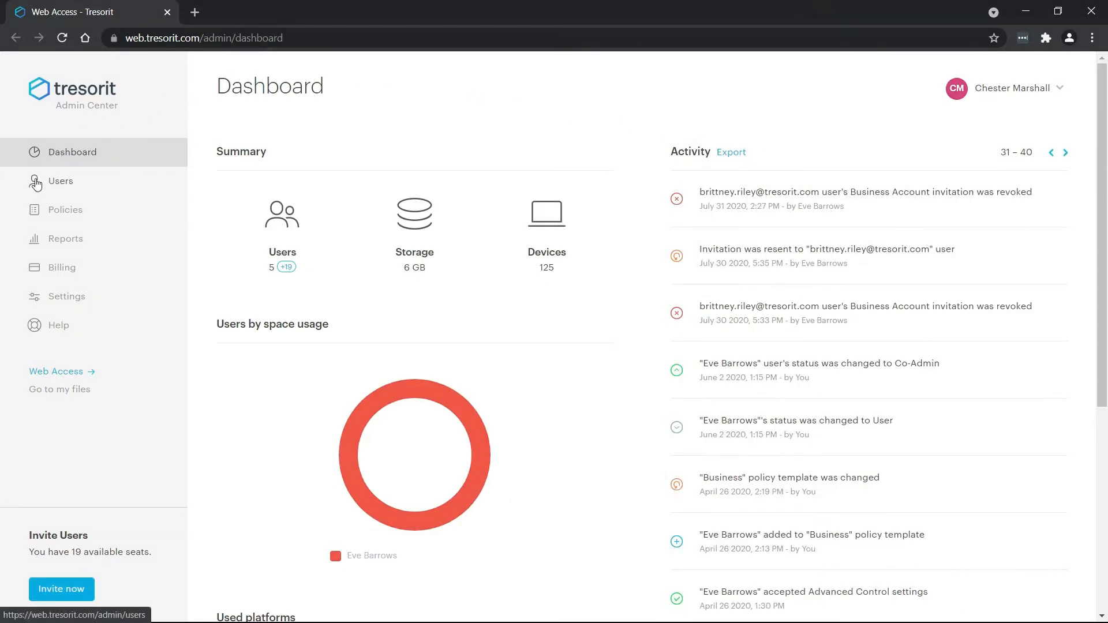
pyautogui.click(60, 181)
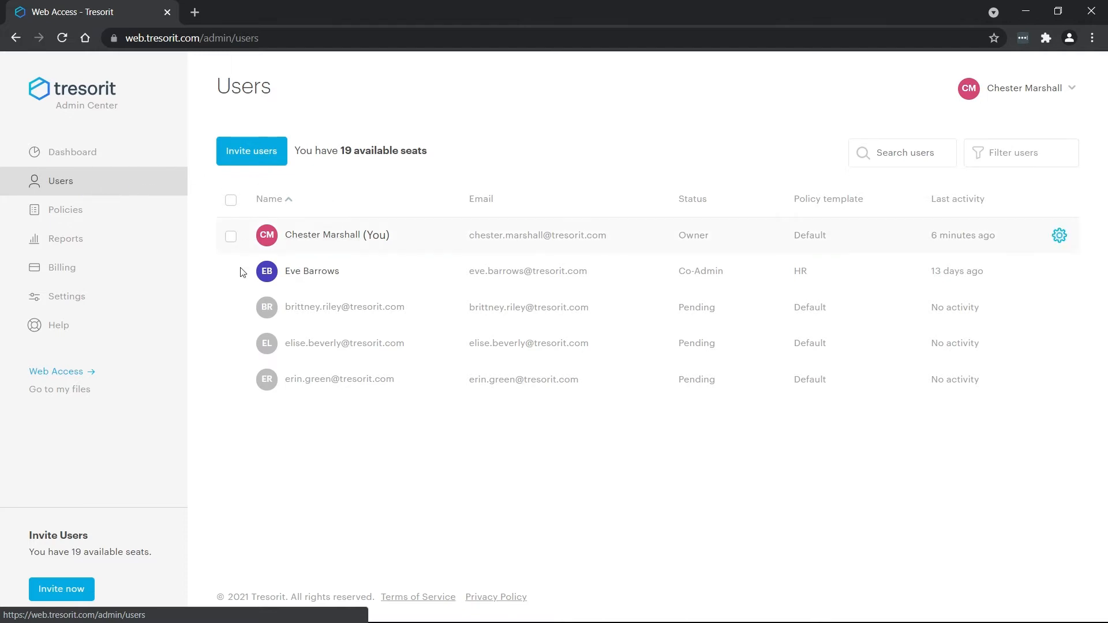
pyautogui.moveTo(337, 270)
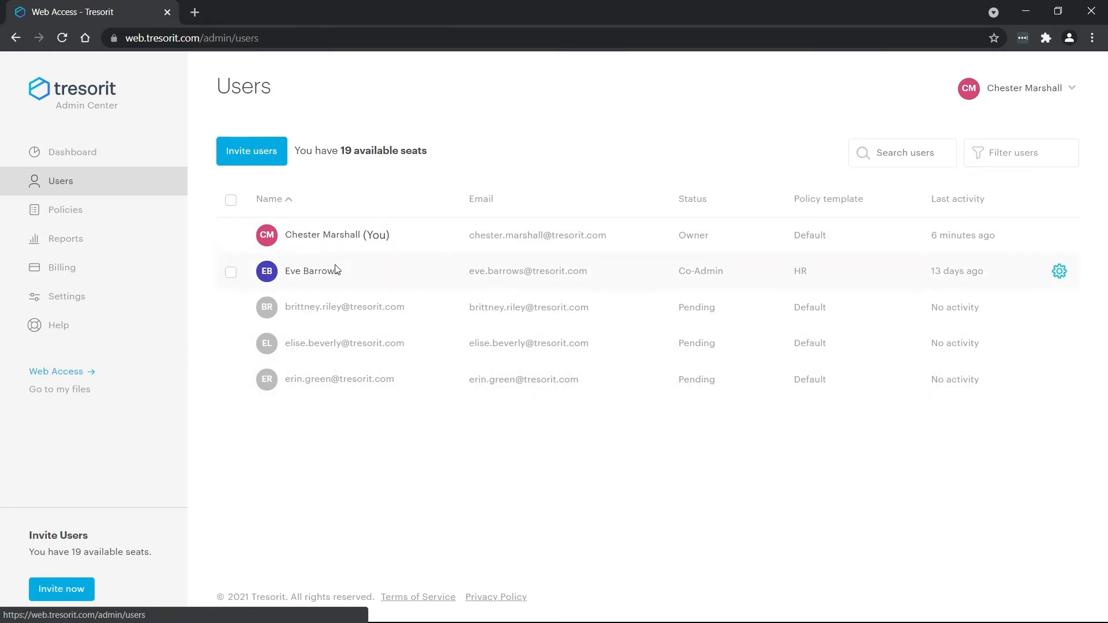
pyautogui.moveTo(693, 204)
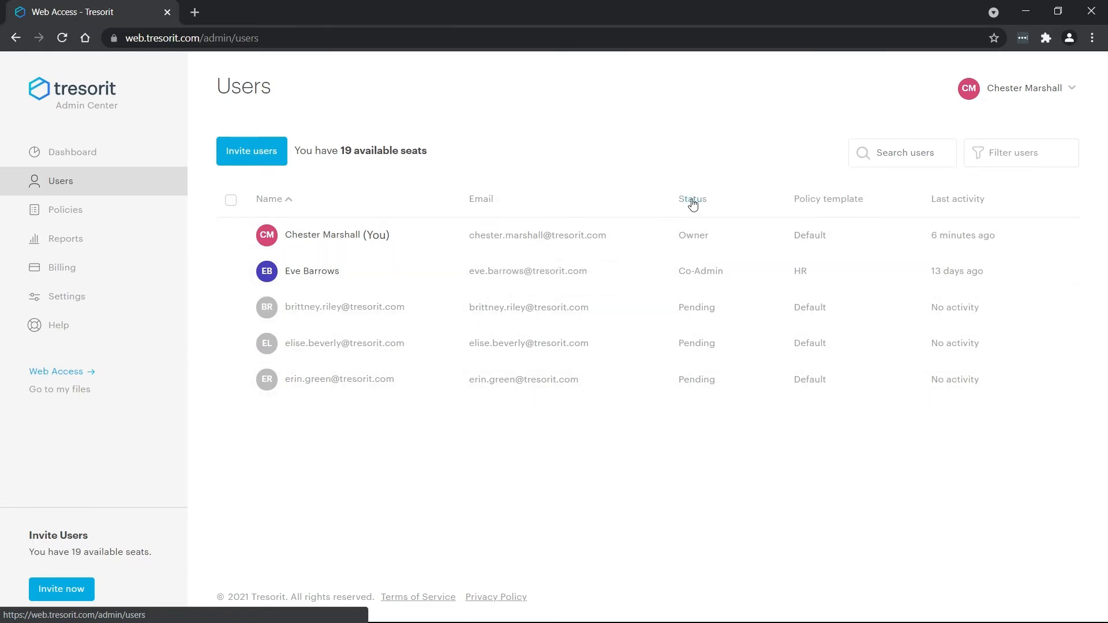
pyautogui.moveTo(689, 238)
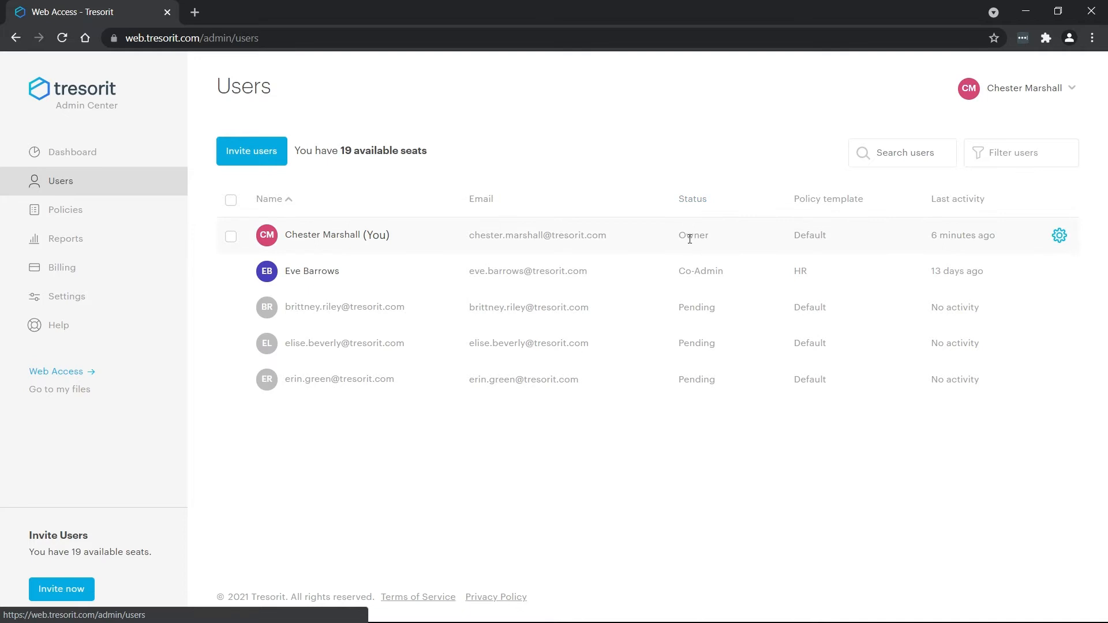
pyautogui.moveTo(689, 358)
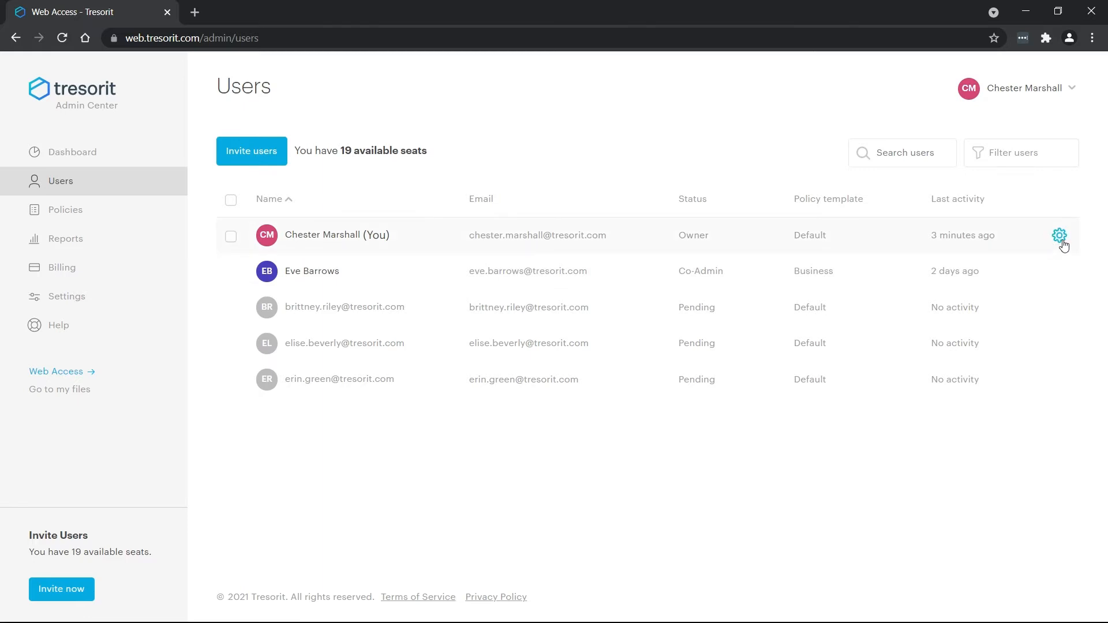
pyautogui.click(1060, 271)
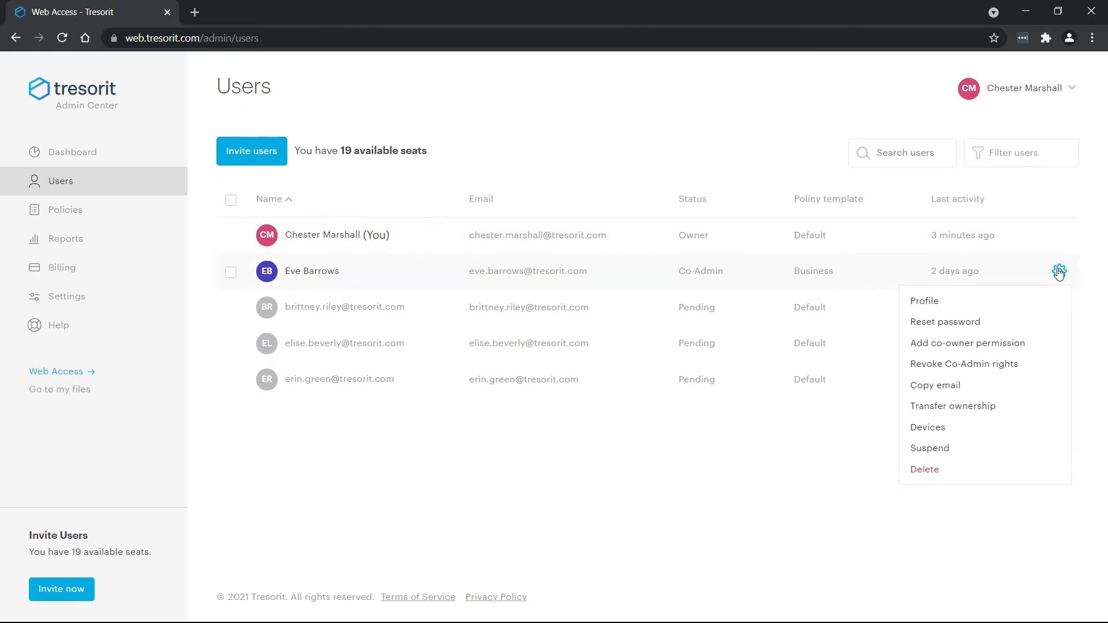
pyautogui.moveTo(945, 327)
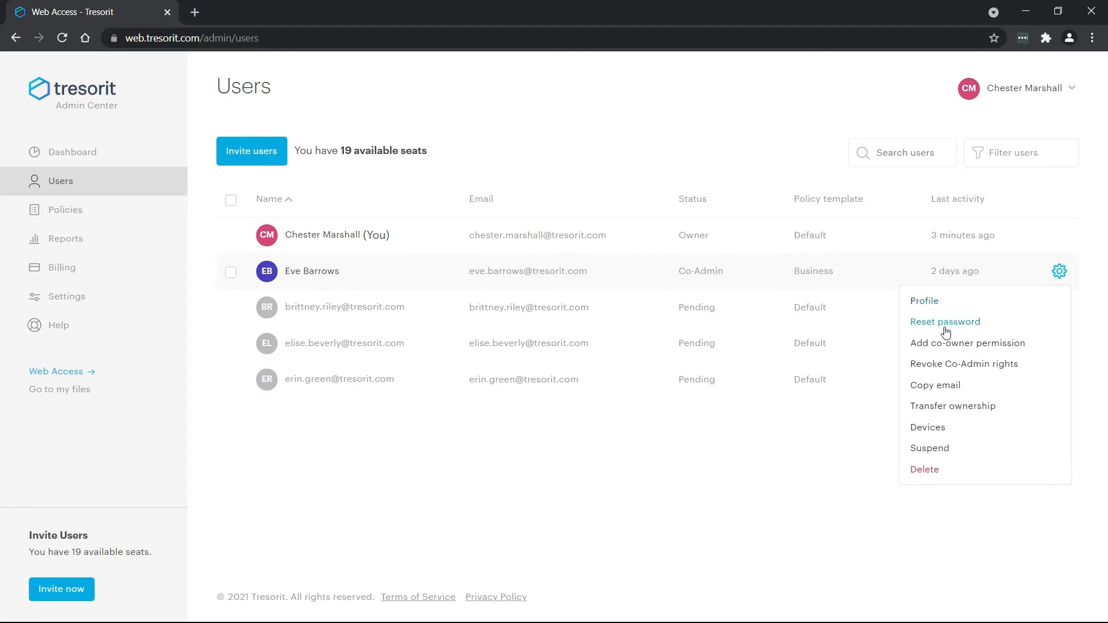
pyautogui.moveTo(945, 348)
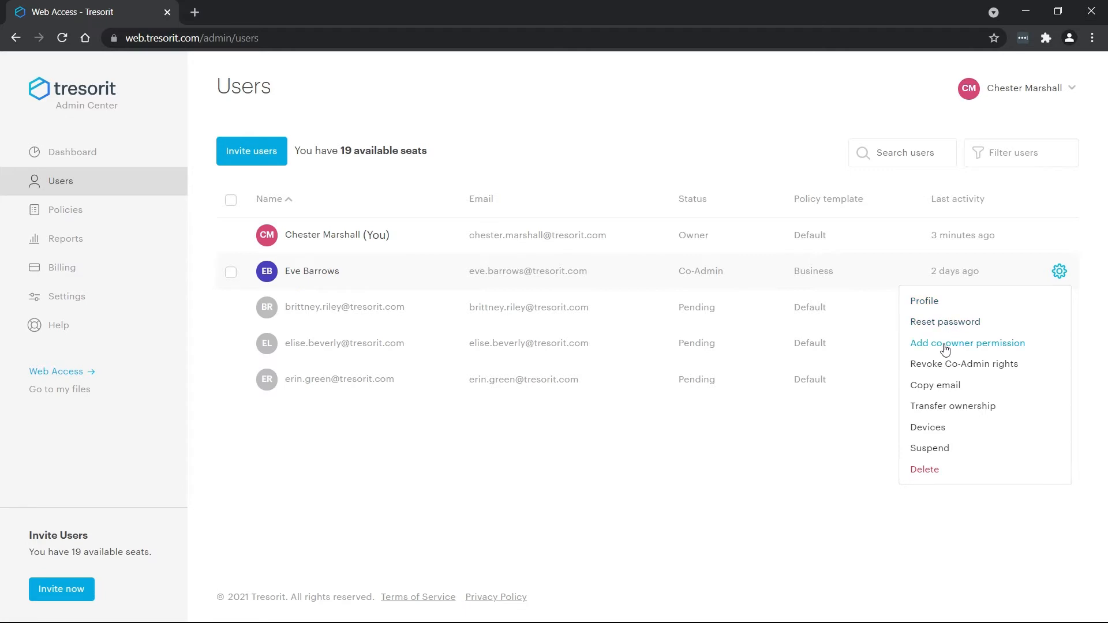
pyautogui.moveTo(956, 367)
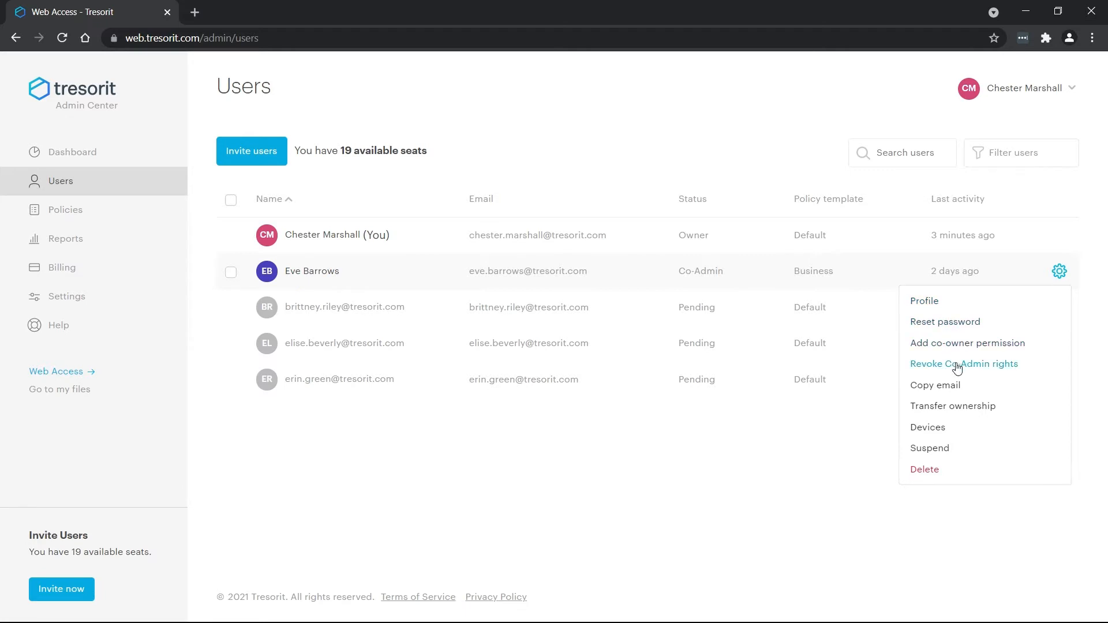
pyautogui.moveTo(970, 386)
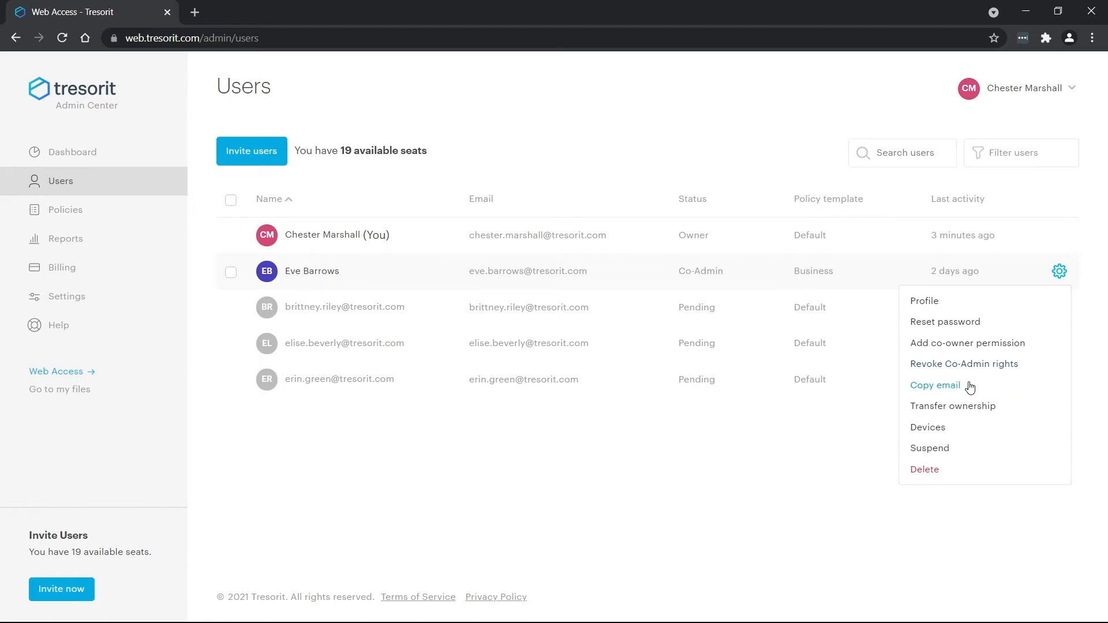
pyautogui.moveTo(952, 405)
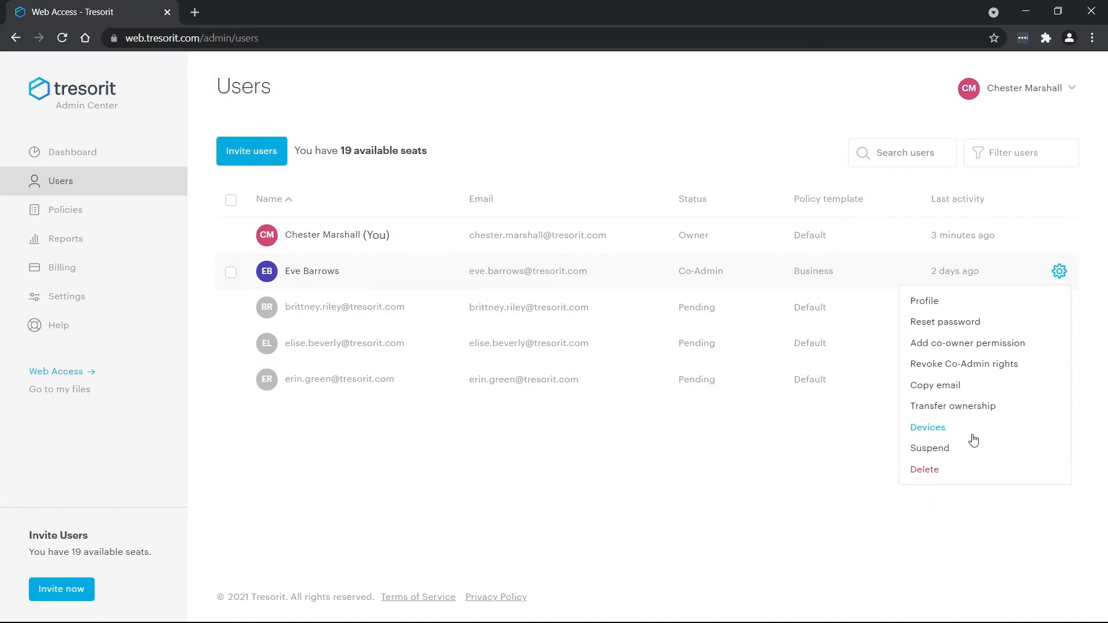
pyautogui.click(625, 275)
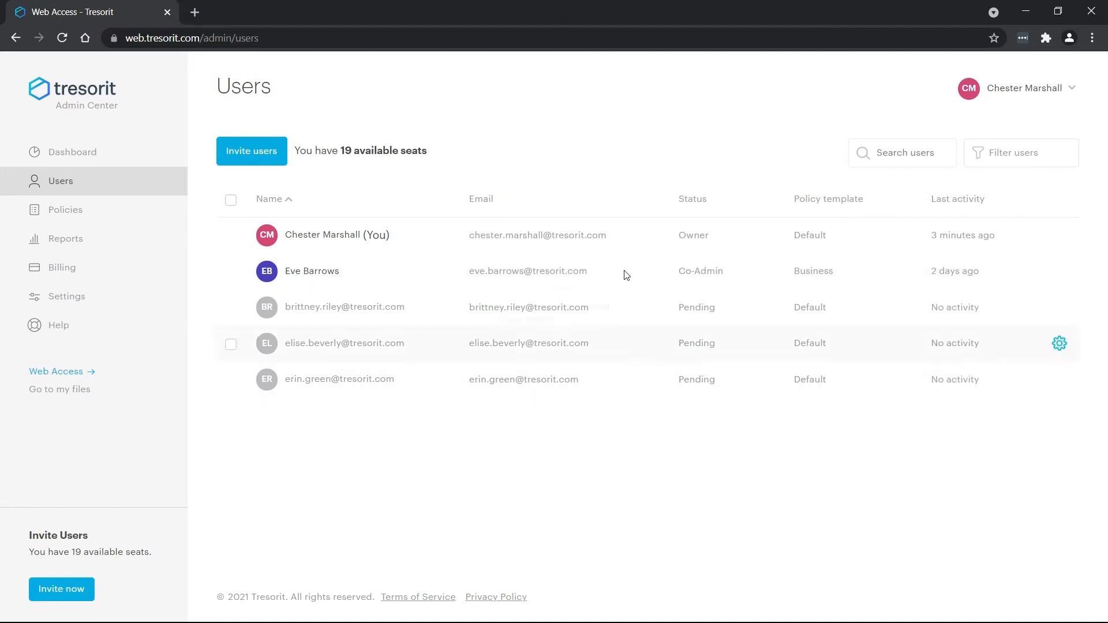
pyautogui.click(250, 150)
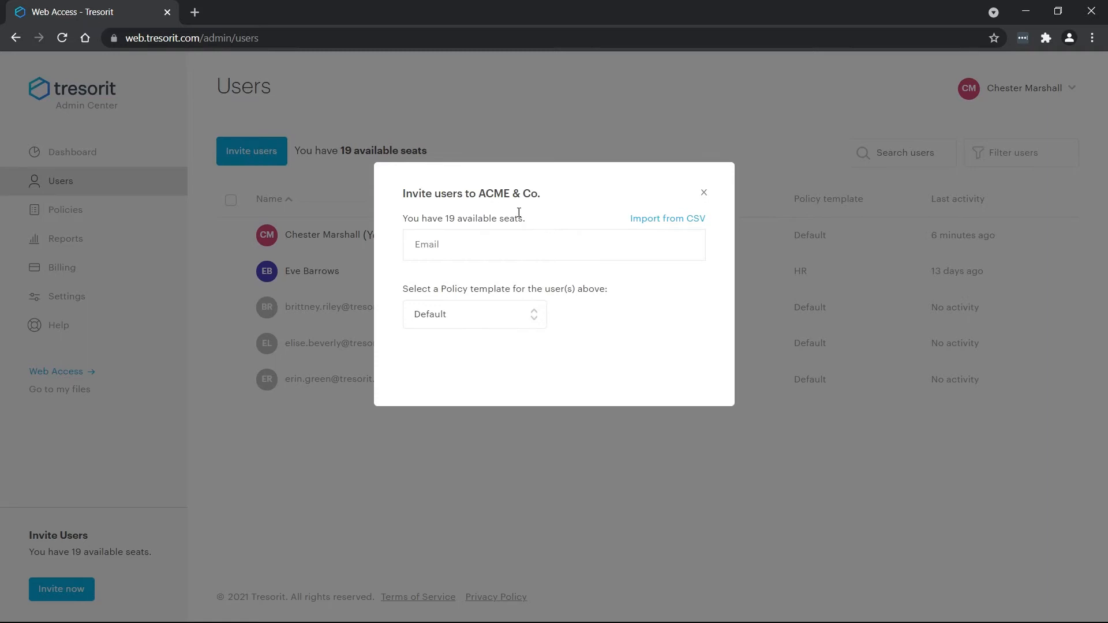
pyautogui.click(552, 245)
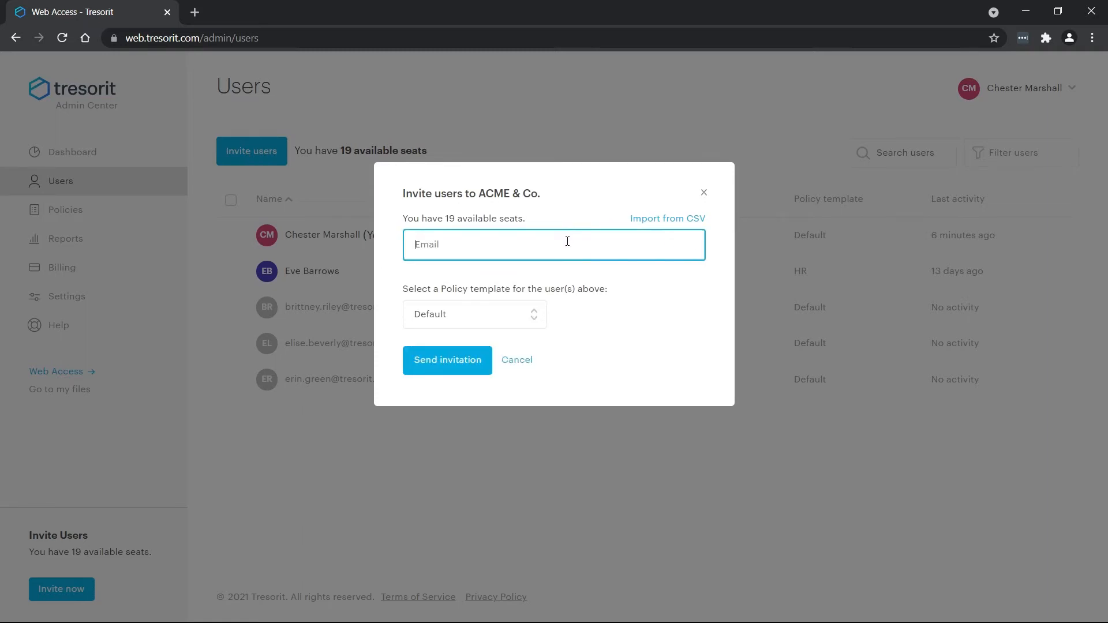
pyautogui.write('s')
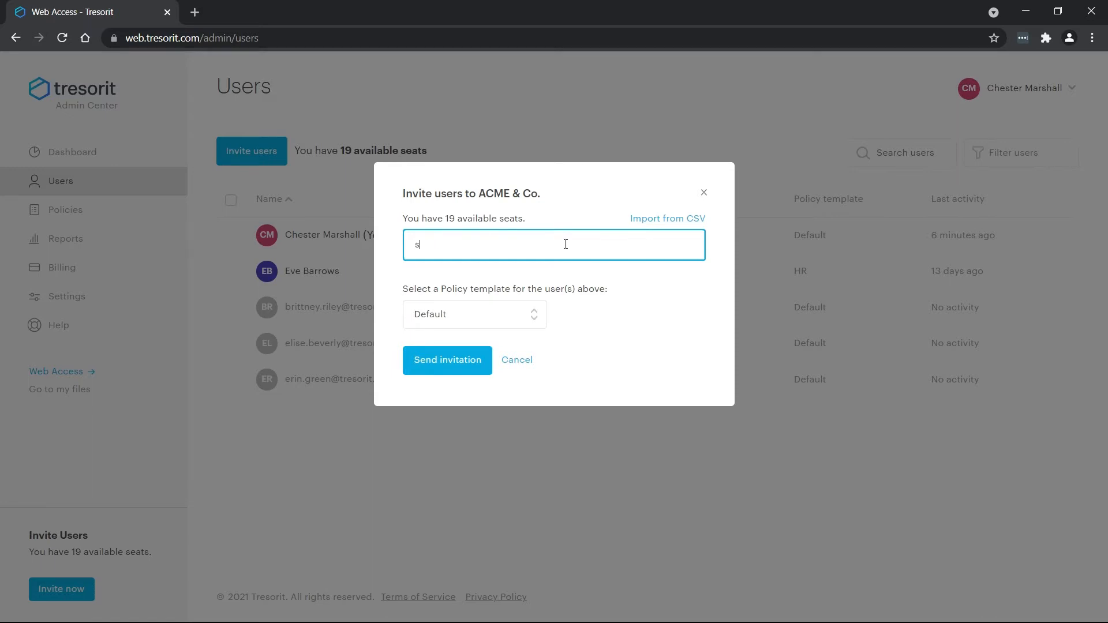
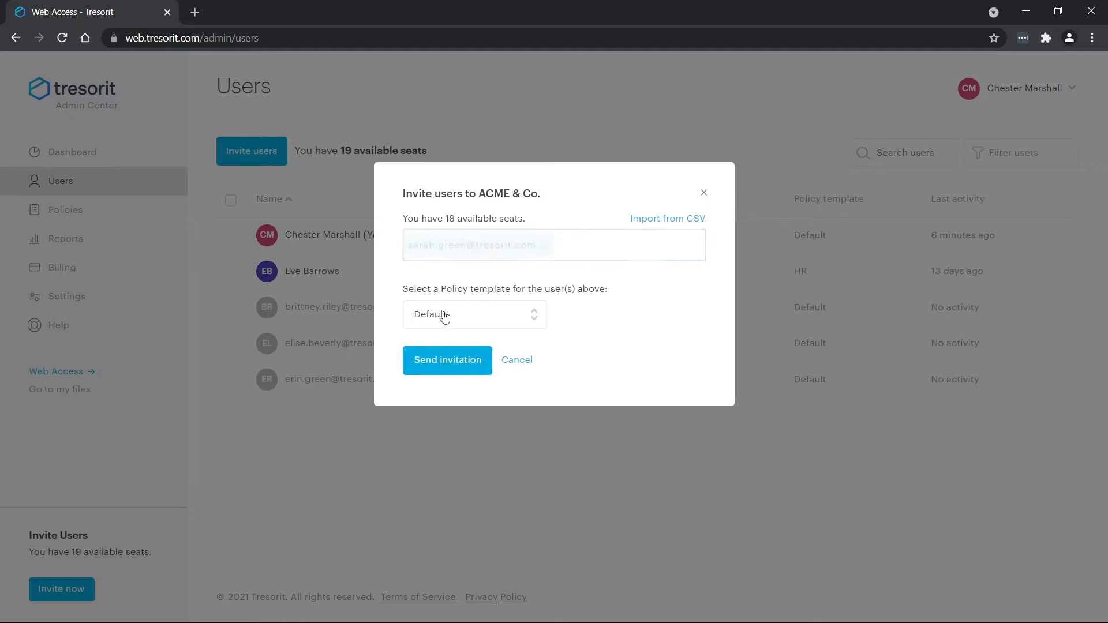
# Send the invitation with the Default policy template and confirm, leaving her Pending.
pyautogui.click(473, 314)
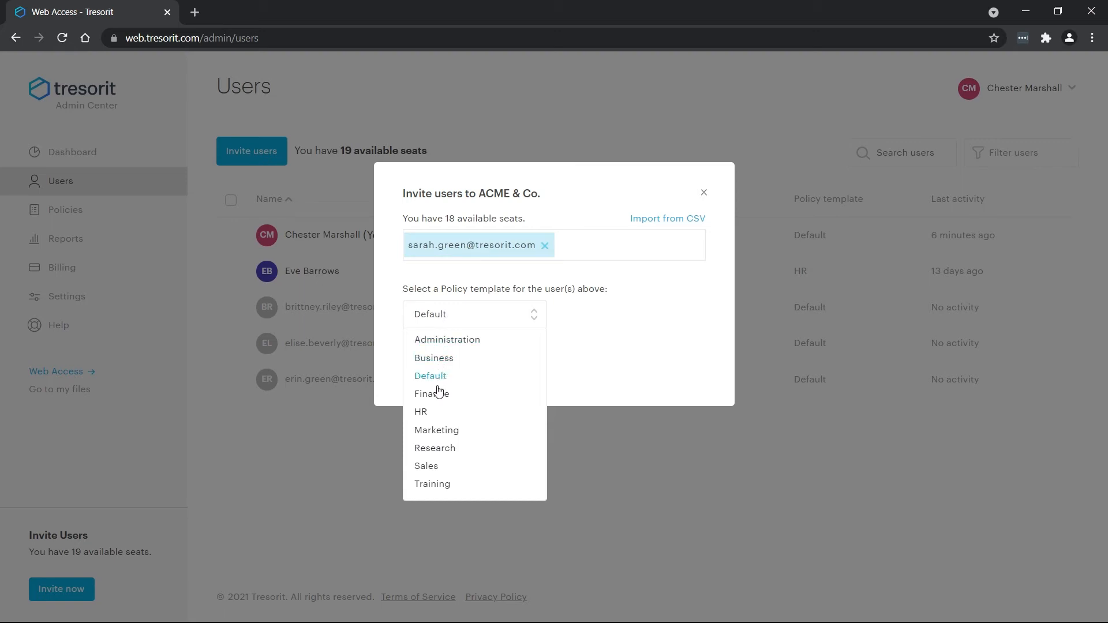
pyautogui.moveTo(464, 361)
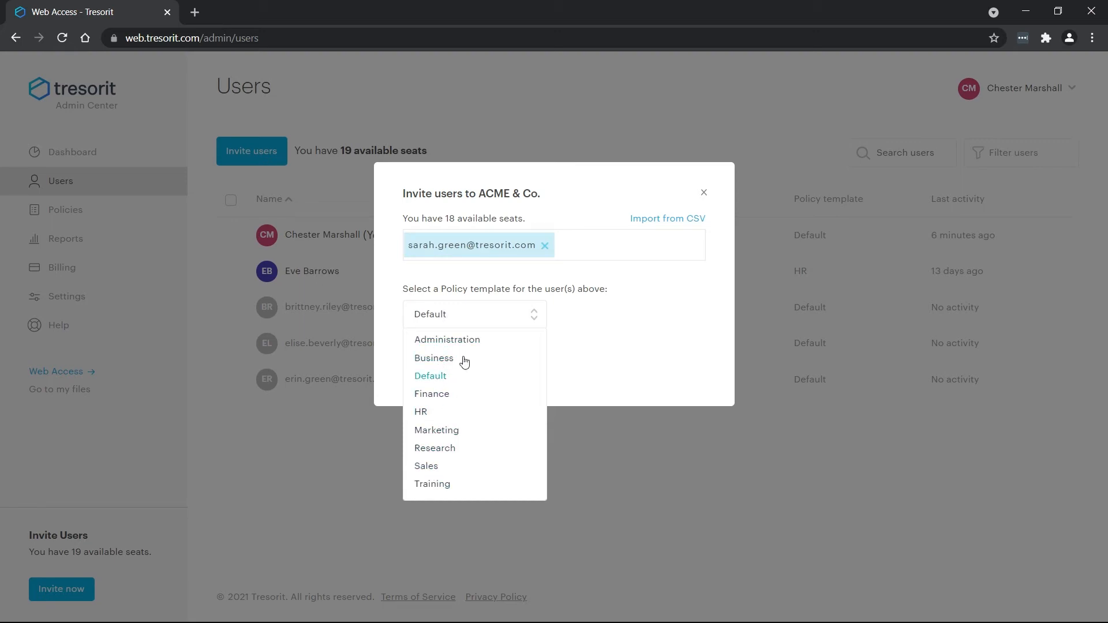
pyautogui.click(429, 375)
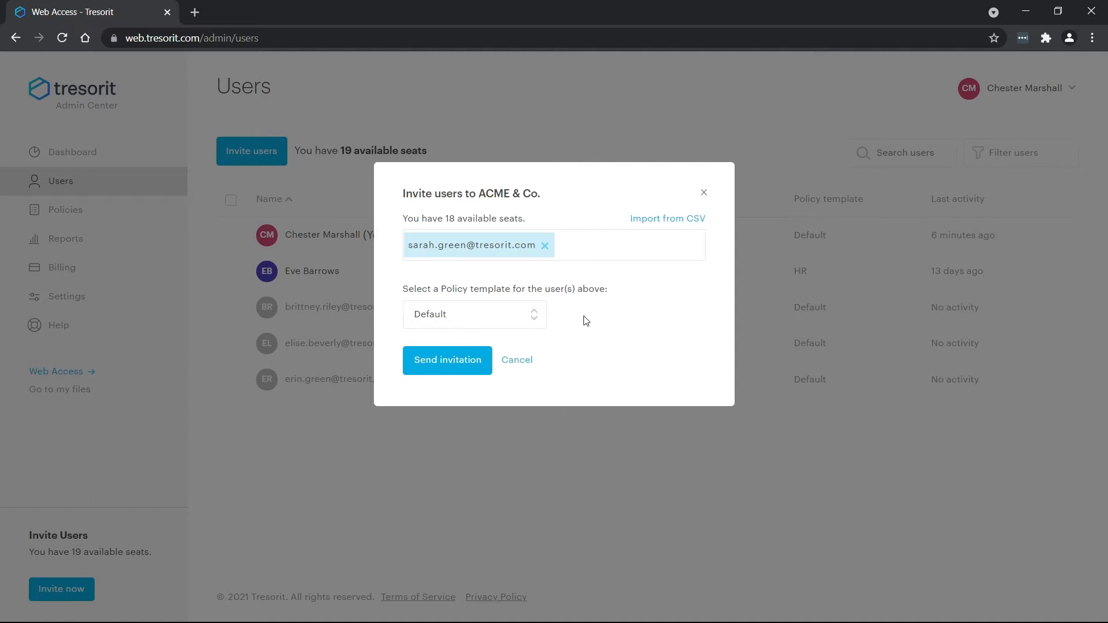
pyautogui.click(447, 360)
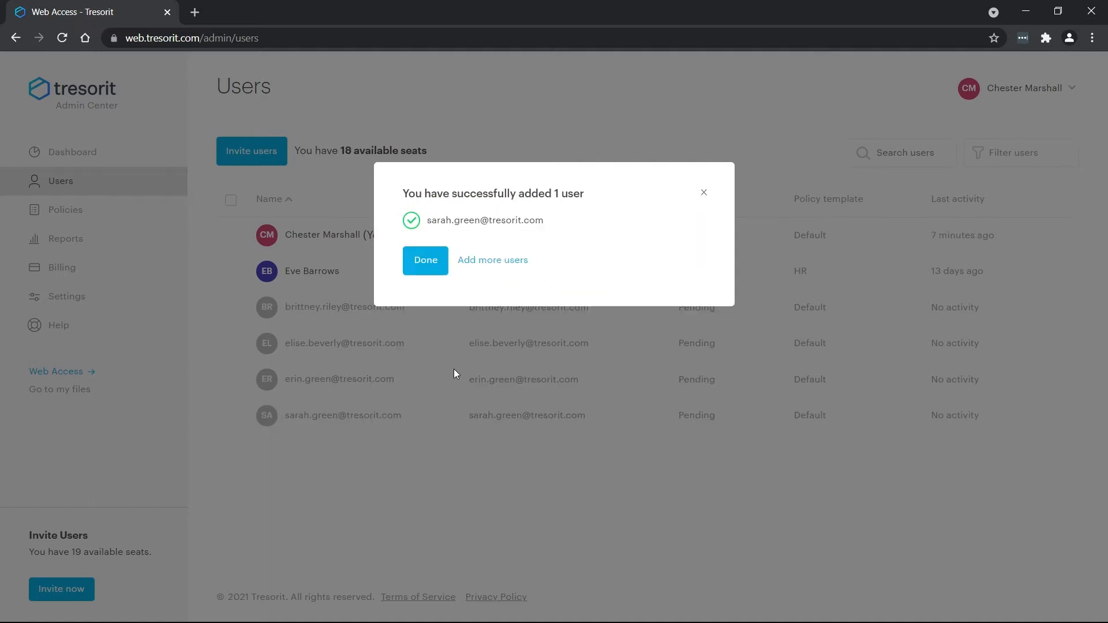
pyautogui.moveTo(432, 270)
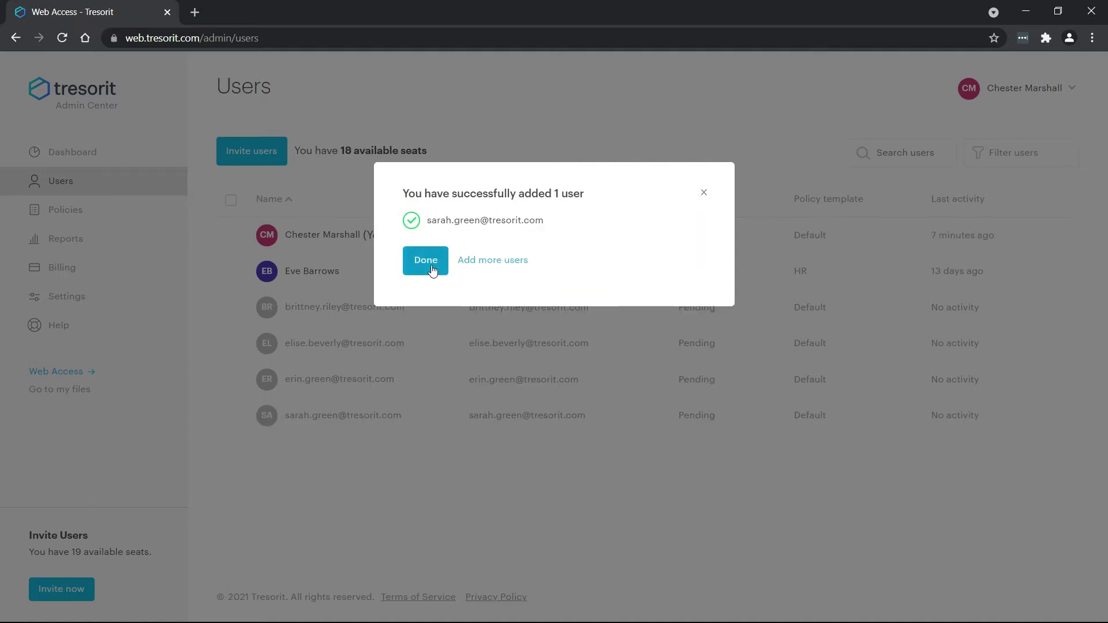
pyautogui.click(425, 260)
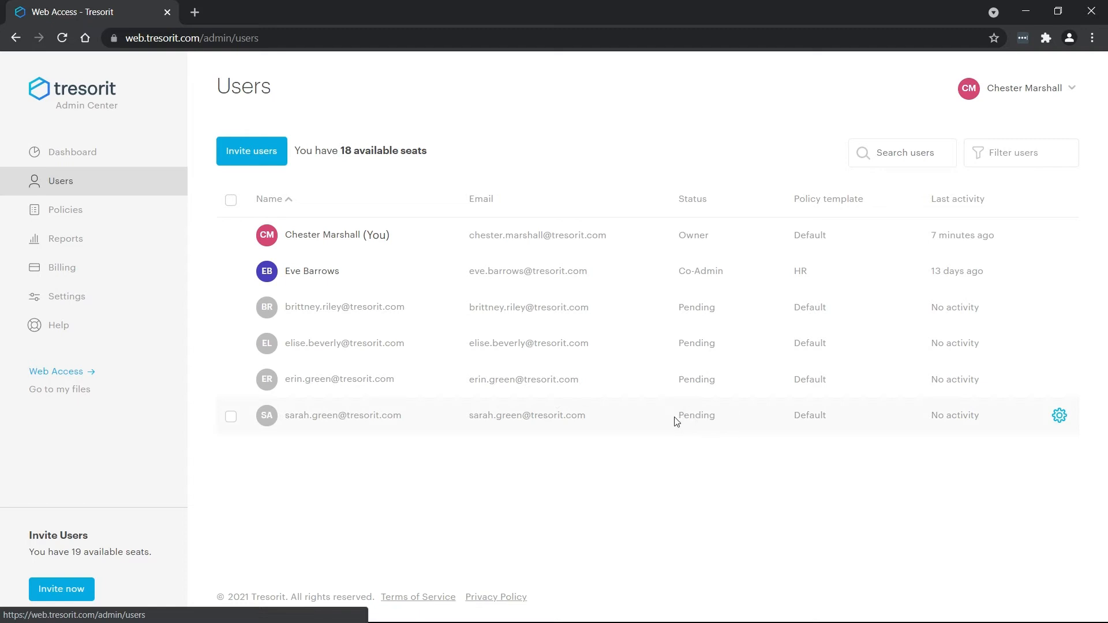
pyautogui.moveTo(1046, 236)
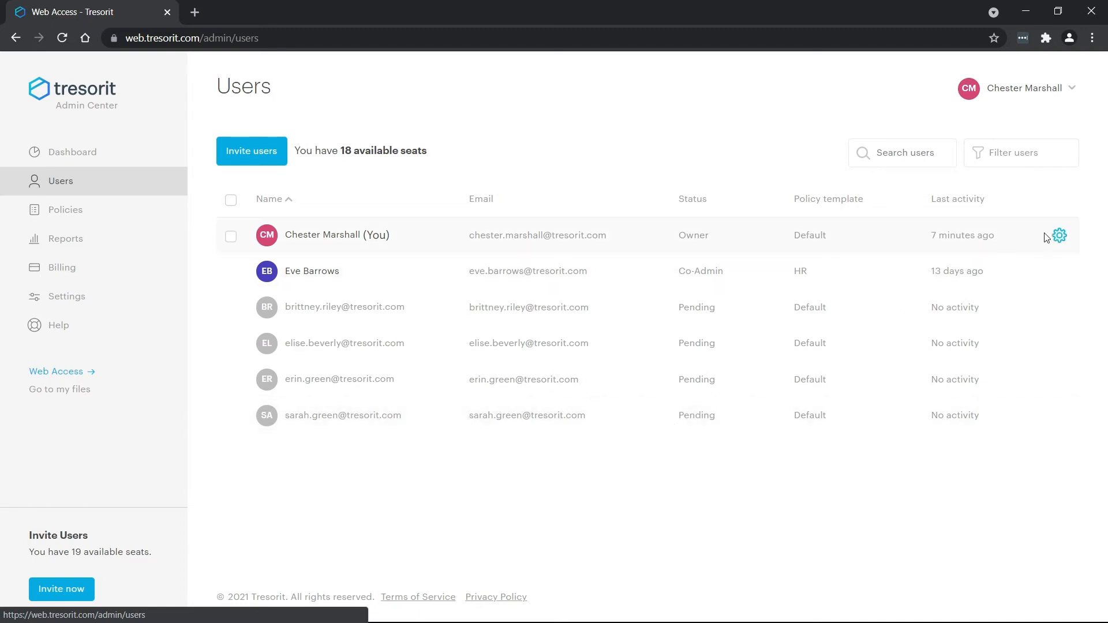
pyautogui.click(1059, 235)
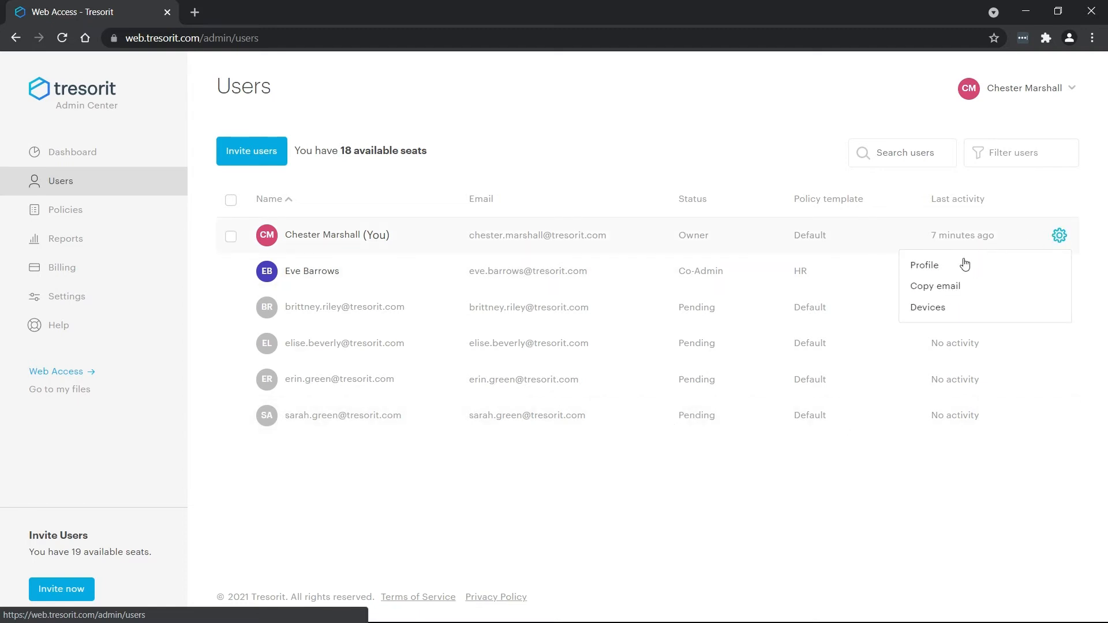
pyautogui.click(923, 264)
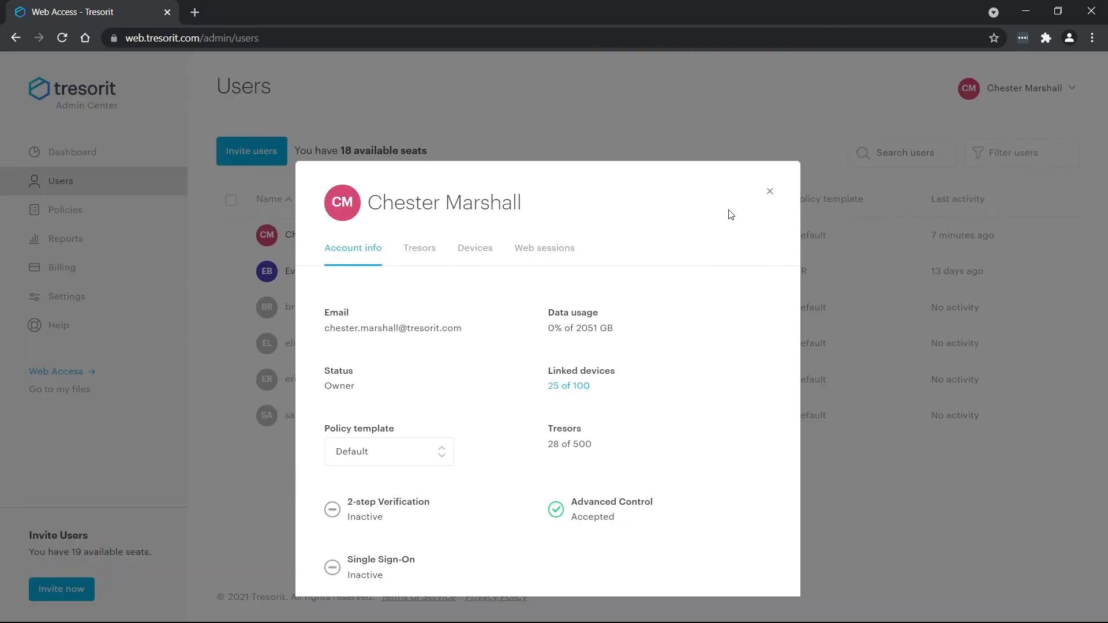
pyautogui.moveTo(399, 458)
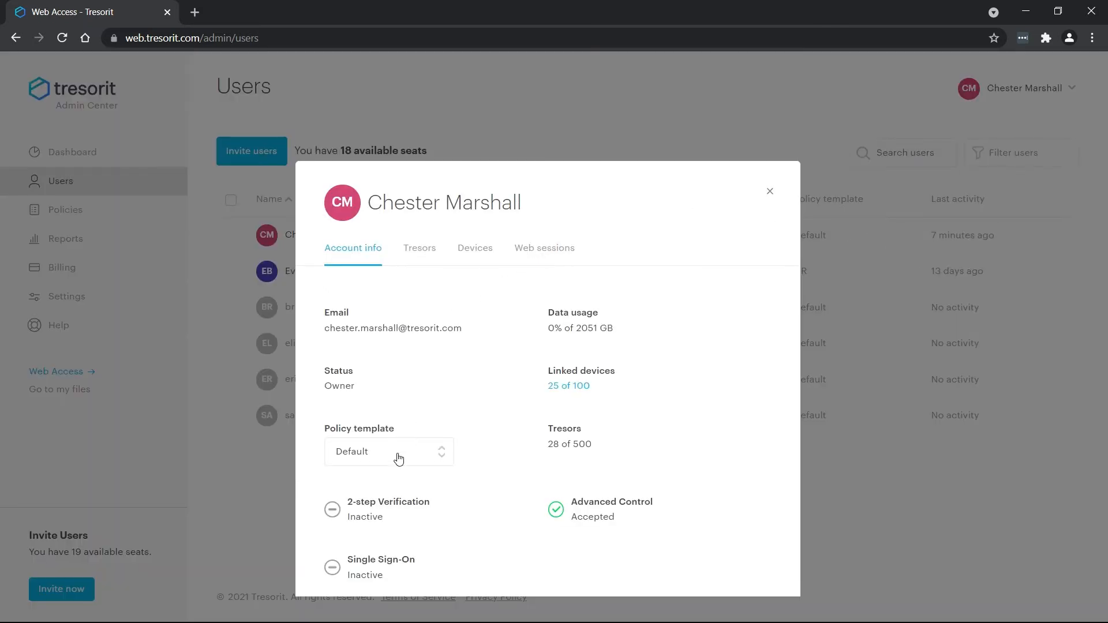
pyautogui.click(387, 451)
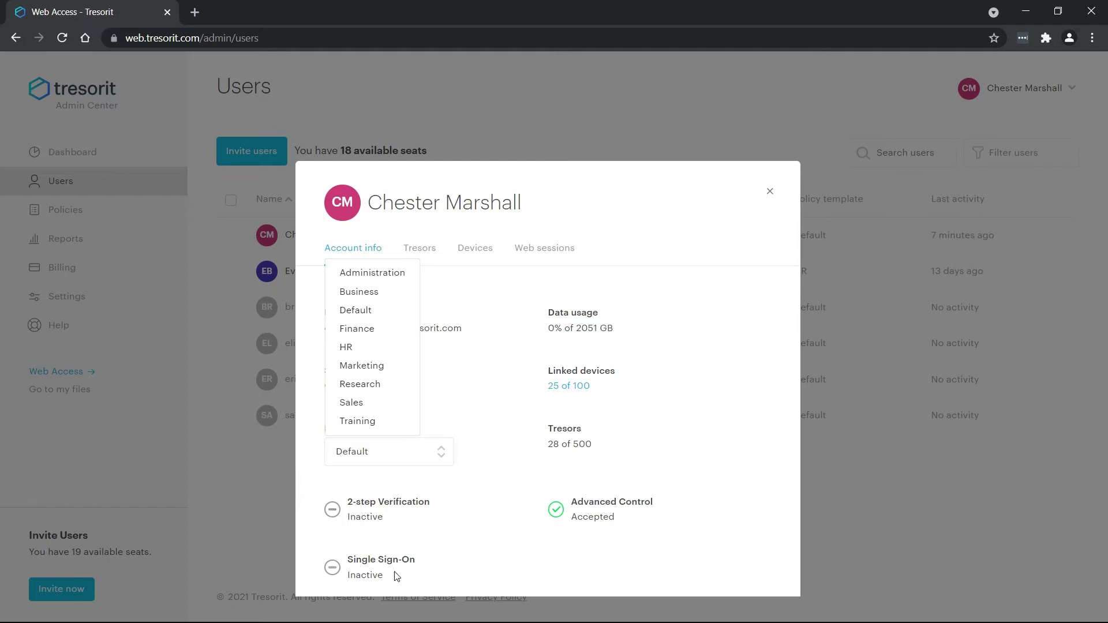
pyautogui.click(424, 249)
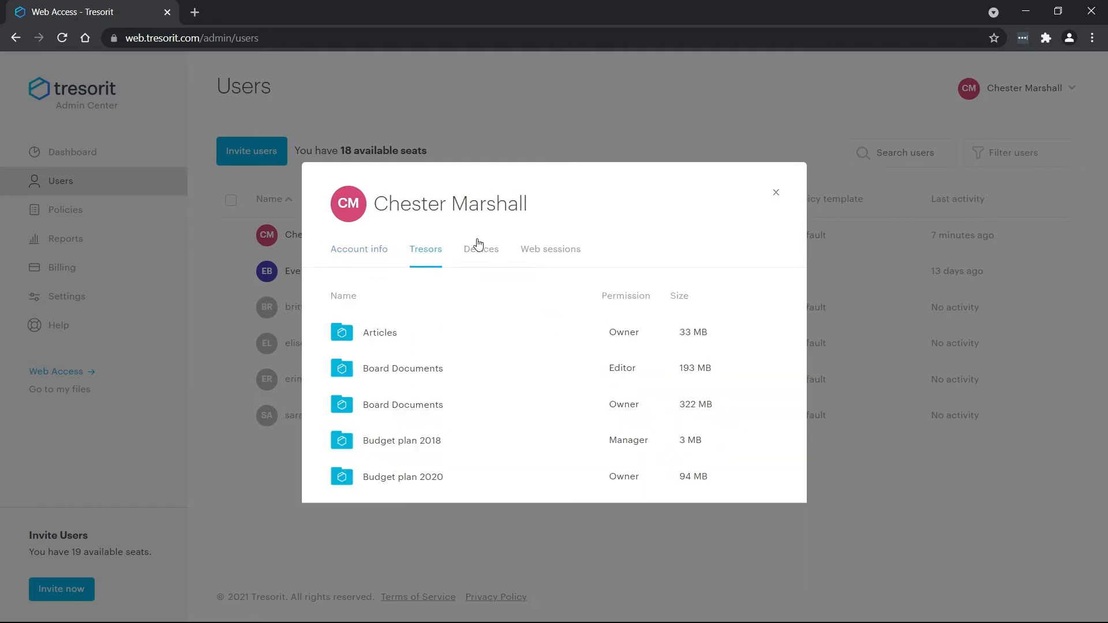
pyautogui.click(480, 249)
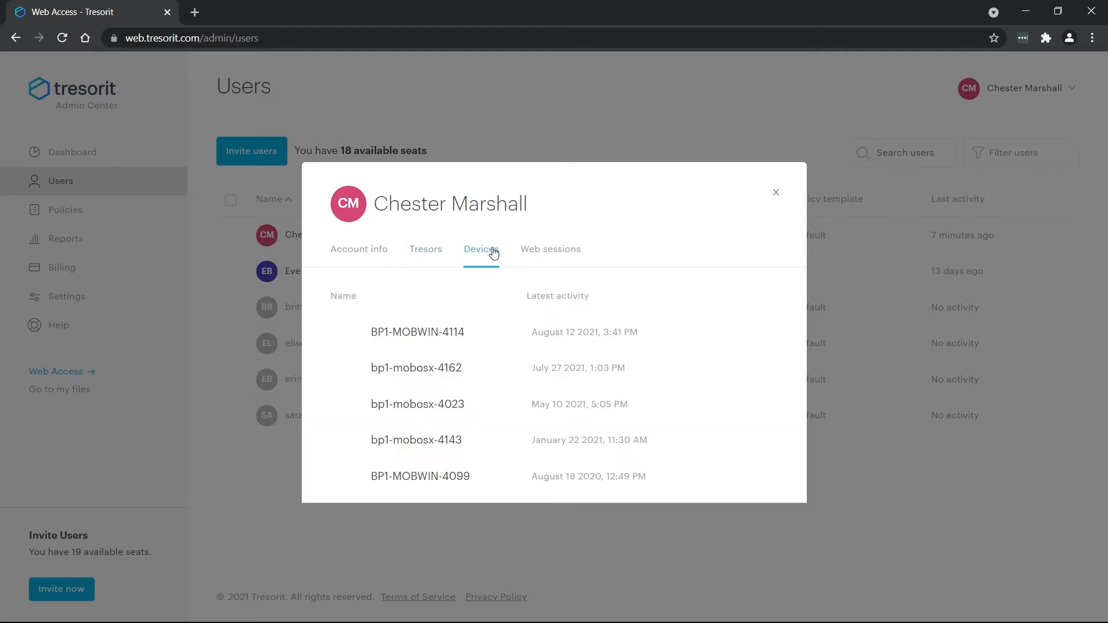
pyautogui.click(550, 249)
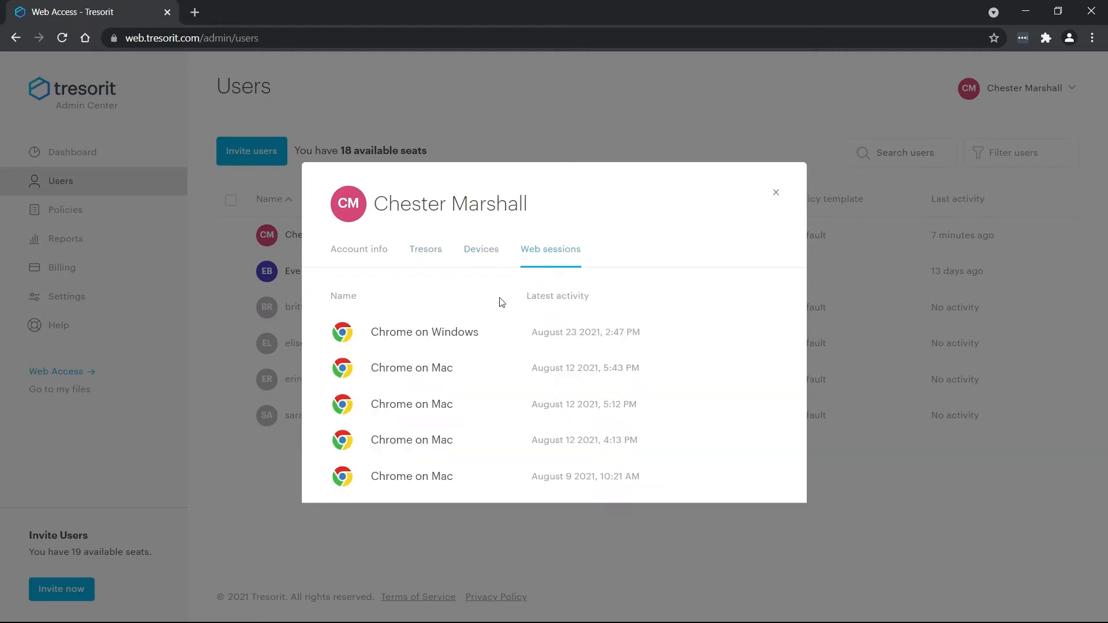
pyautogui.moveTo(646, 254)
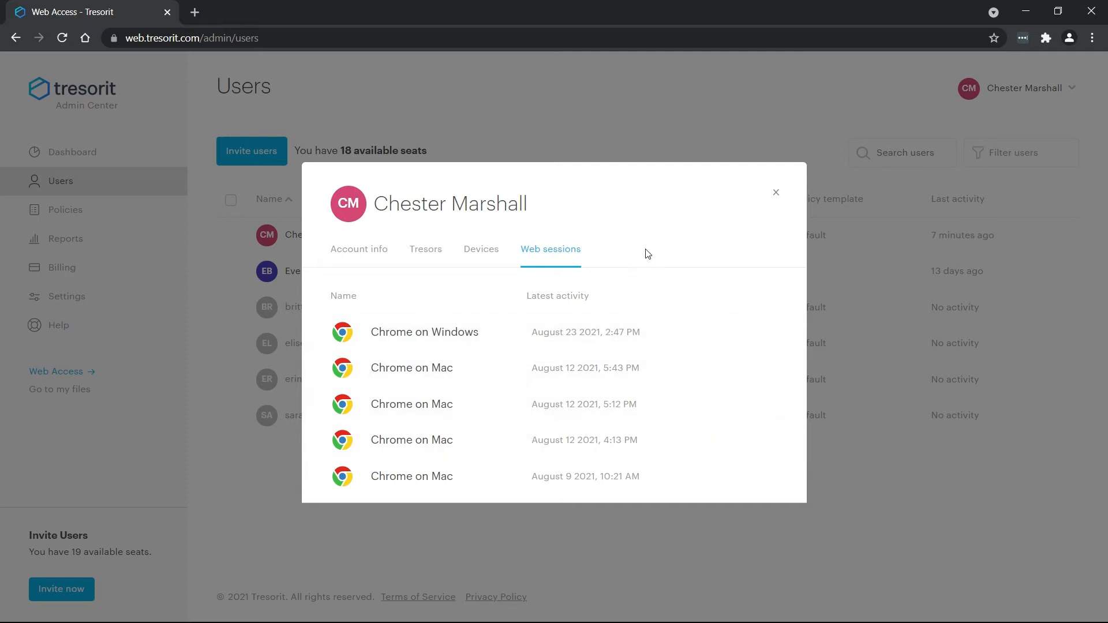
pyautogui.moveTo(831, 197)
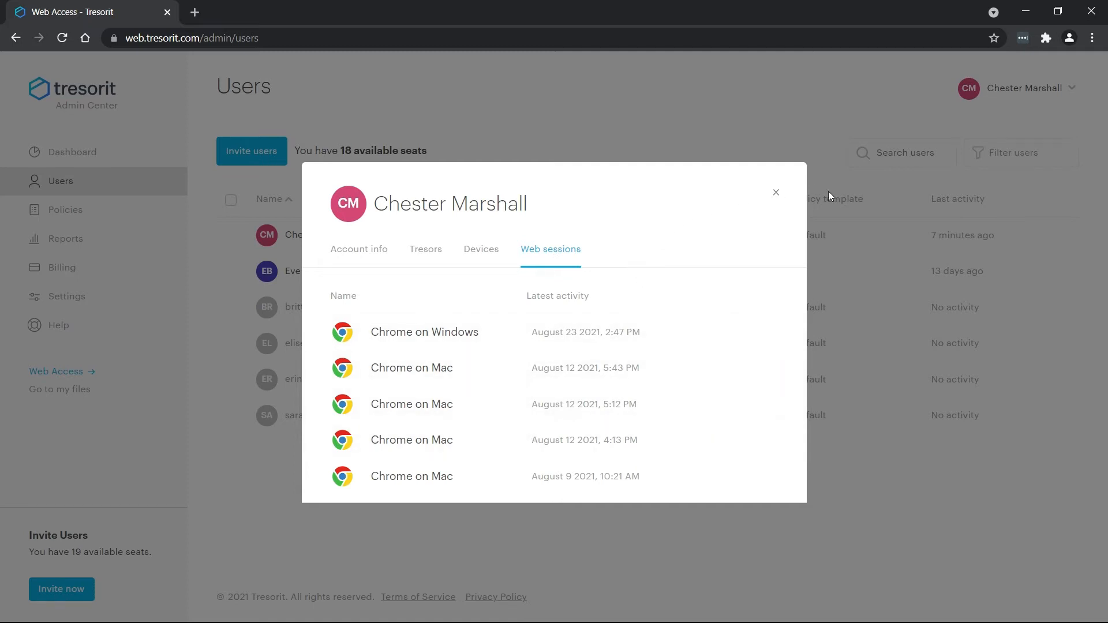
pyautogui.click(776, 193)
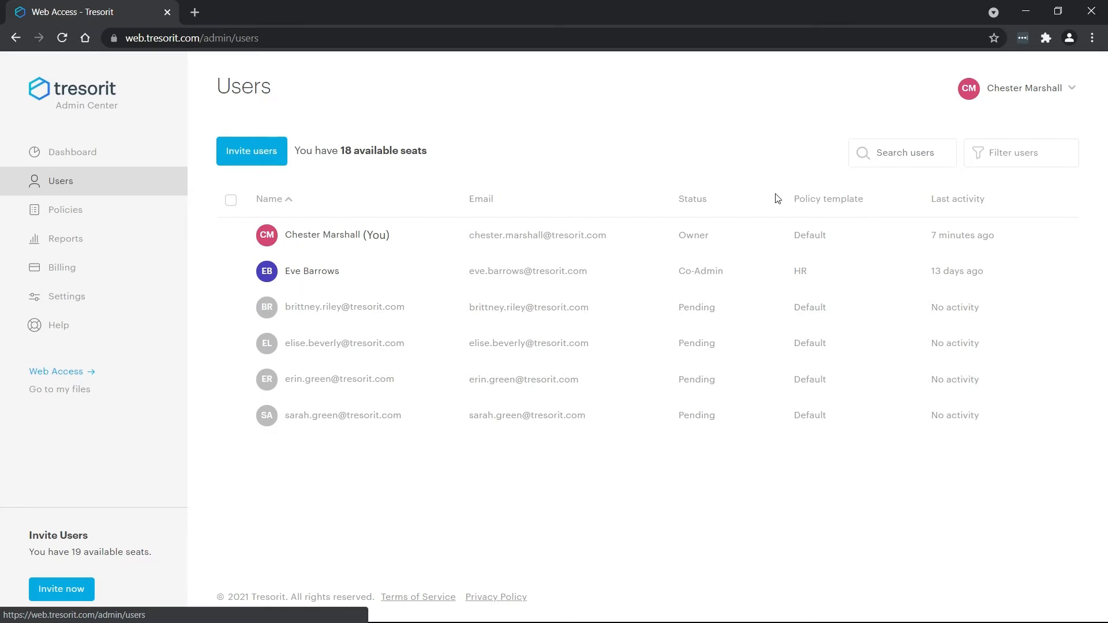
pyautogui.moveTo(344, 414)
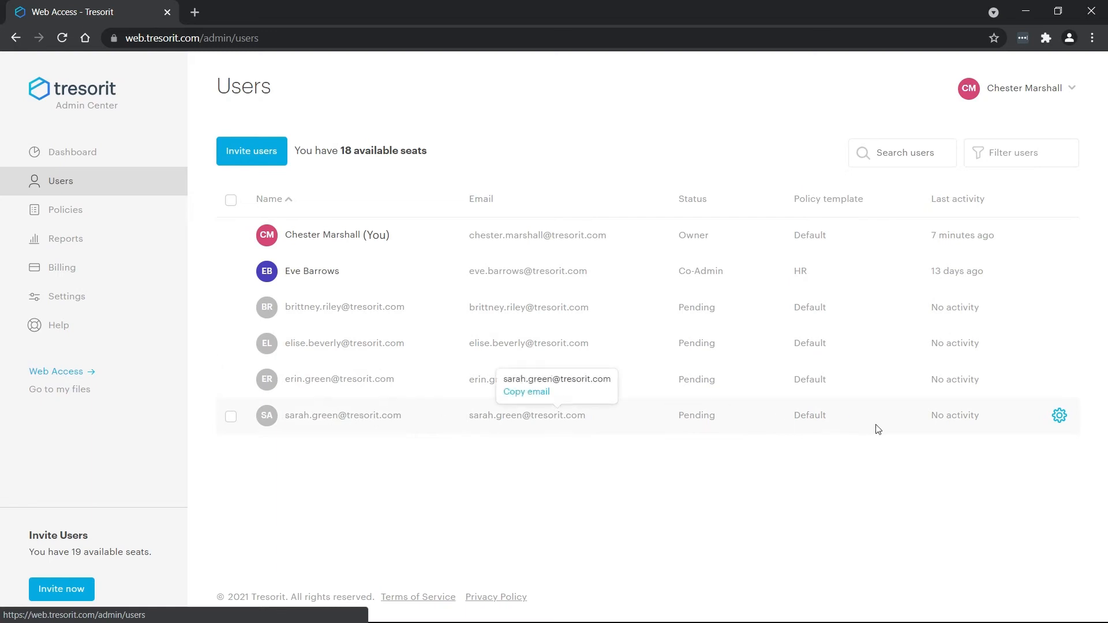
pyautogui.moveTo(1097, 457)
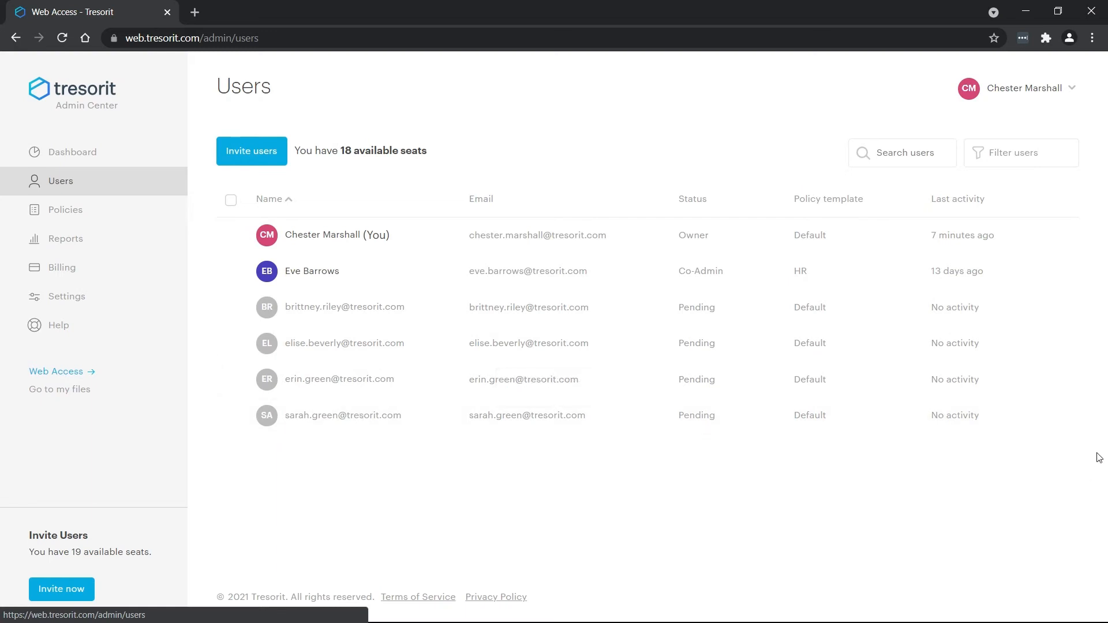
pyautogui.click(1060, 415)
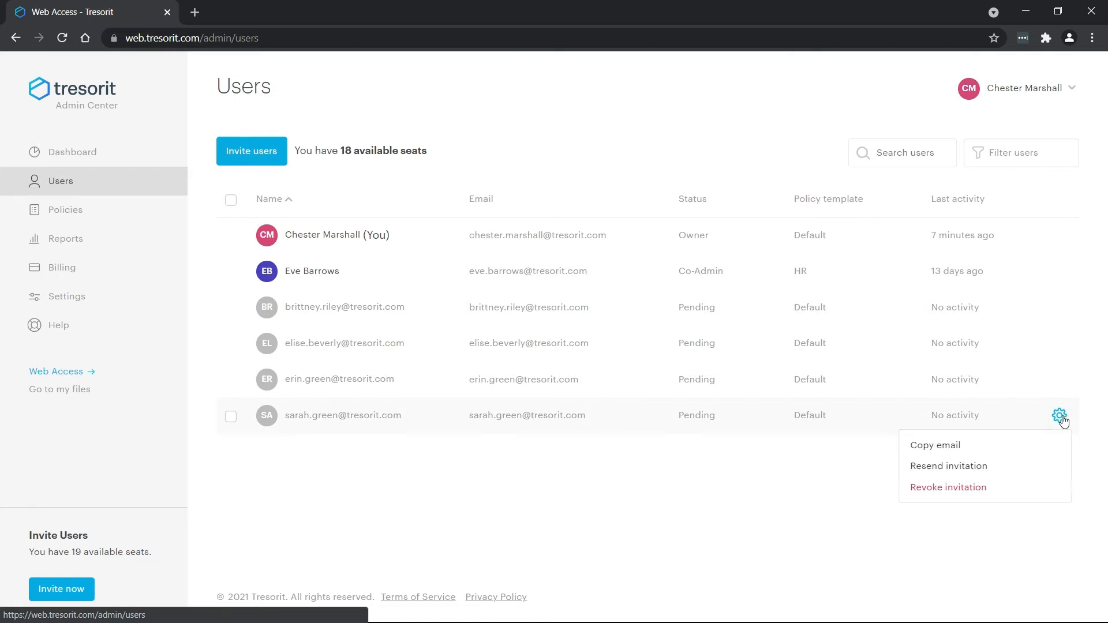
pyautogui.moveTo(949, 487)
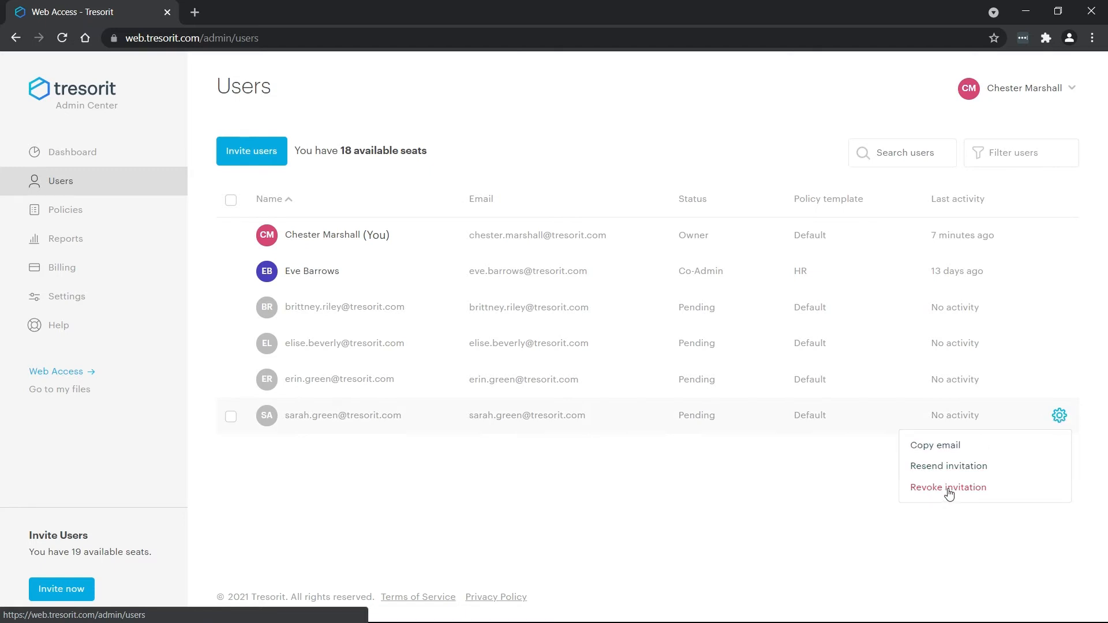
pyautogui.click(948, 487)
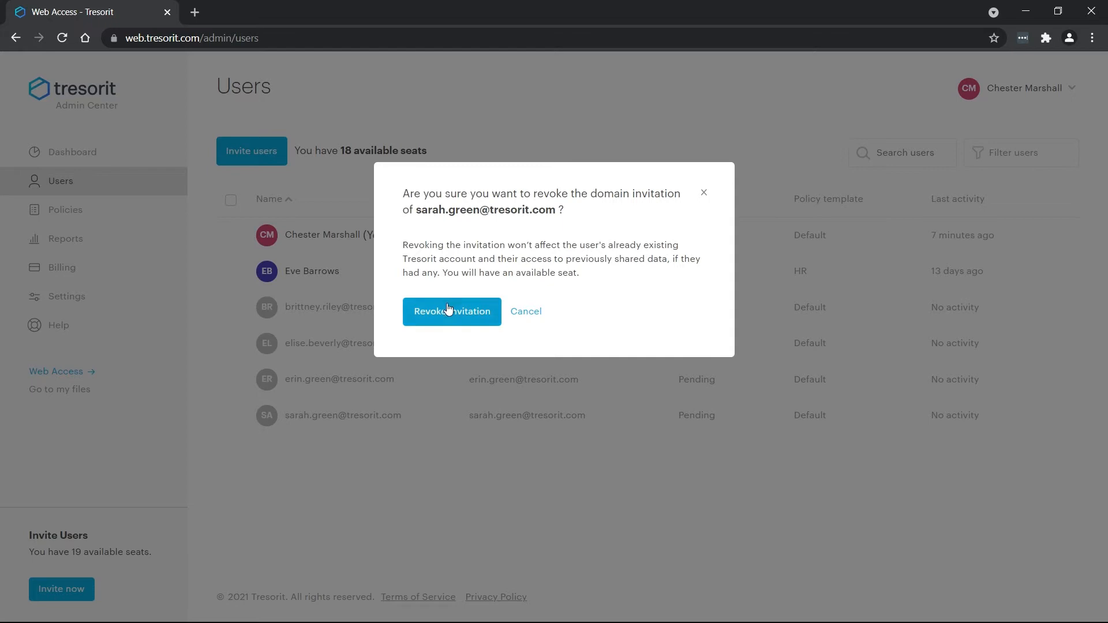
pyautogui.click(451, 310)
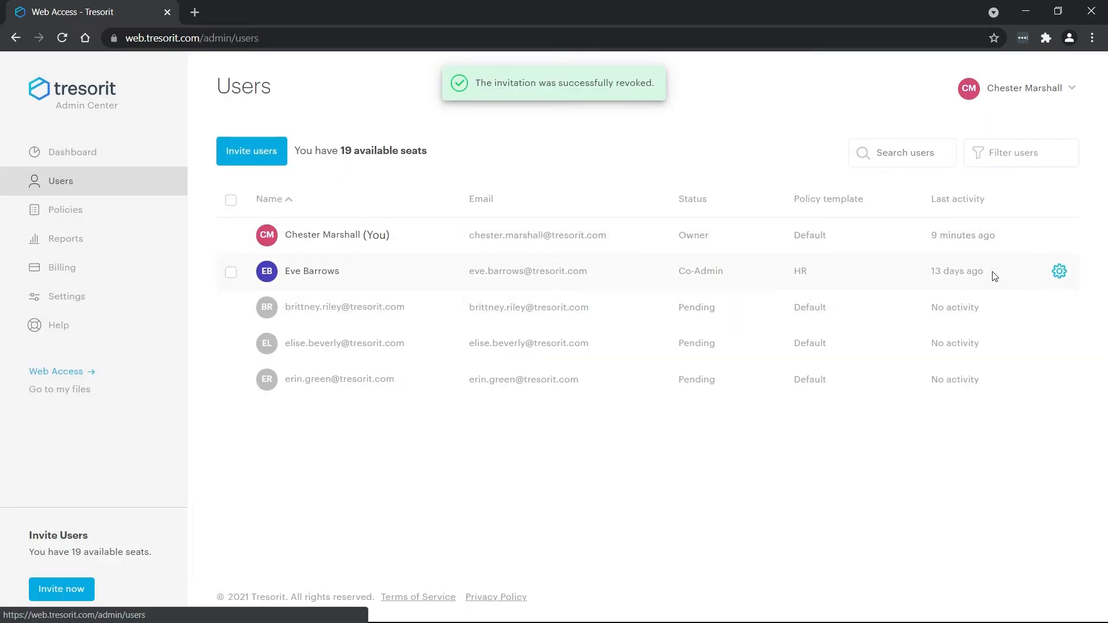
pyautogui.click(1058, 270)
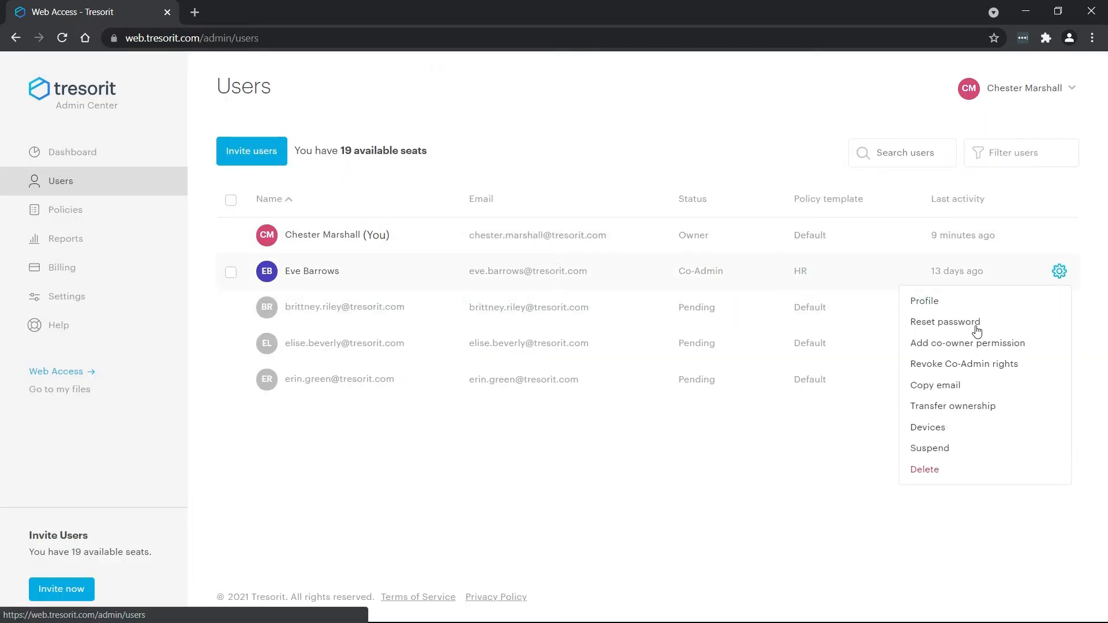
pyautogui.moveTo(922, 473)
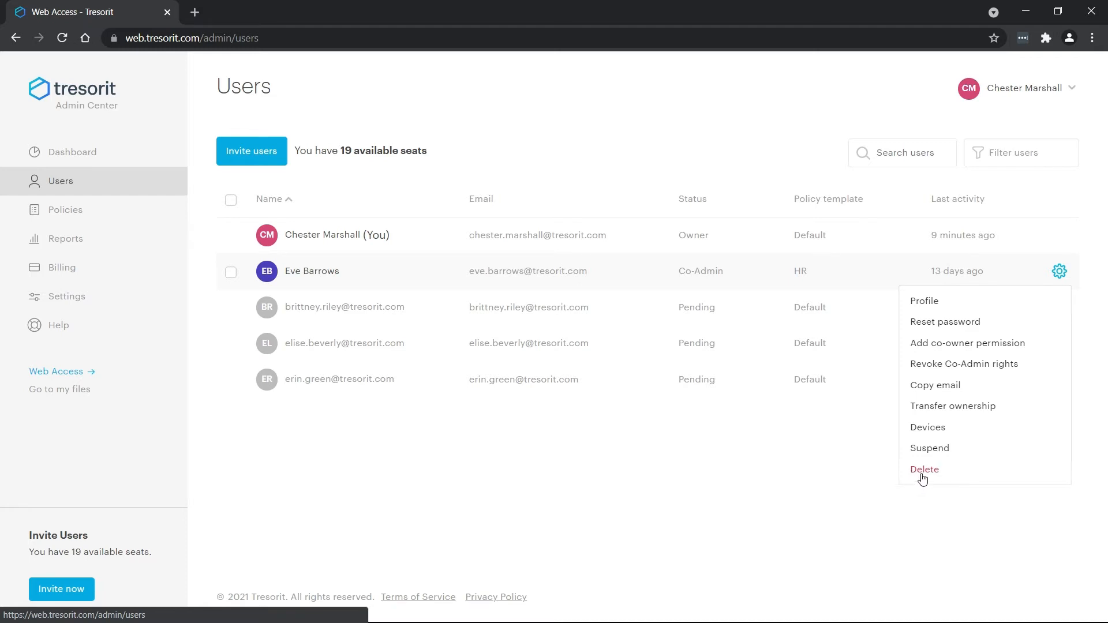
pyautogui.click(923, 470)
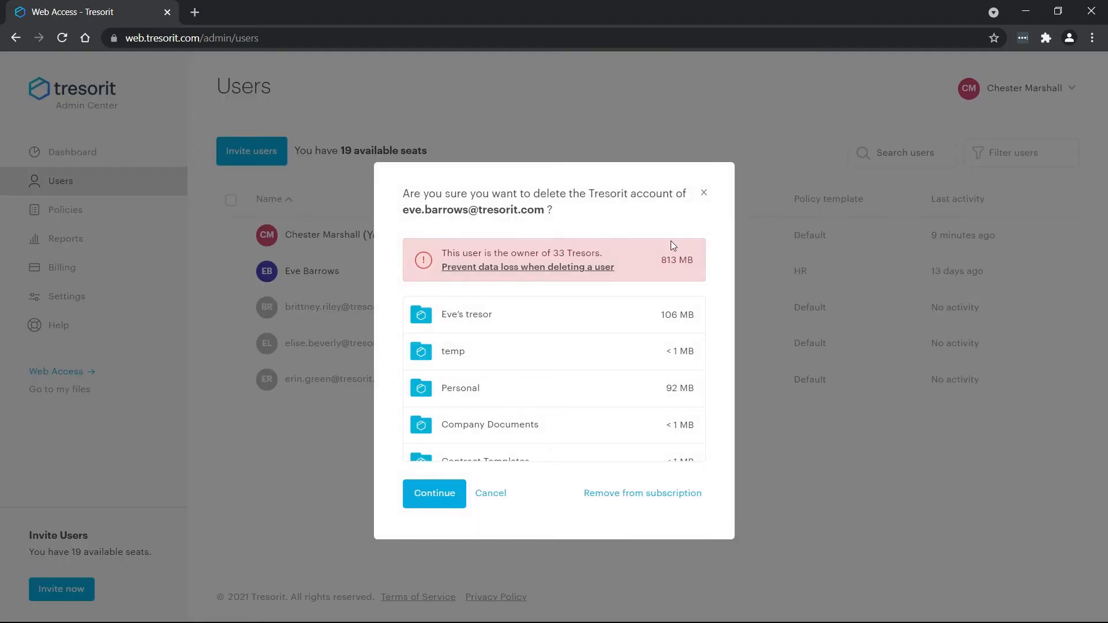
pyautogui.moveTo(602, 244)
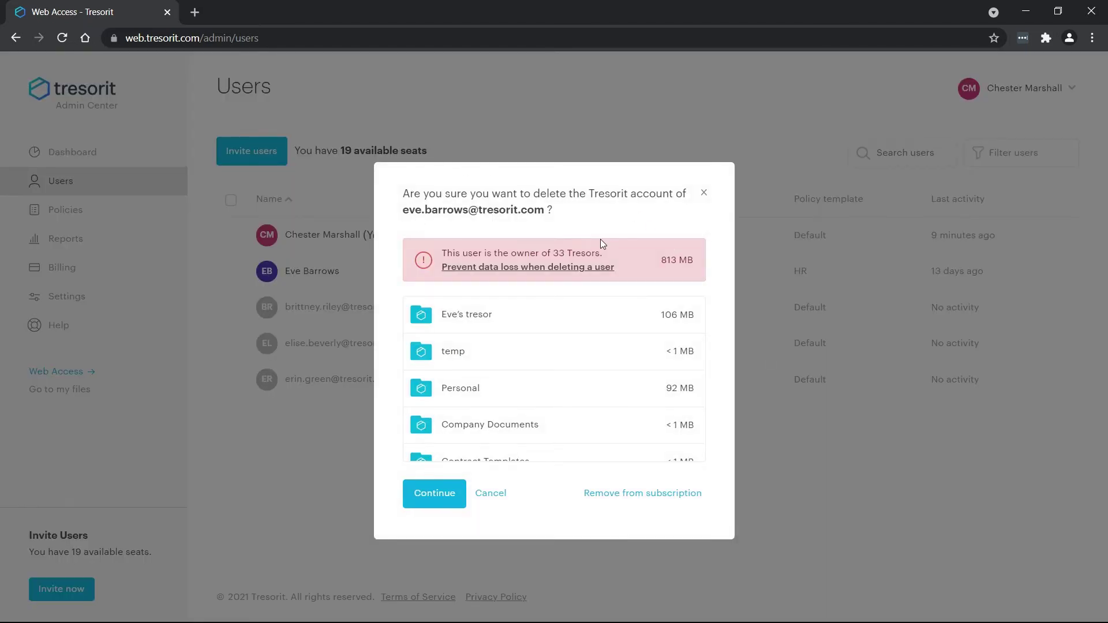
pyautogui.moveTo(498, 502)
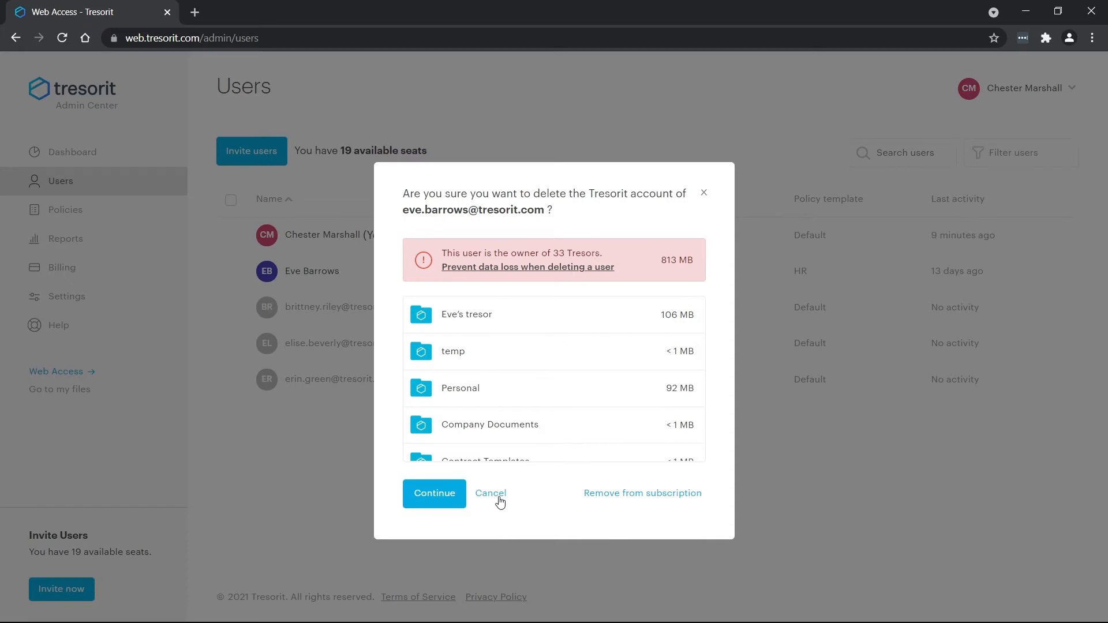
pyautogui.click(489, 493)
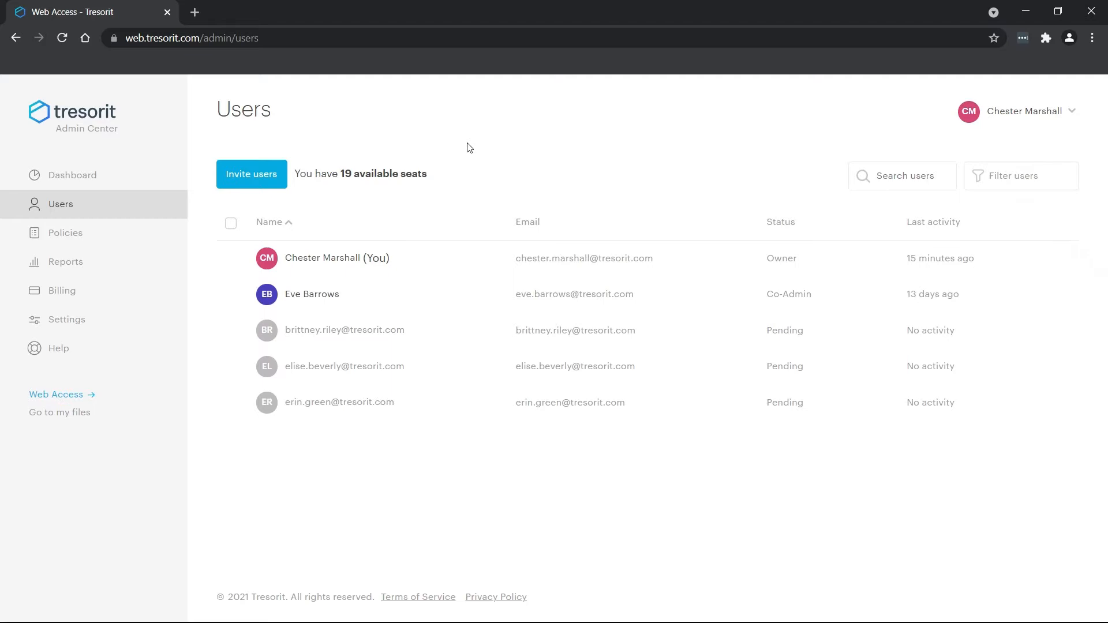
pyautogui.moveTo(65, 232)
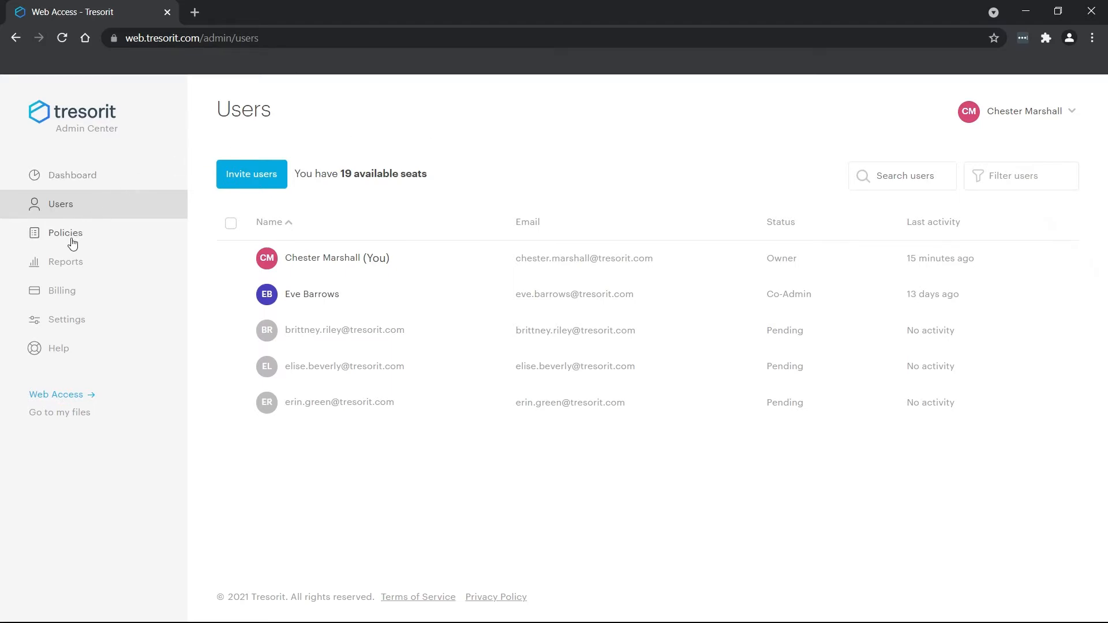
# Show the Policies page with its policy templates.
pyautogui.click(65, 232)
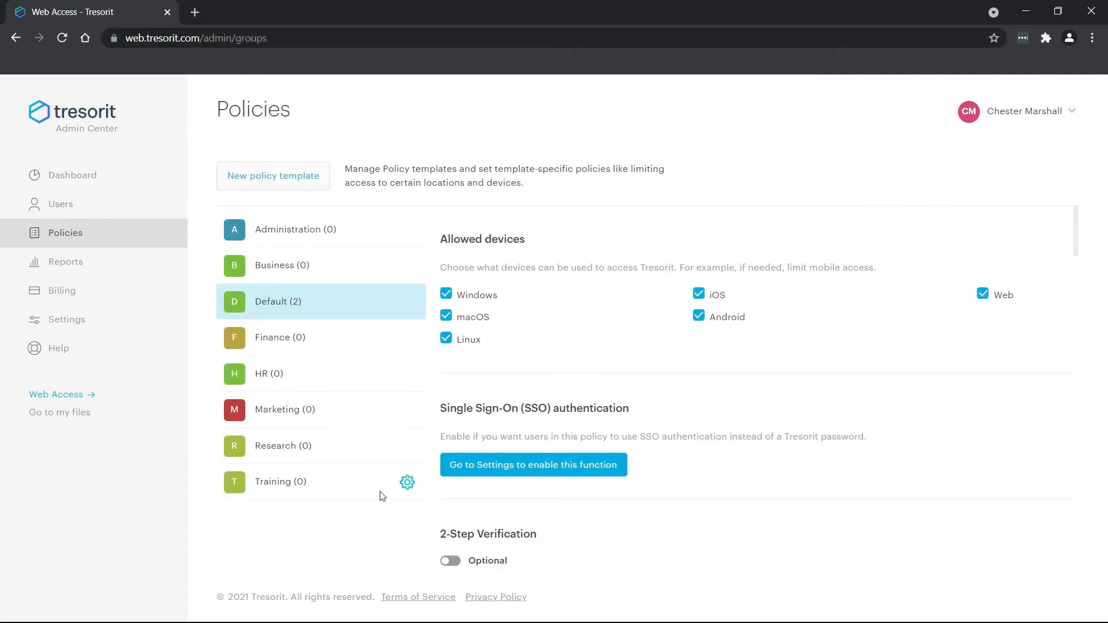
pyautogui.moveTo(274, 449)
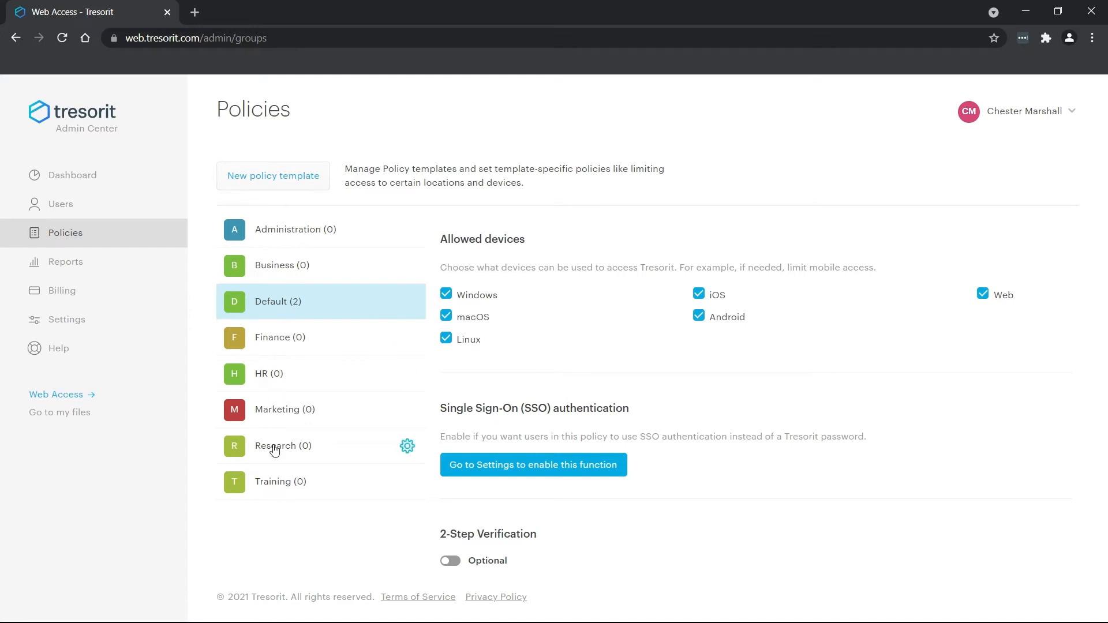
pyautogui.moveTo(277, 222)
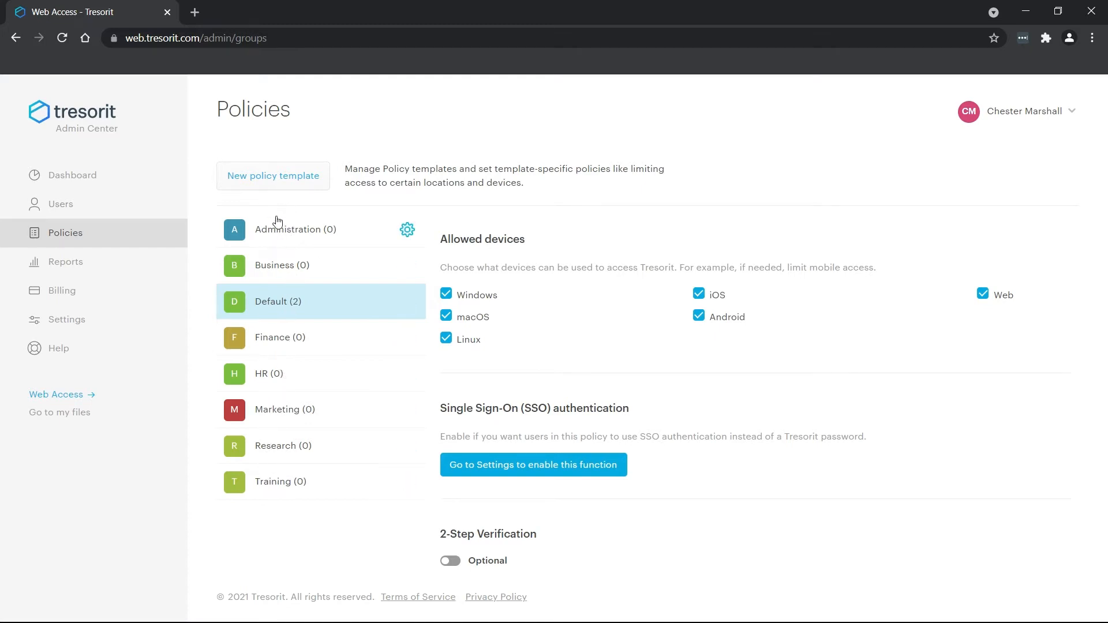
pyautogui.moveTo(278, 212)
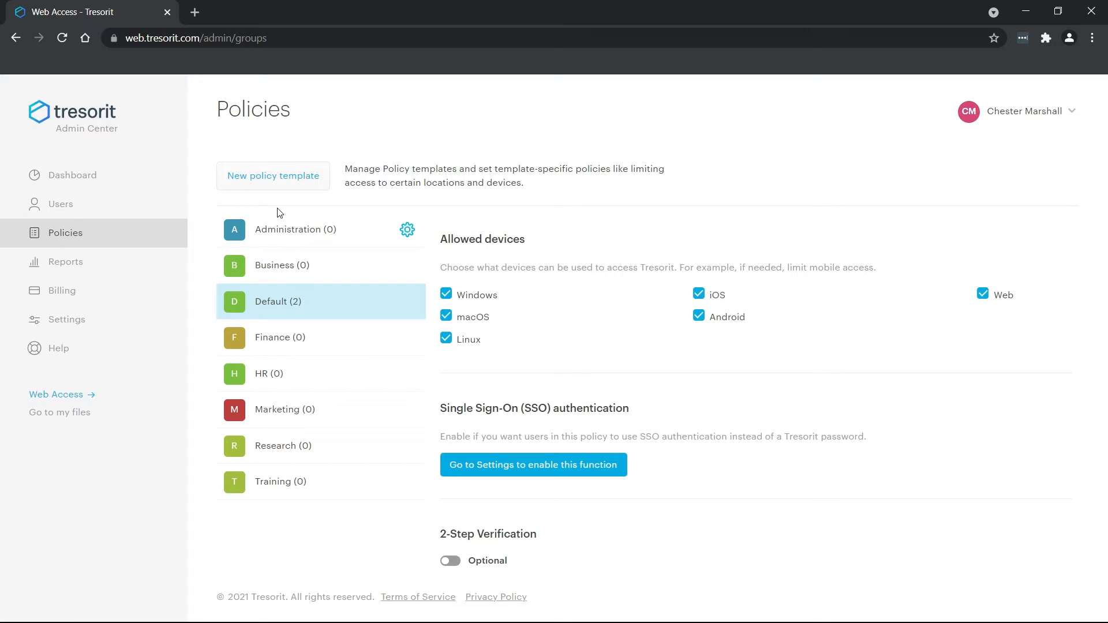
pyautogui.moveTo(281, 207)
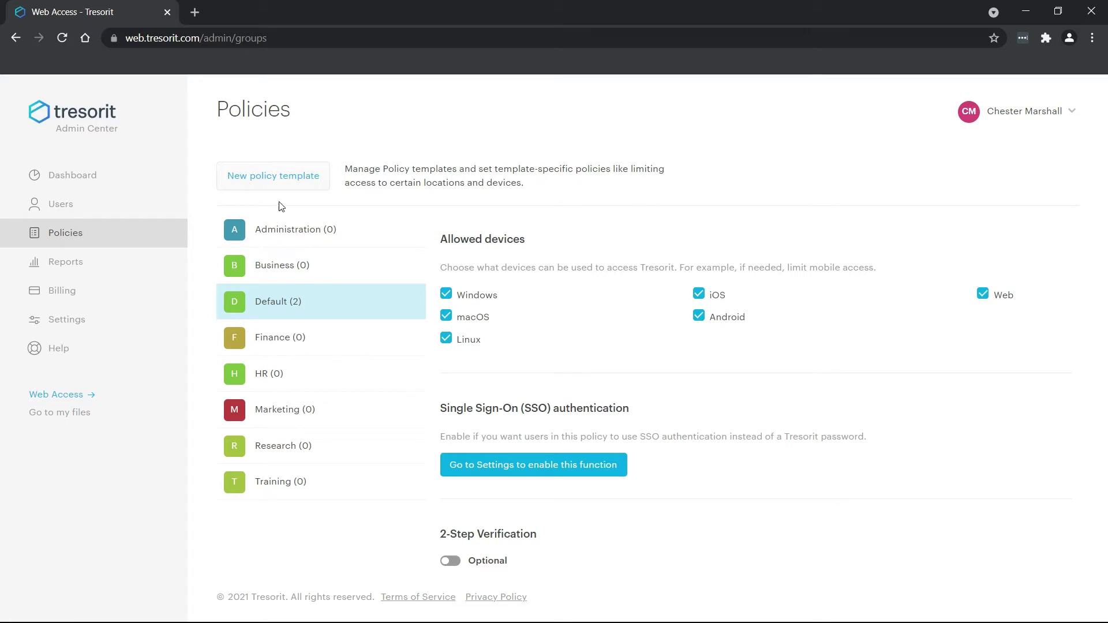
pyautogui.moveTo(284, 176)
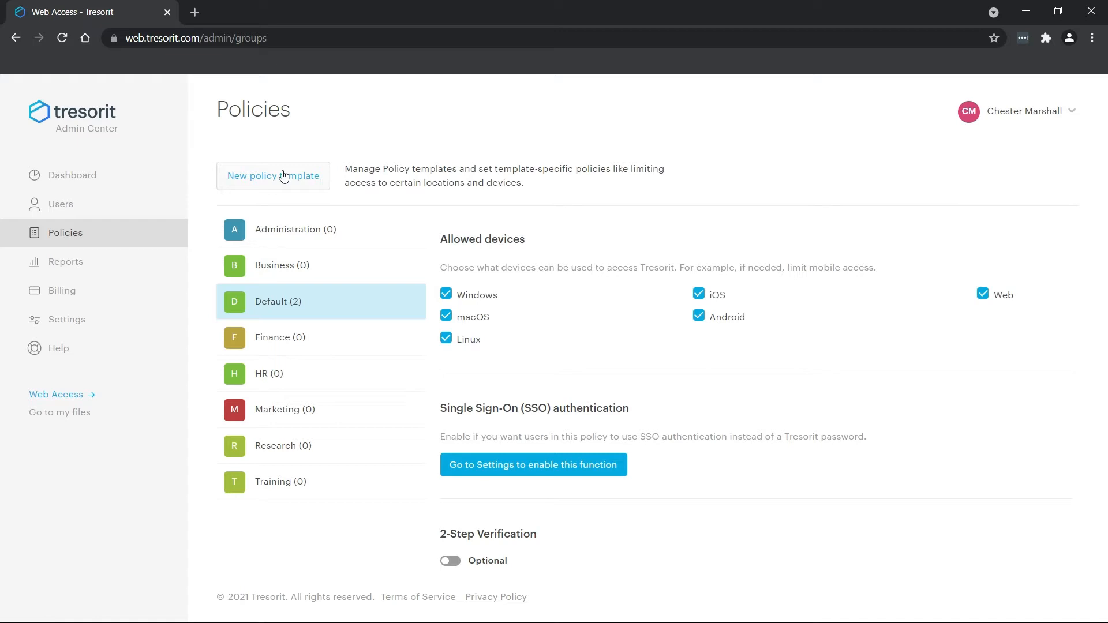
# Add a new Sales policy template storing data in Switzerland.
pyautogui.click(273, 176)
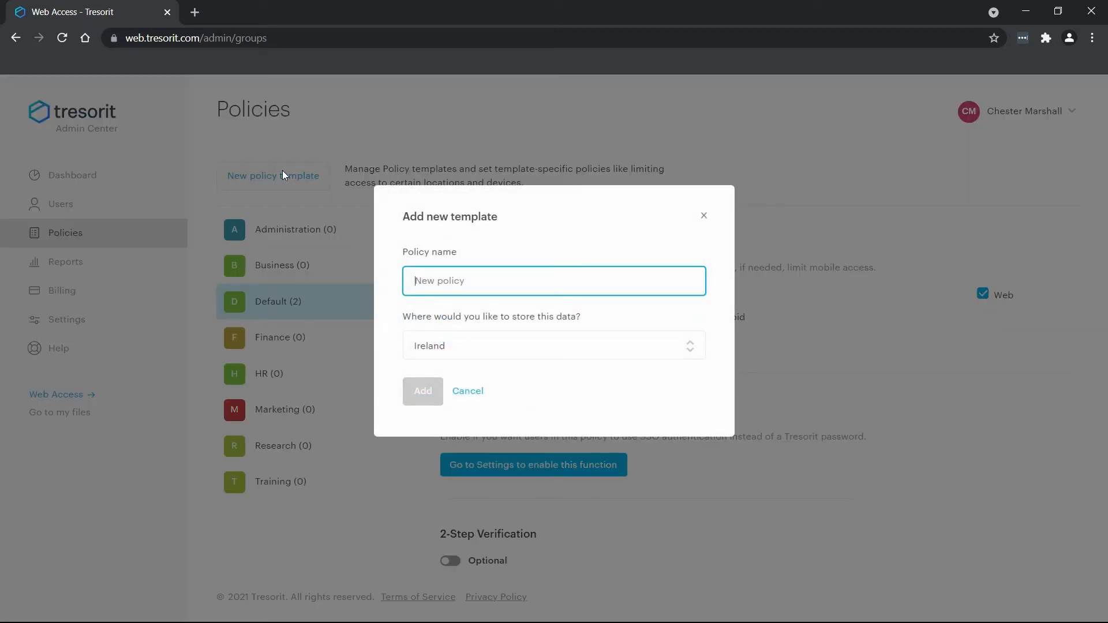
pyautogui.write('Sales')
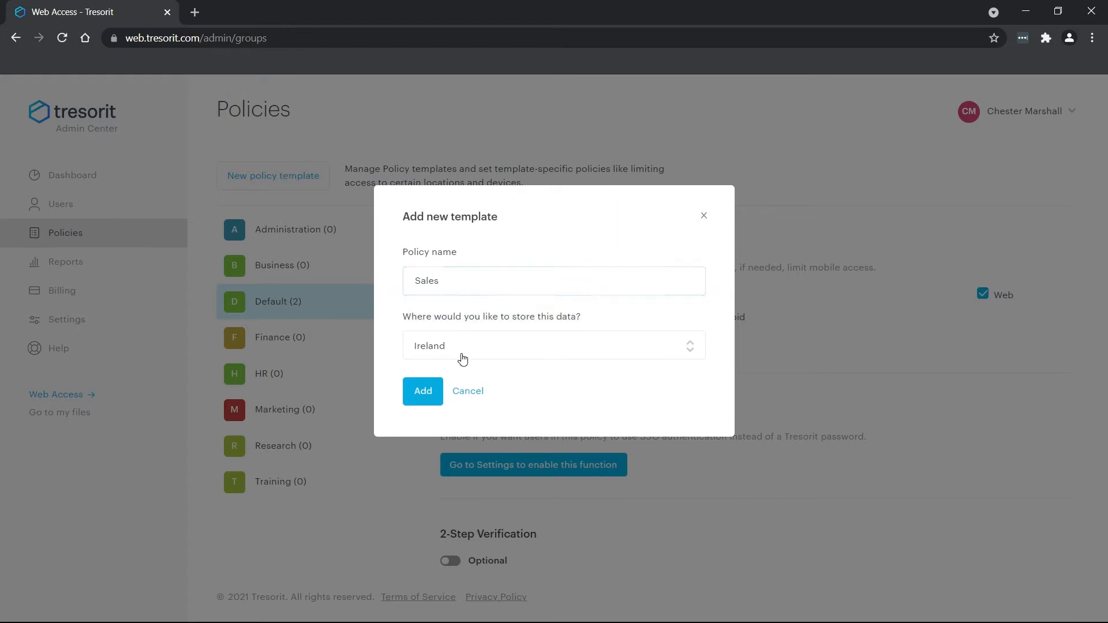
pyautogui.click(553, 345)
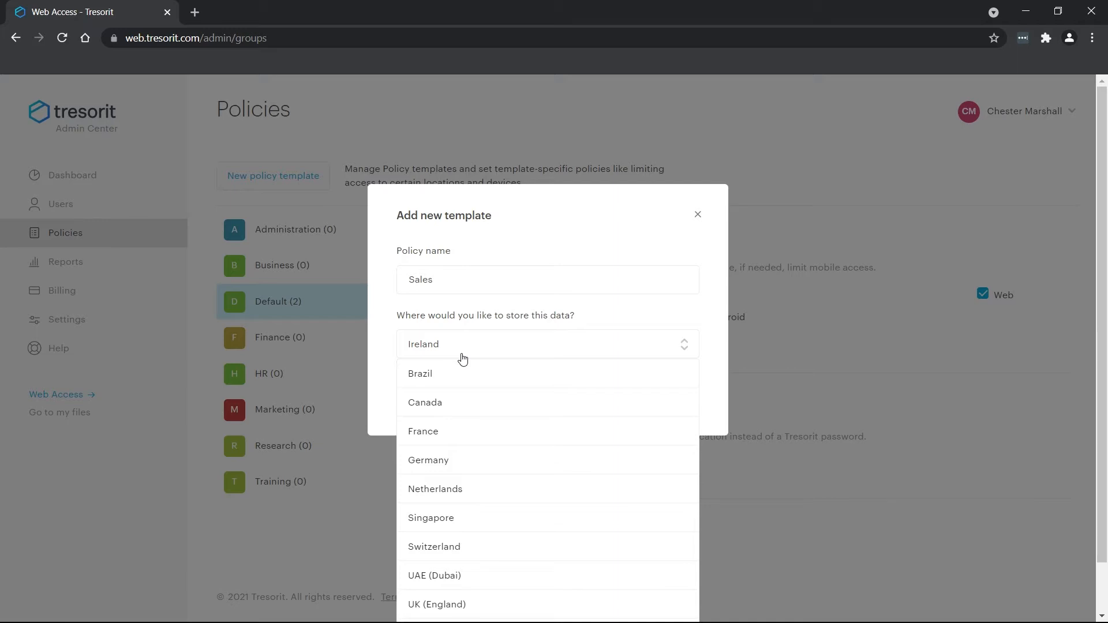
pyautogui.moveTo(439, 452)
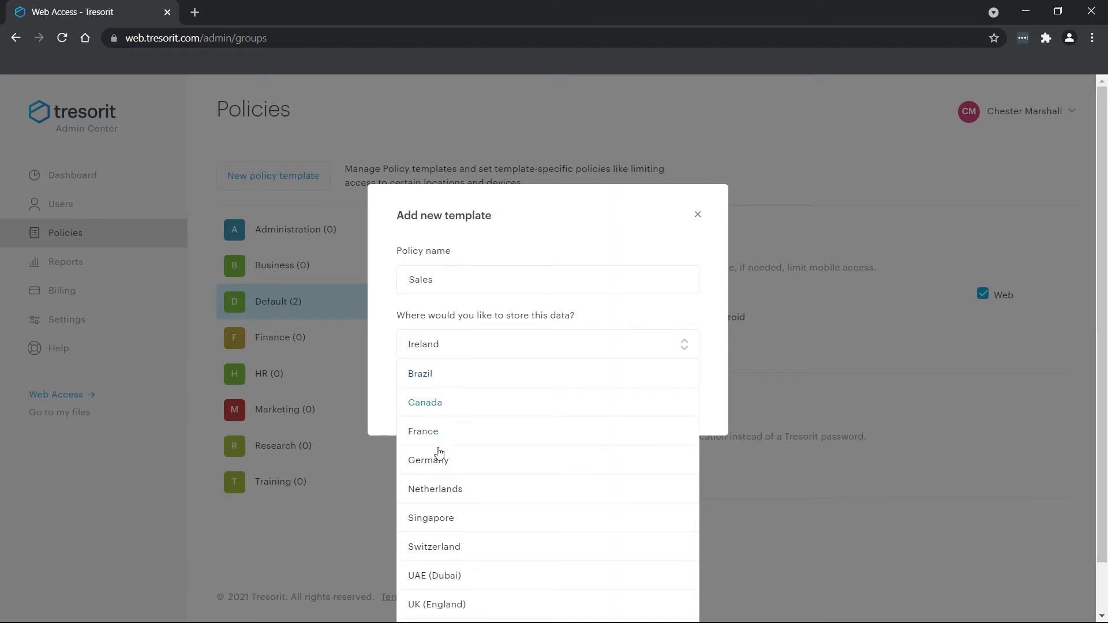
pyautogui.moveTo(436, 603)
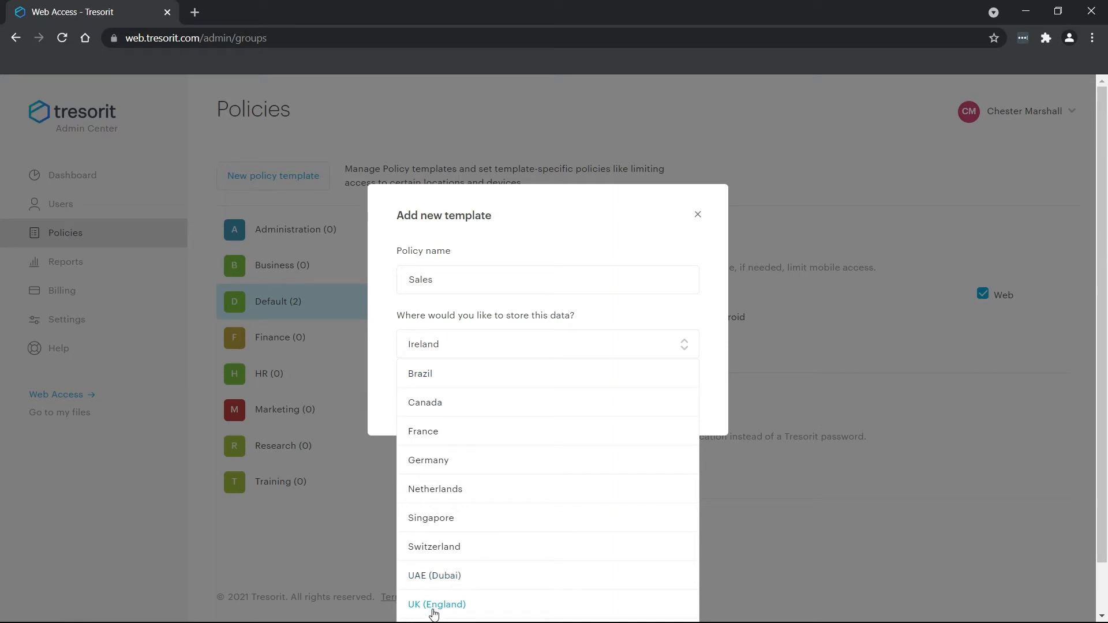
pyautogui.moveTo(432, 546)
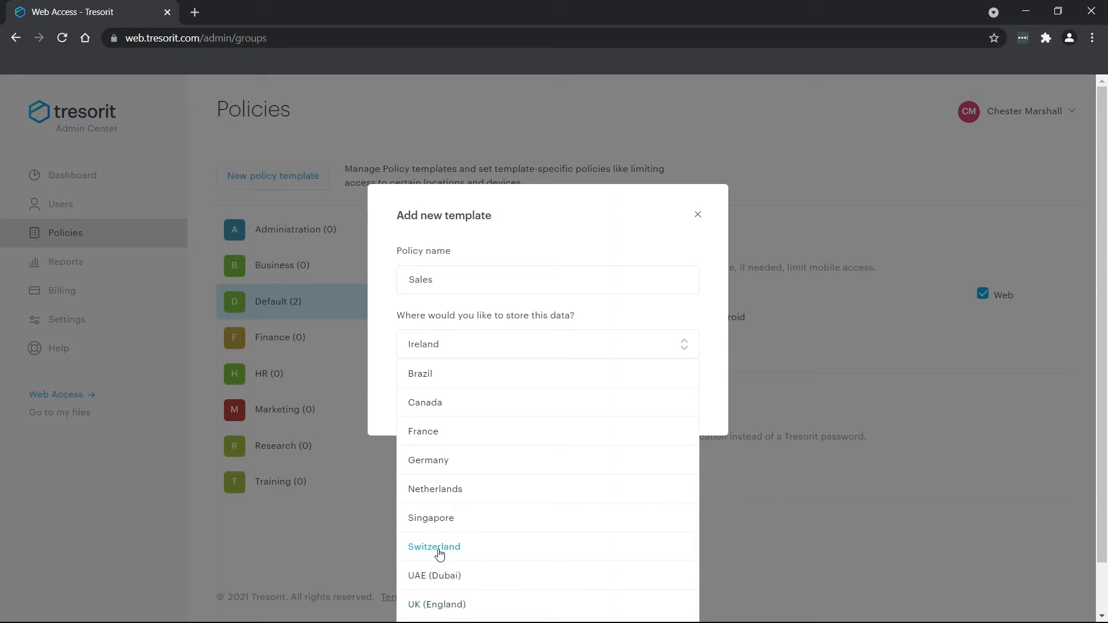
pyautogui.click(434, 546)
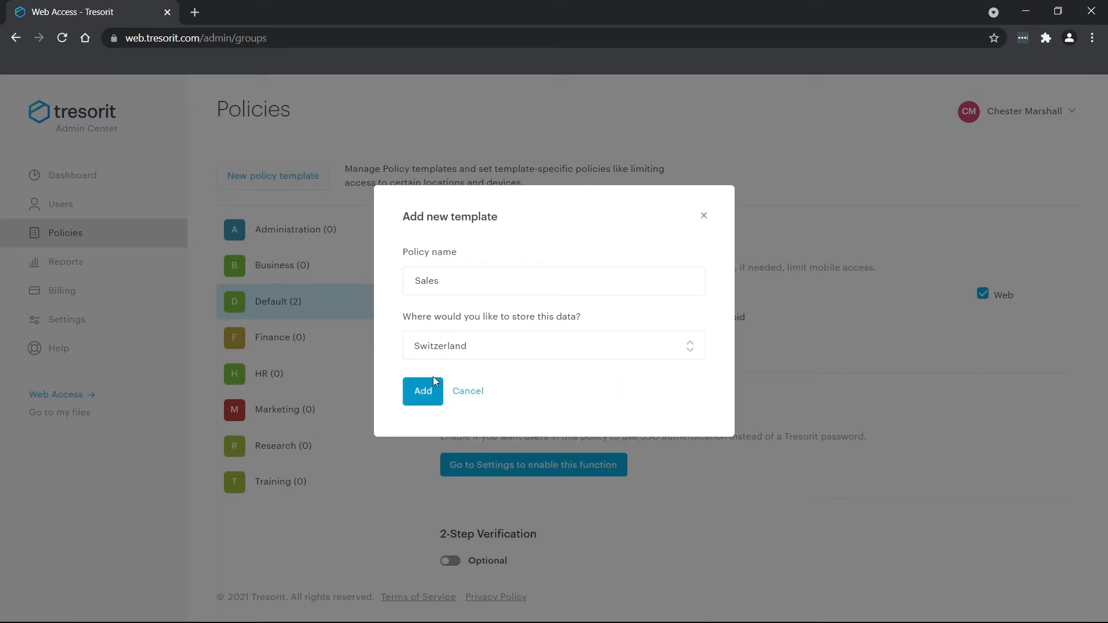
pyautogui.click(422, 392)
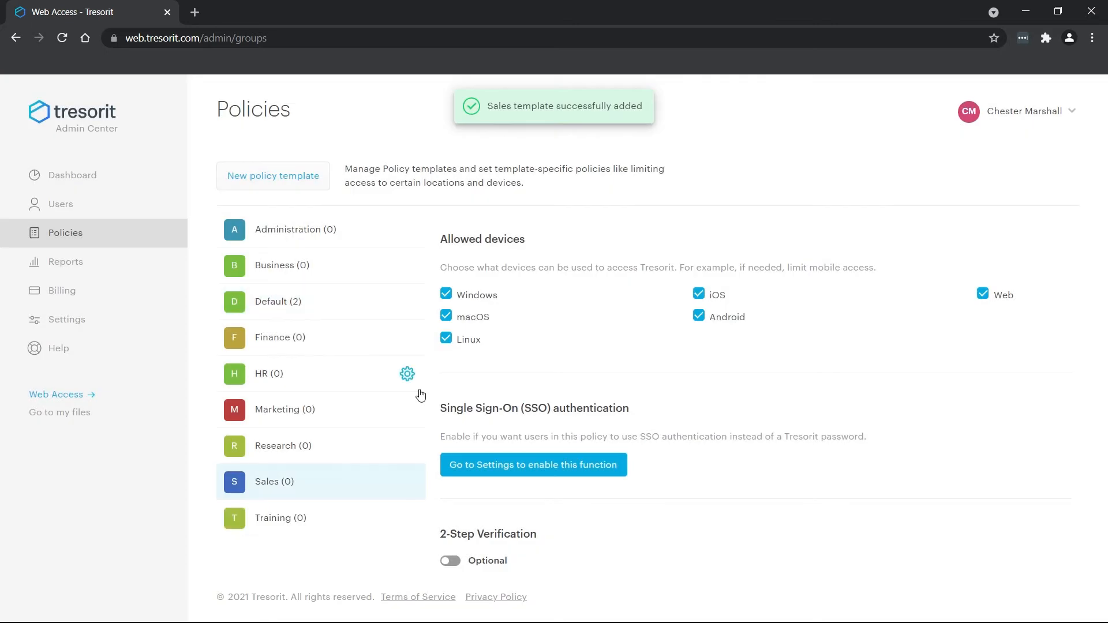
pyautogui.moveTo(734, 361)
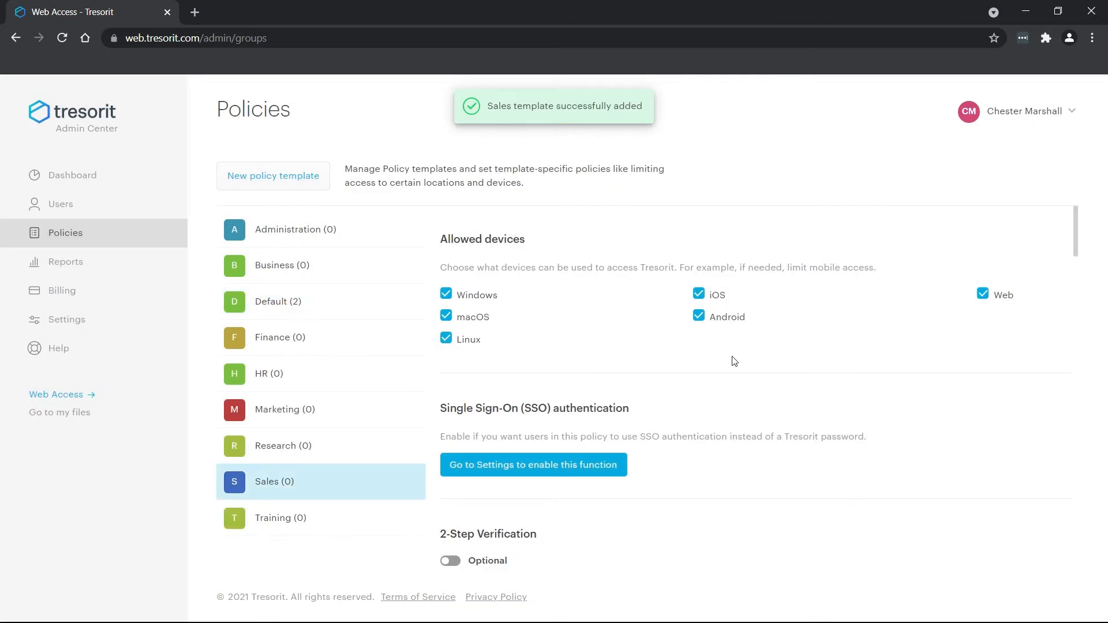
# Make 2-step verification required for the Sales template and save the change.
pyautogui.scroll(-3)
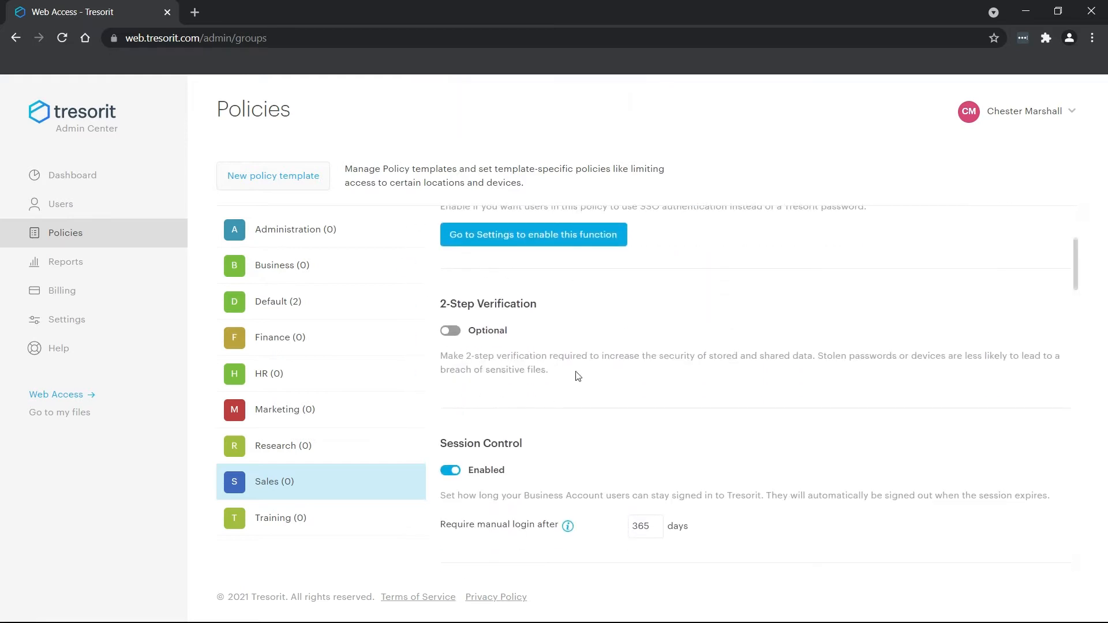
pyautogui.moveTo(472, 330)
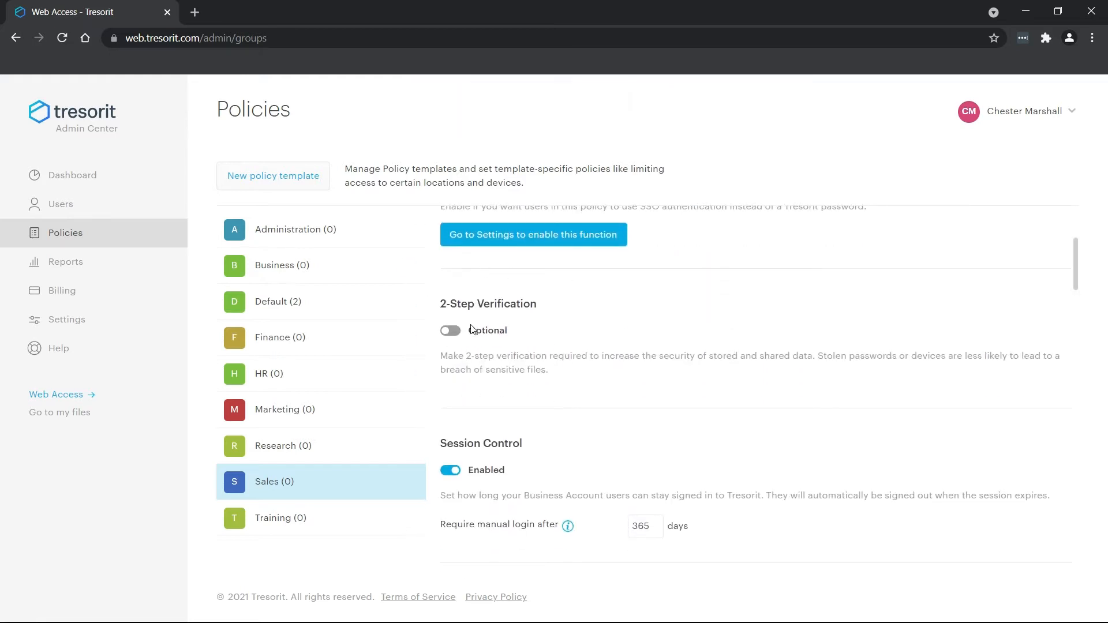
pyautogui.click(450, 330)
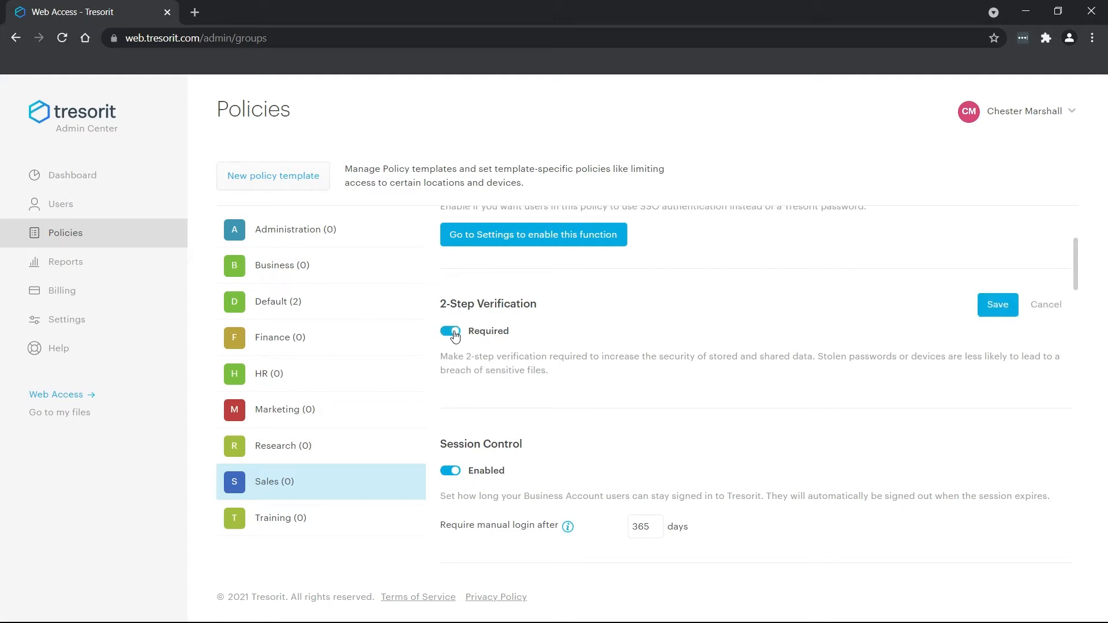
pyautogui.click(997, 304)
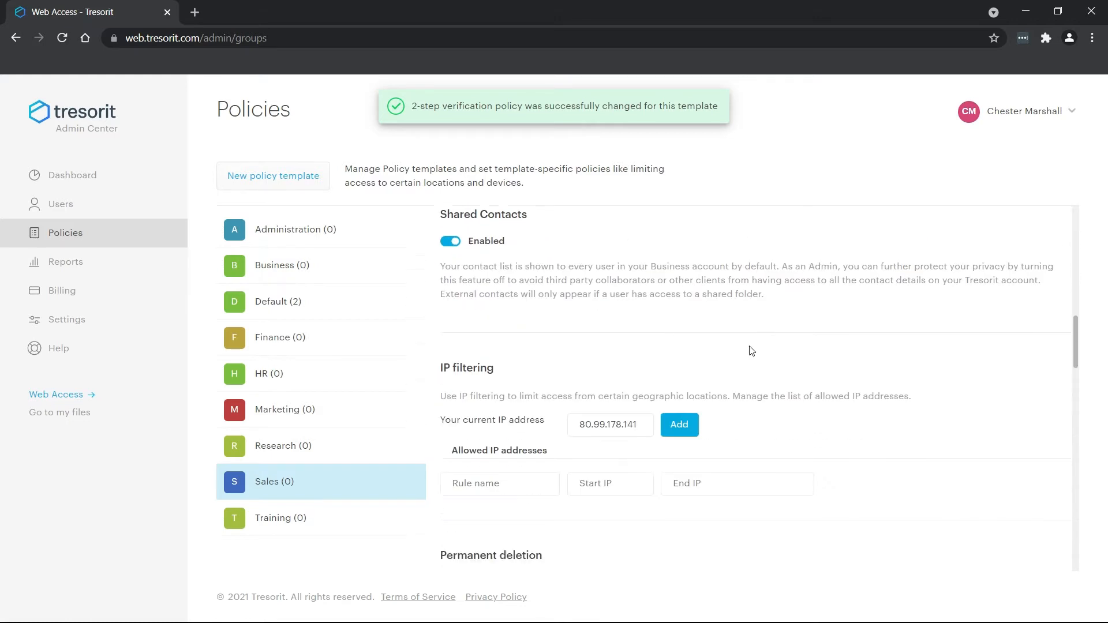
pyautogui.scroll(-3)
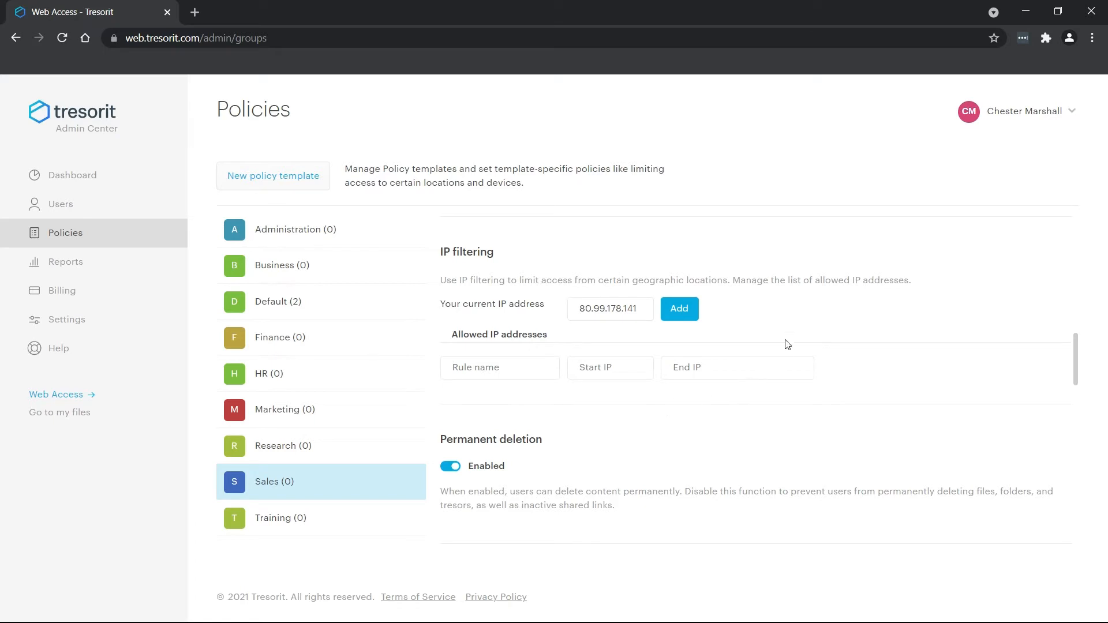
pyautogui.moveTo(763, 320)
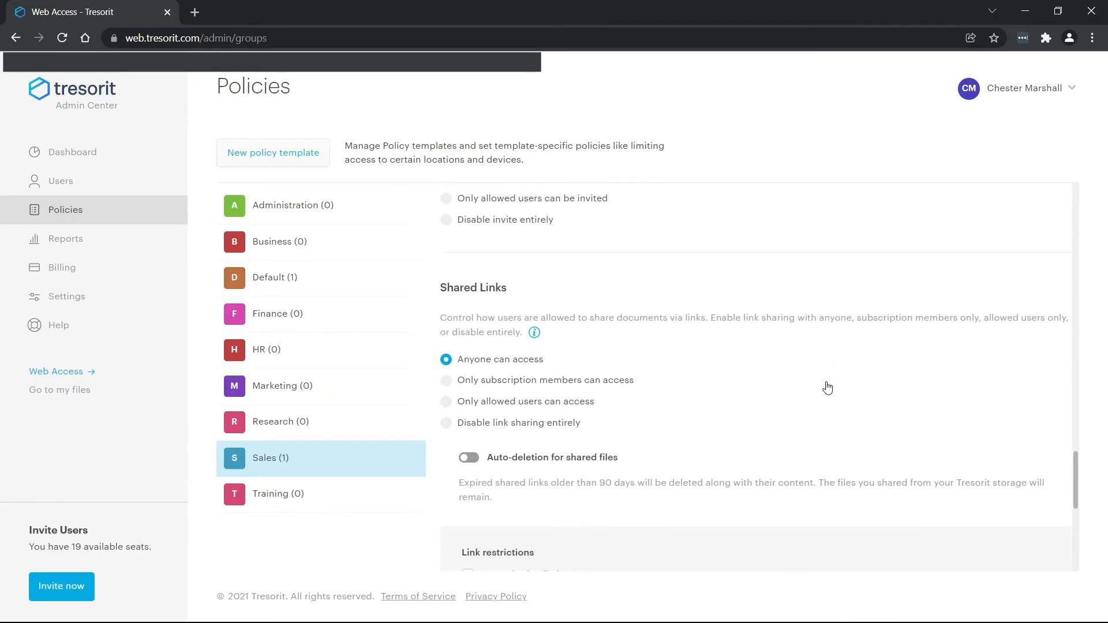
# Enable auto-deletion for shared files and set a 7-day shared-link expiration limit.
pyautogui.scroll(-3)
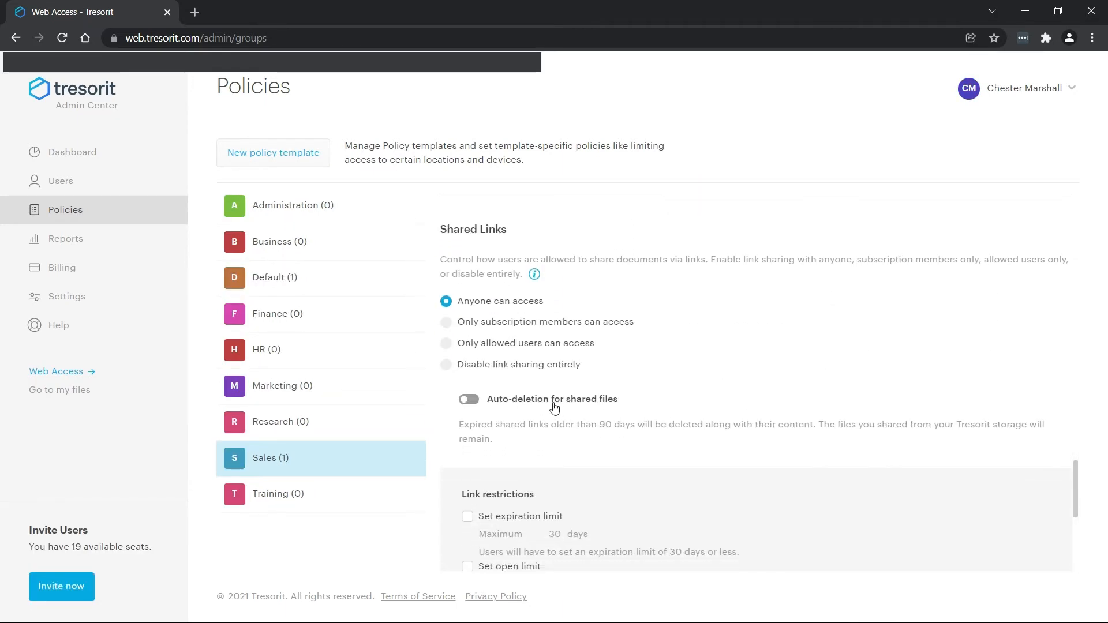
pyautogui.click(468, 398)
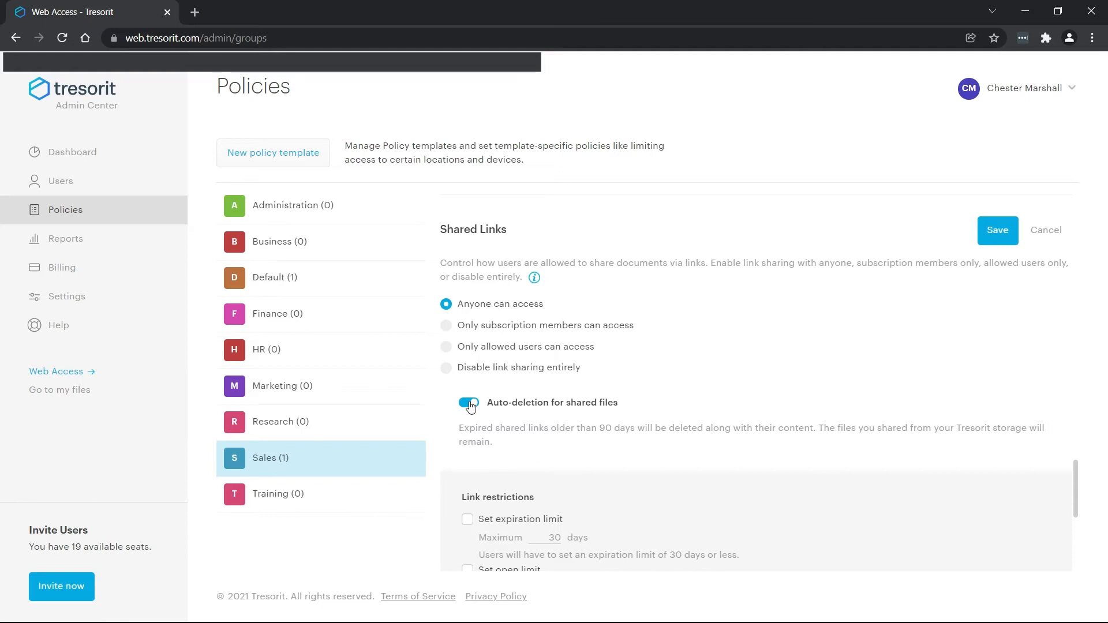
pyautogui.scroll(-3)
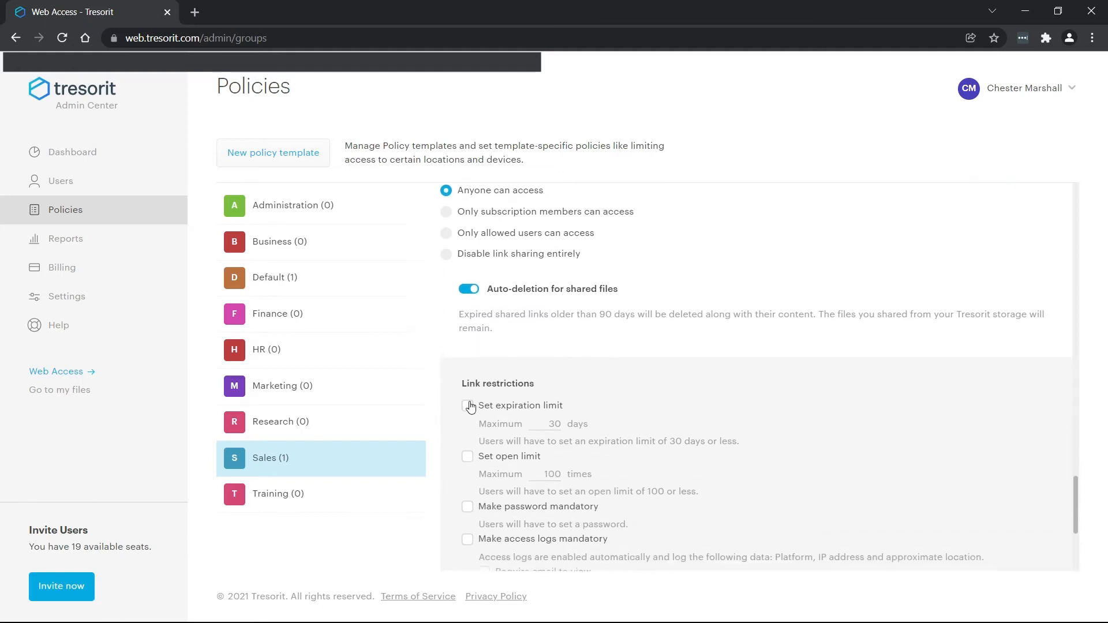
pyautogui.click(467, 405)
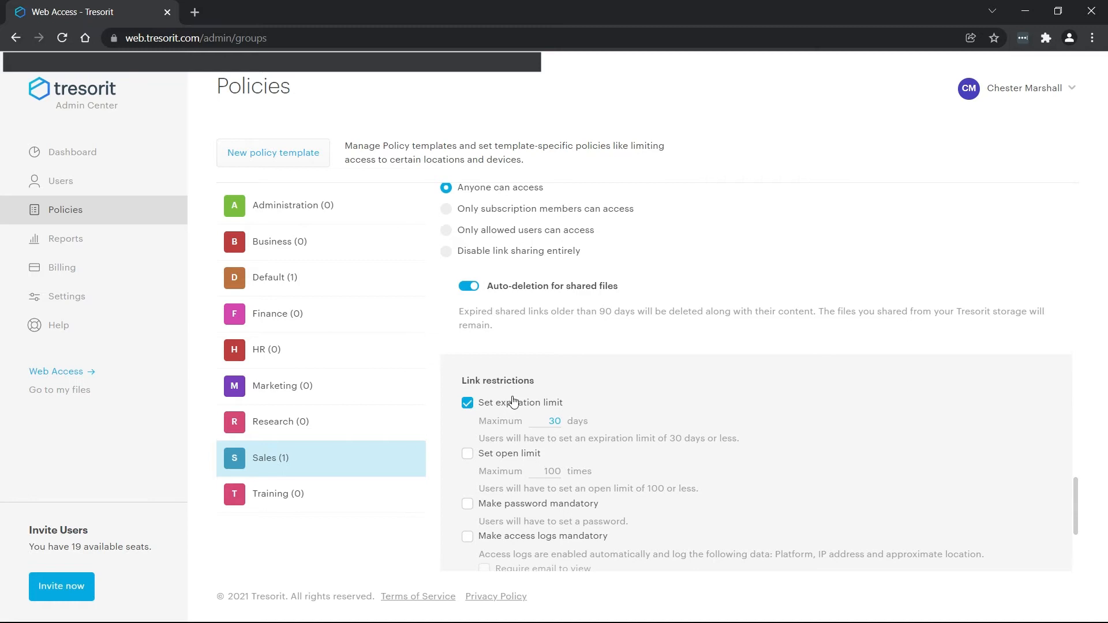
pyautogui.doubleClick(555, 421)
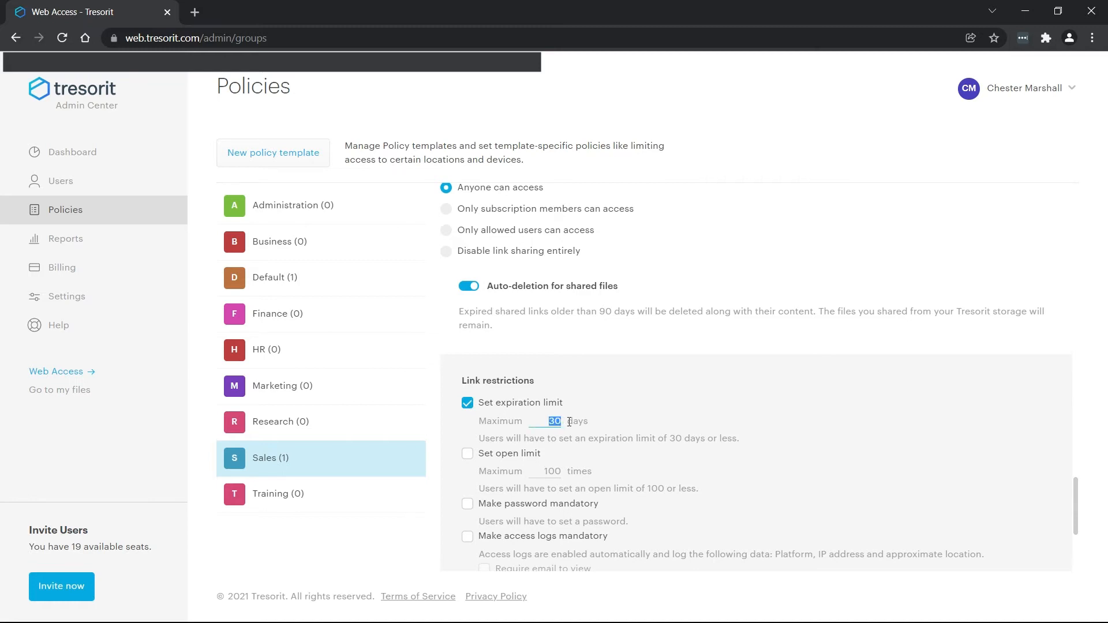
pyautogui.write('7')
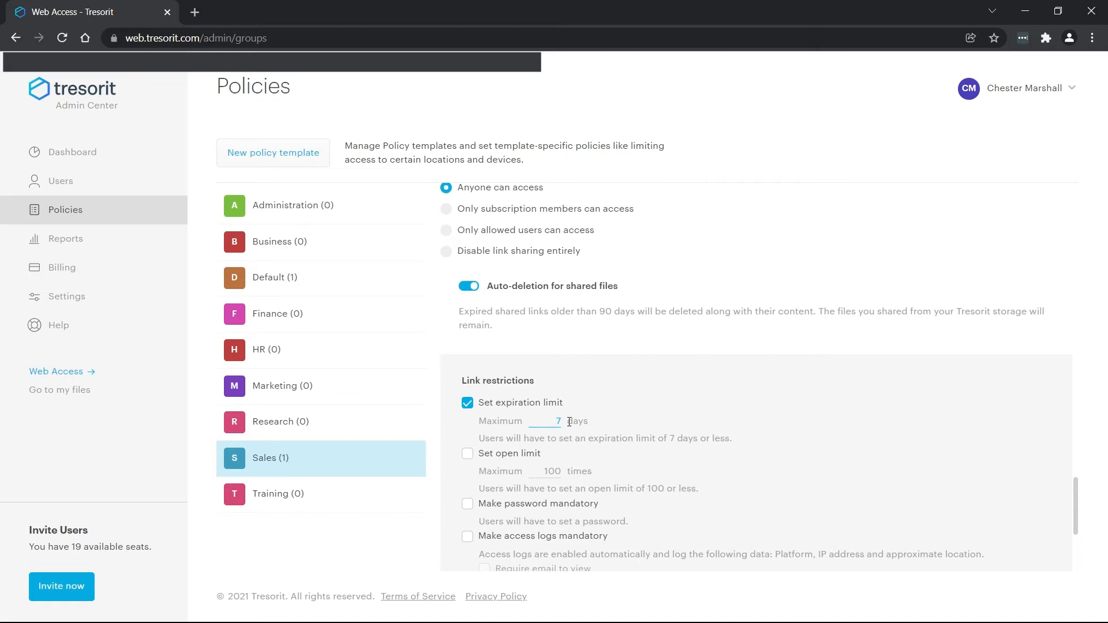
# Require a mandatory password and mandatory access logs for the Sales template's shared links.
pyautogui.scroll(-3)
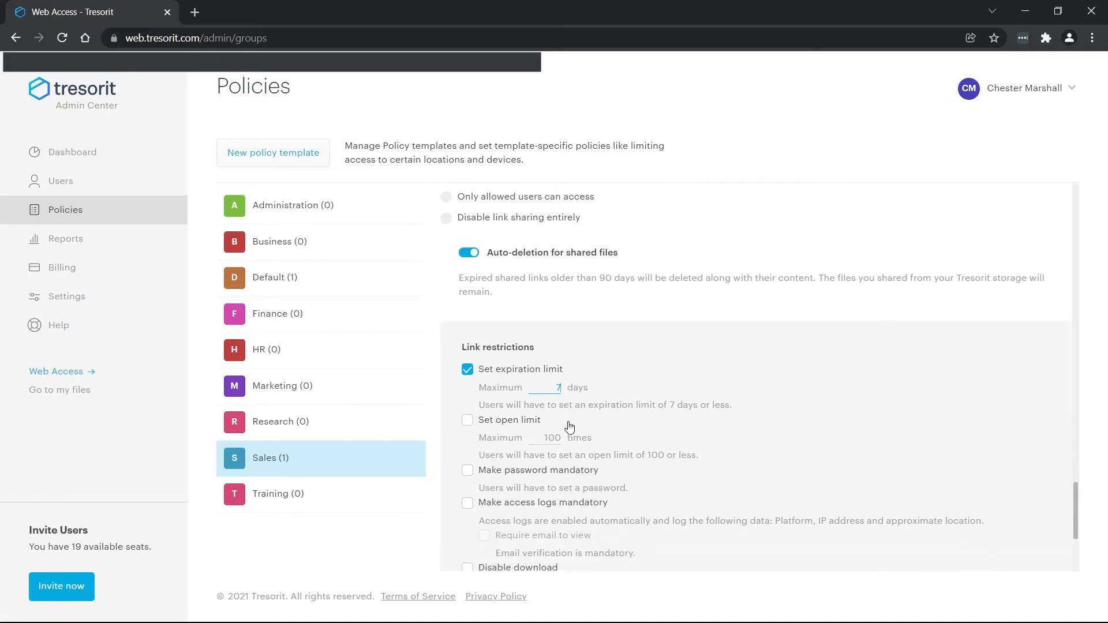
pyautogui.moveTo(482, 471)
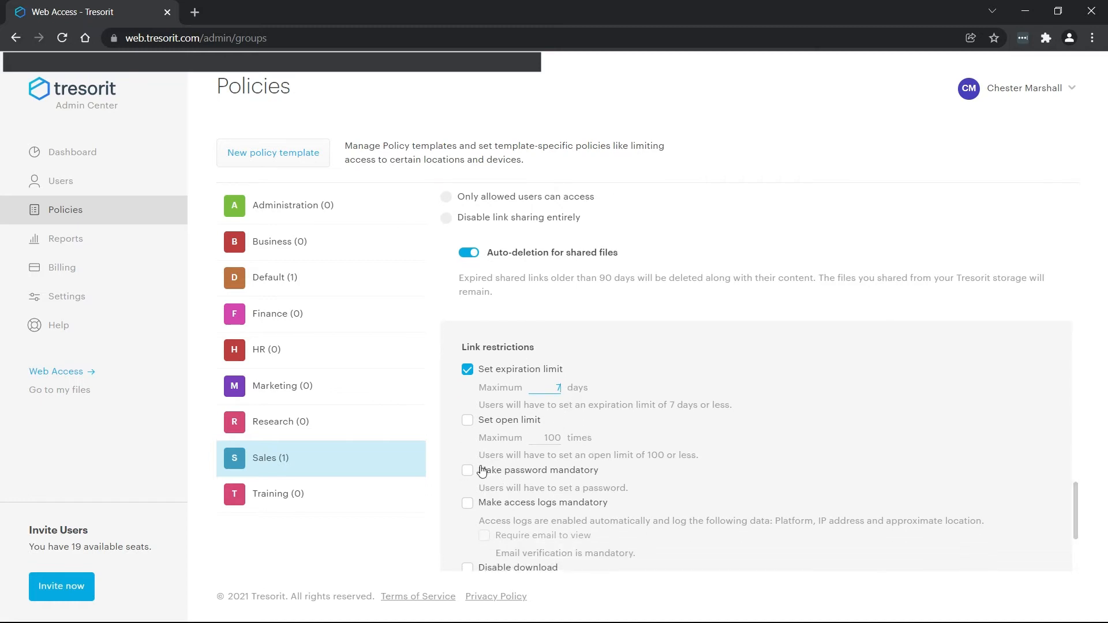
pyautogui.click(466, 469)
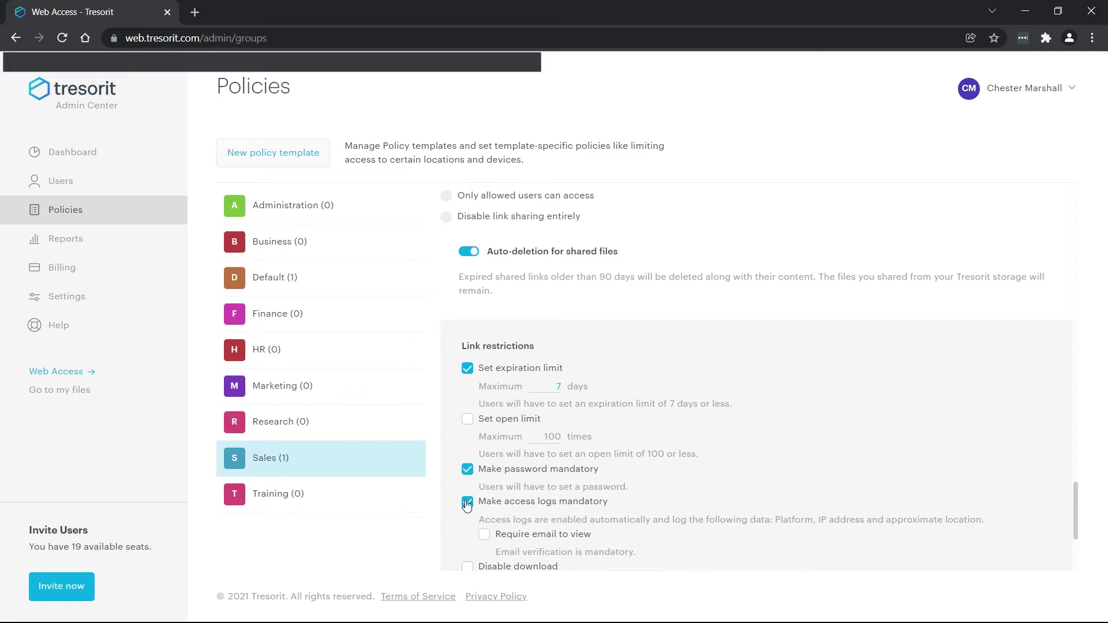
pyautogui.click(468, 501)
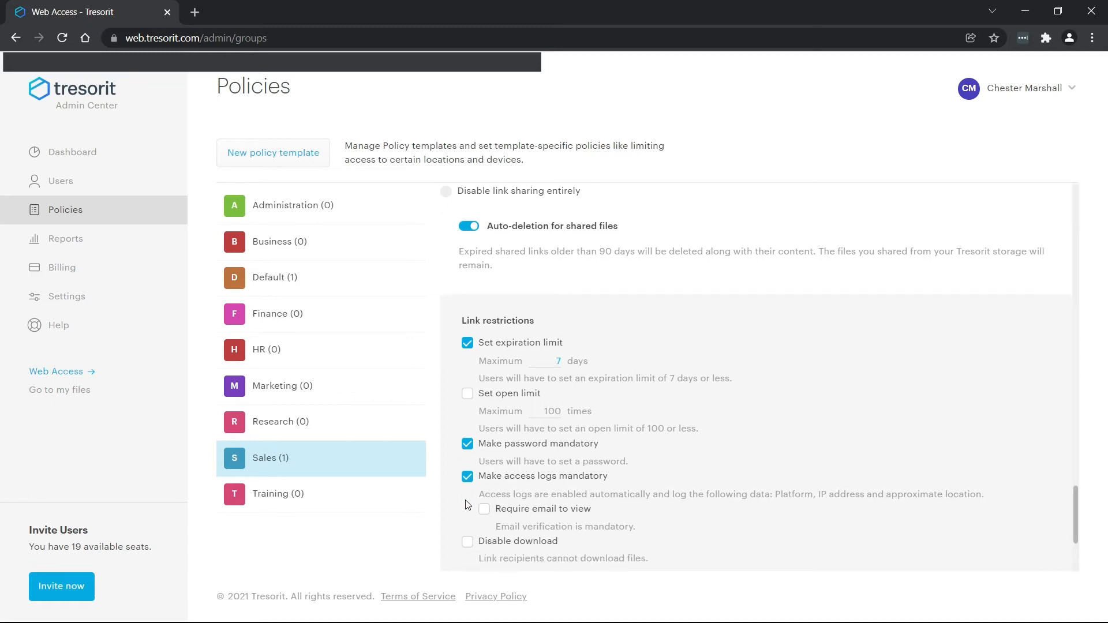
pyautogui.scroll(-3)
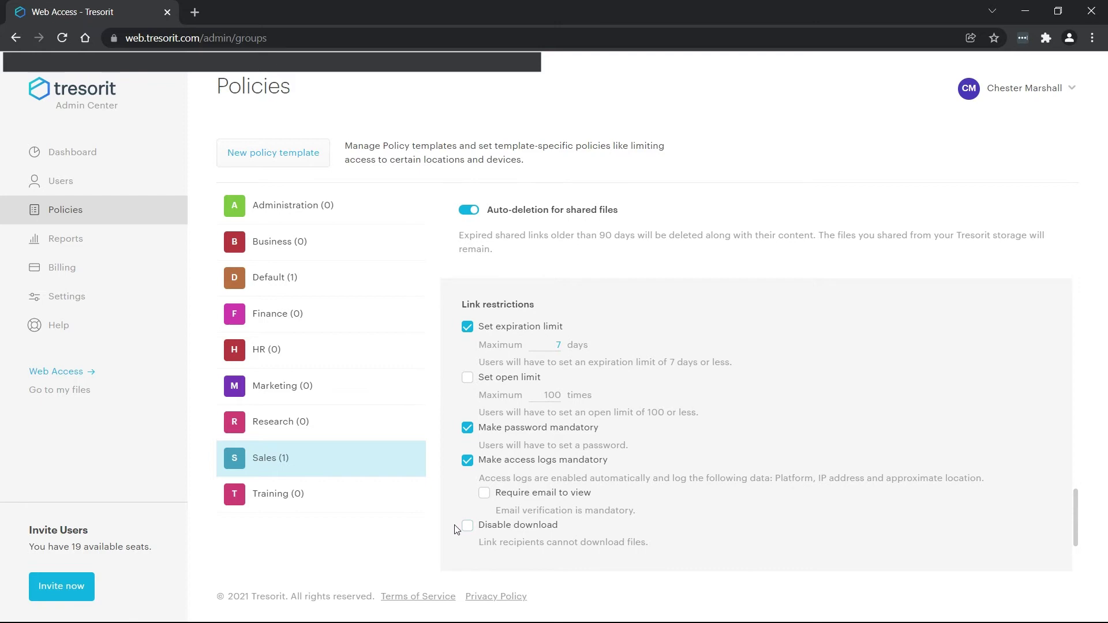
pyautogui.scroll(3)
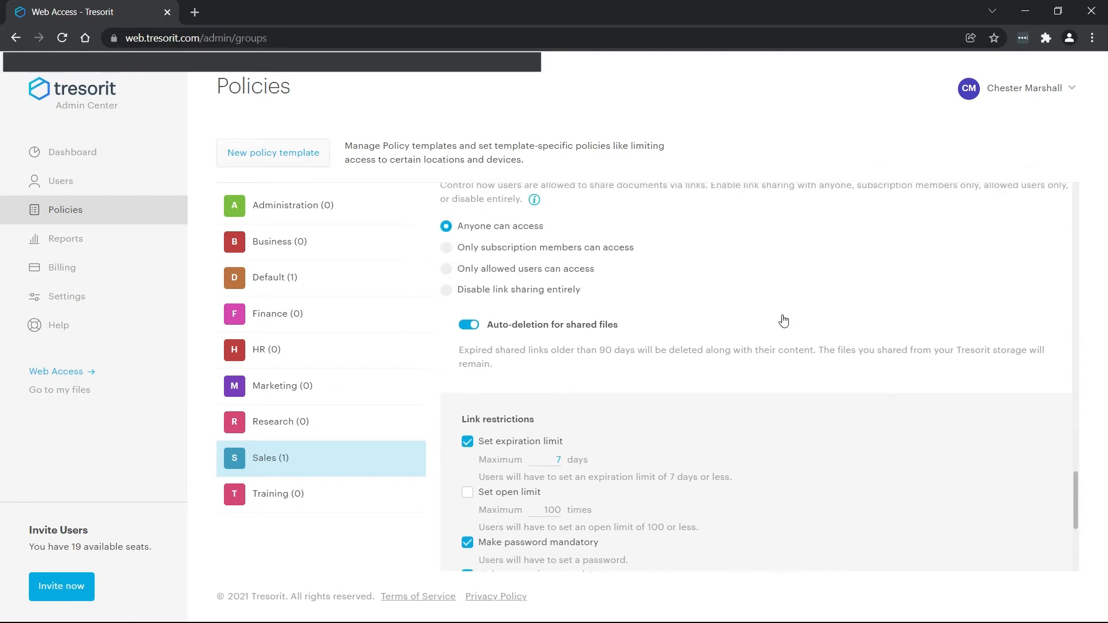
pyautogui.scroll(3)
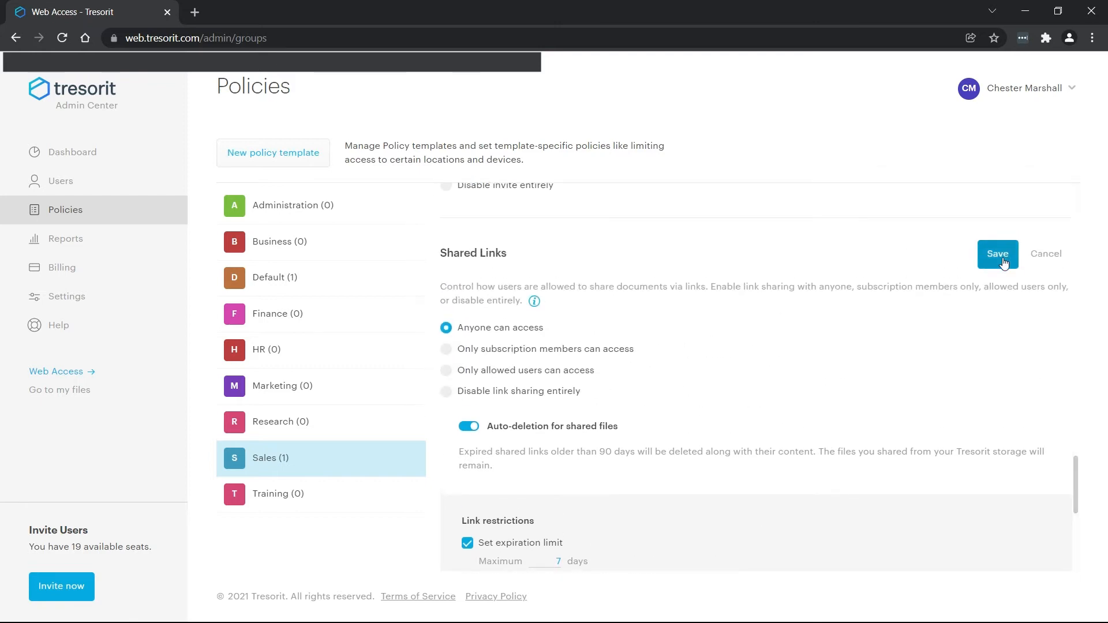
# Save the link restrictions, then set Require manual login after 7 days and save.
pyautogui.click(997, 253)
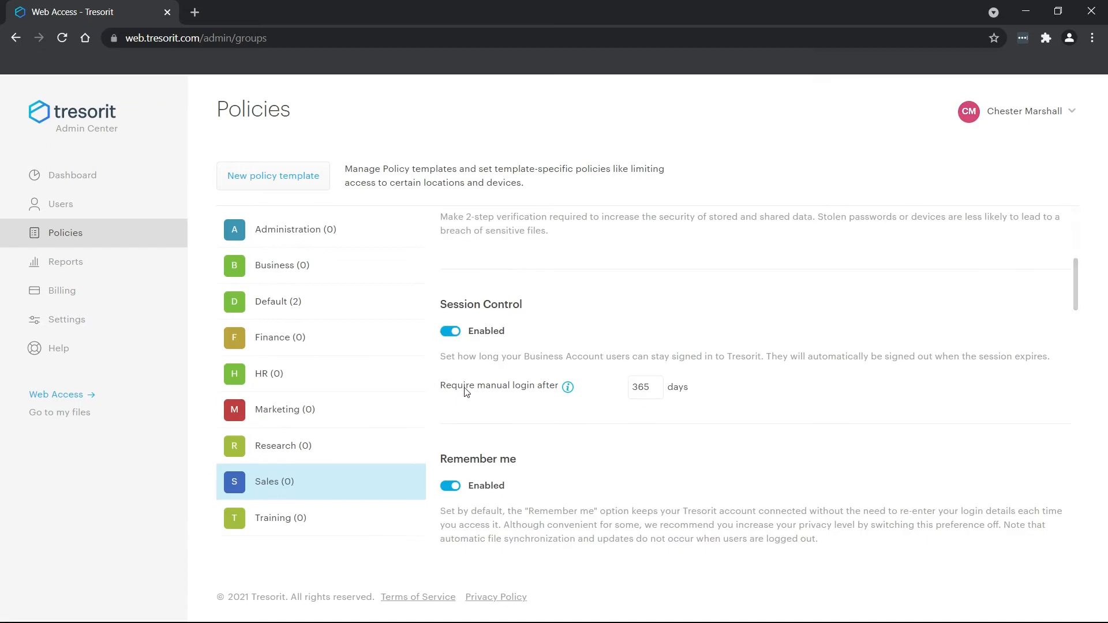
pyautogui.moveTo(660, 393)
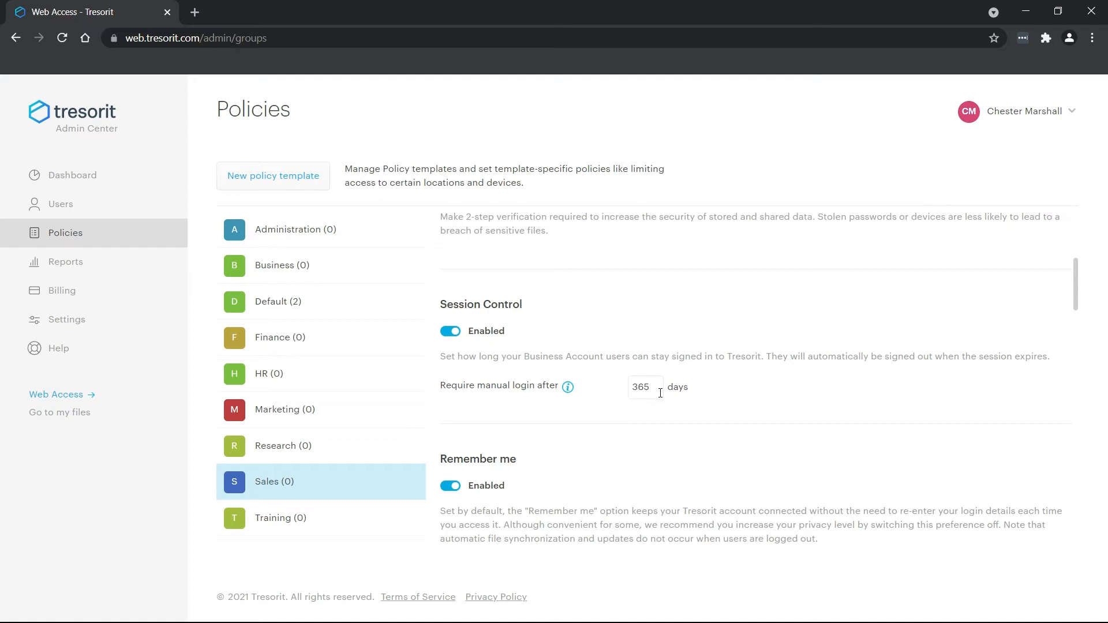
pyautogui.click(643, 388)
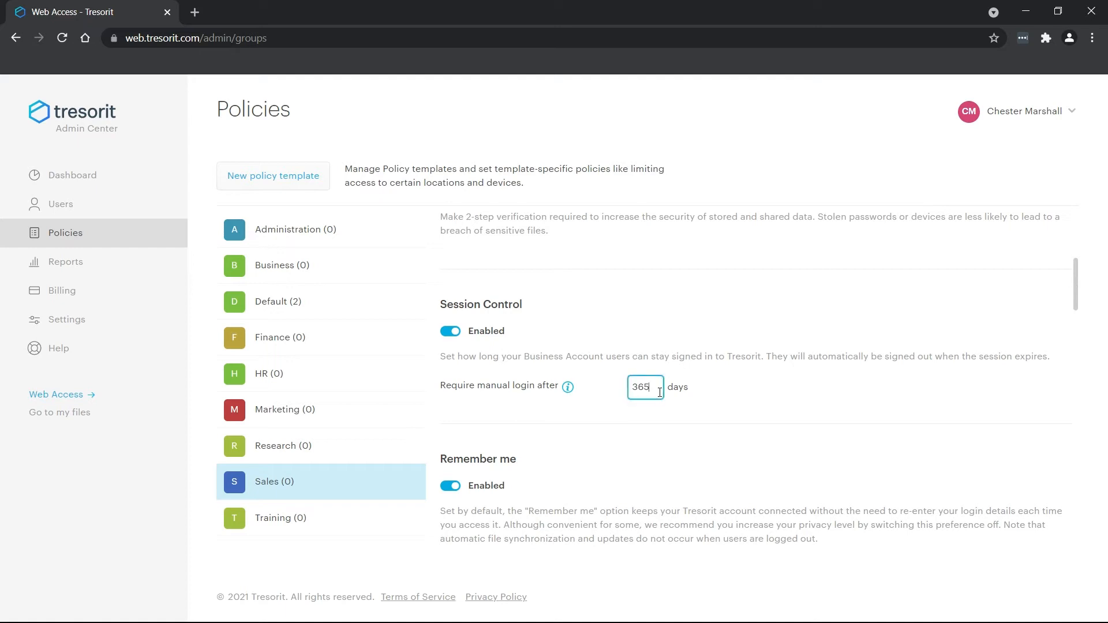
pyautogui.write('7')
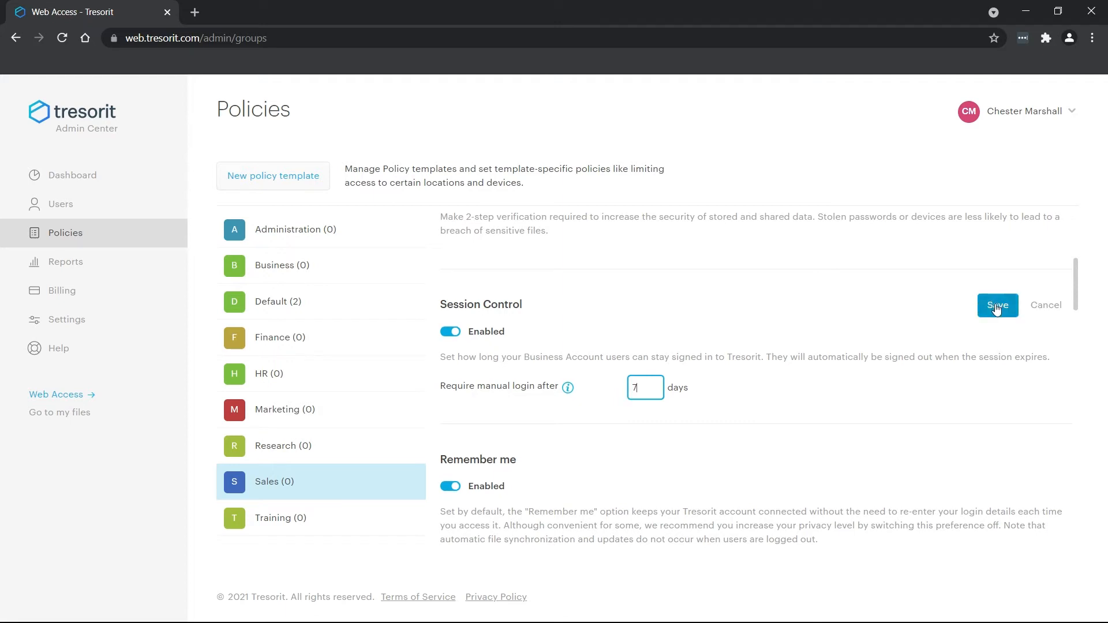
pyautogui.click(996, 305)
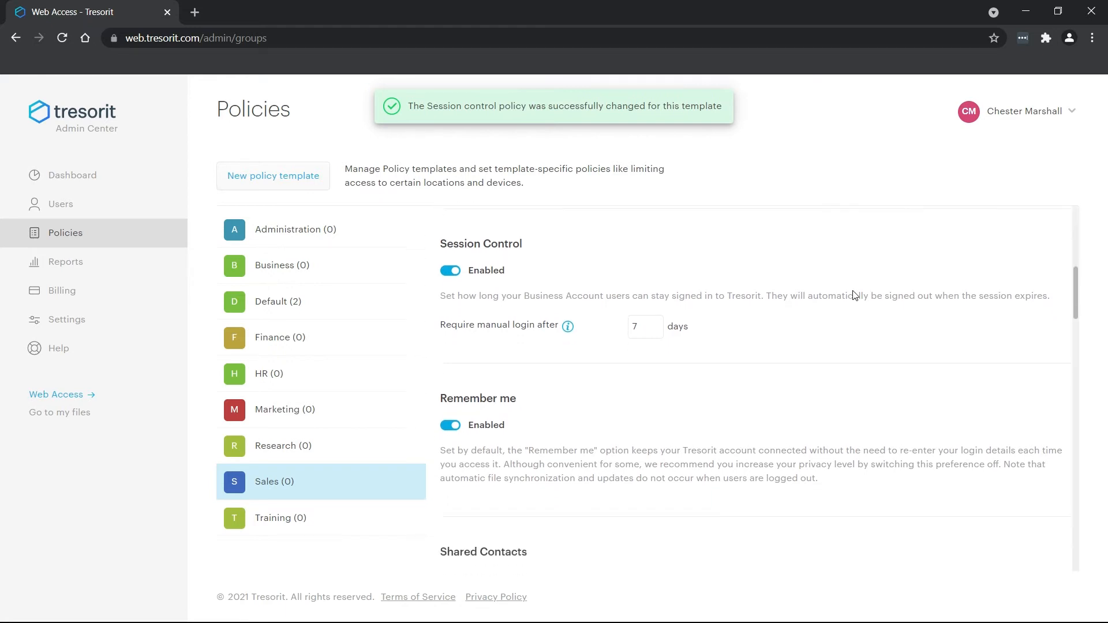
# Turn off the Remember me policy for the Sales template and save the change.
pyautogui.scroll(-3)
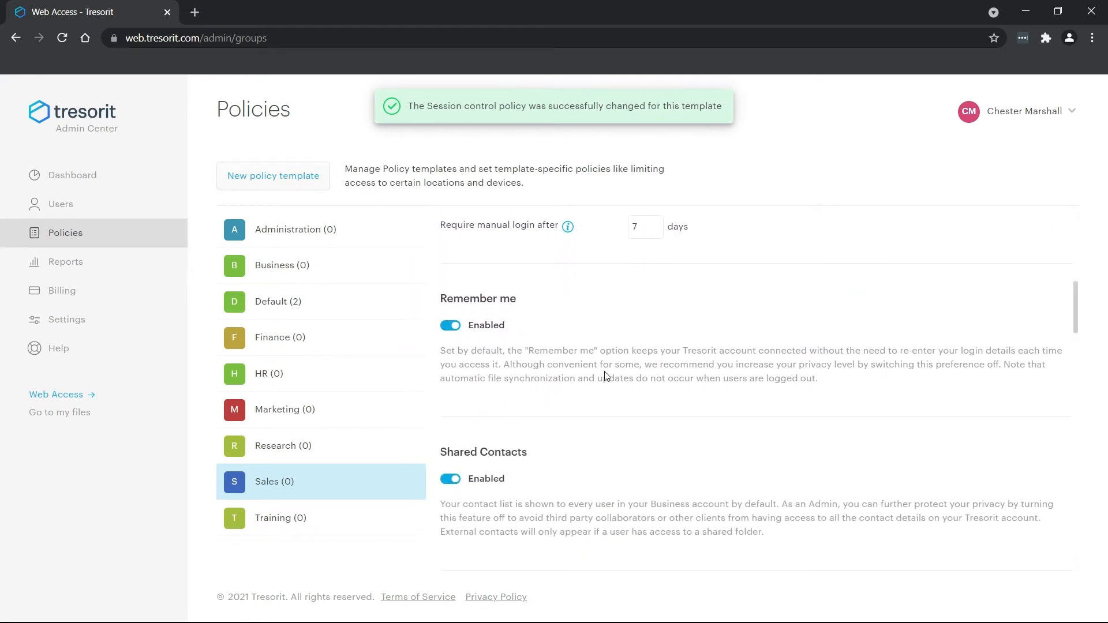
pyautogui.moveTo(449, 326)
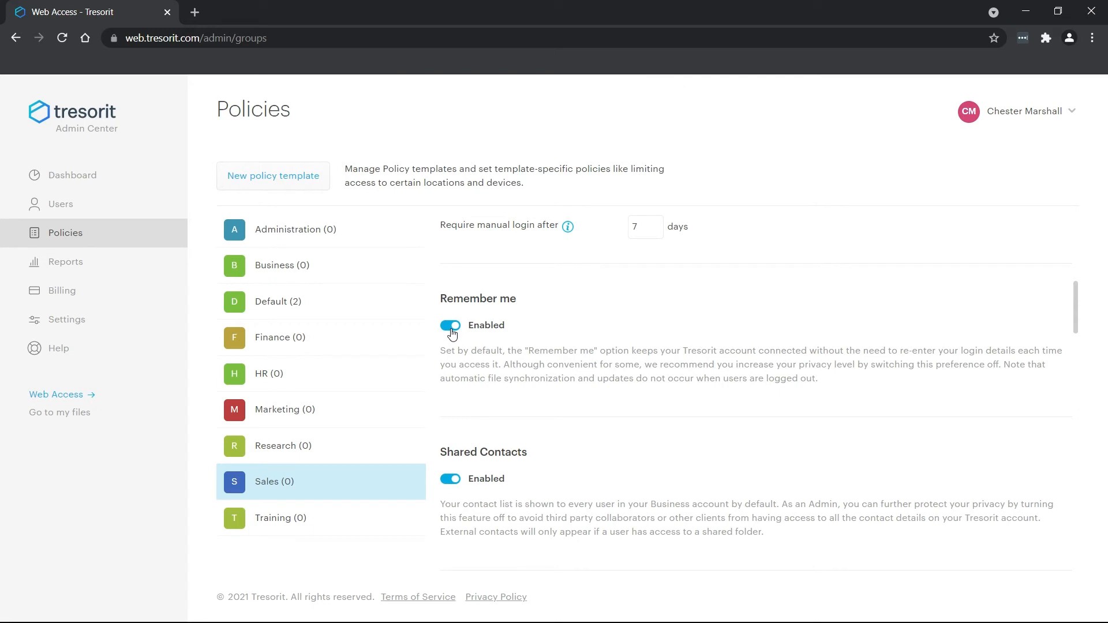
pyautogui.click(449, 325)
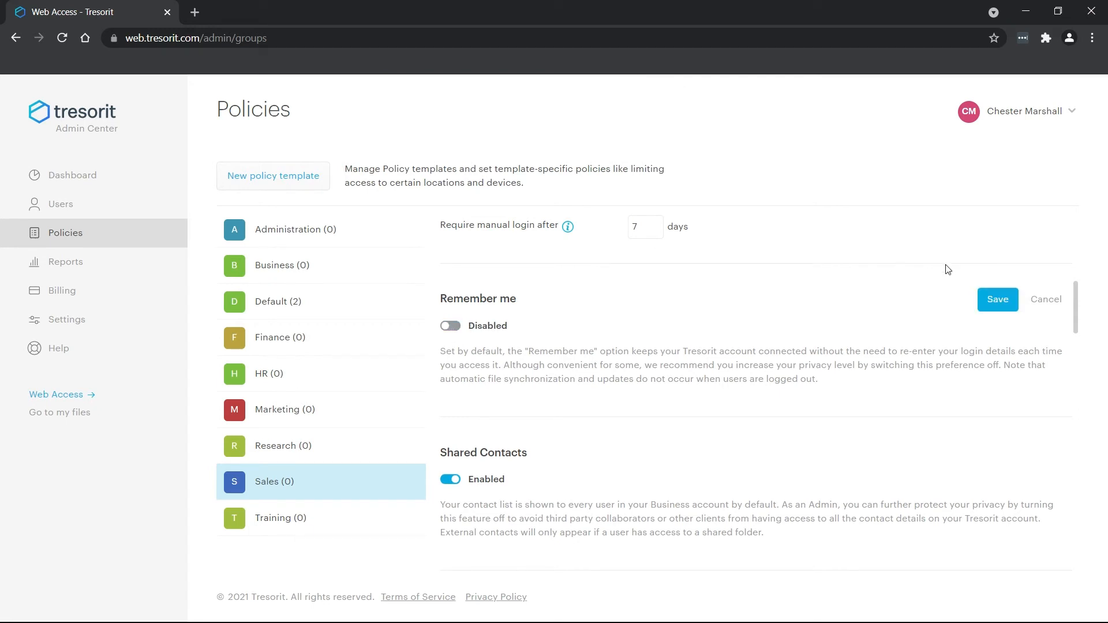
pyautogui.click(997, 299)
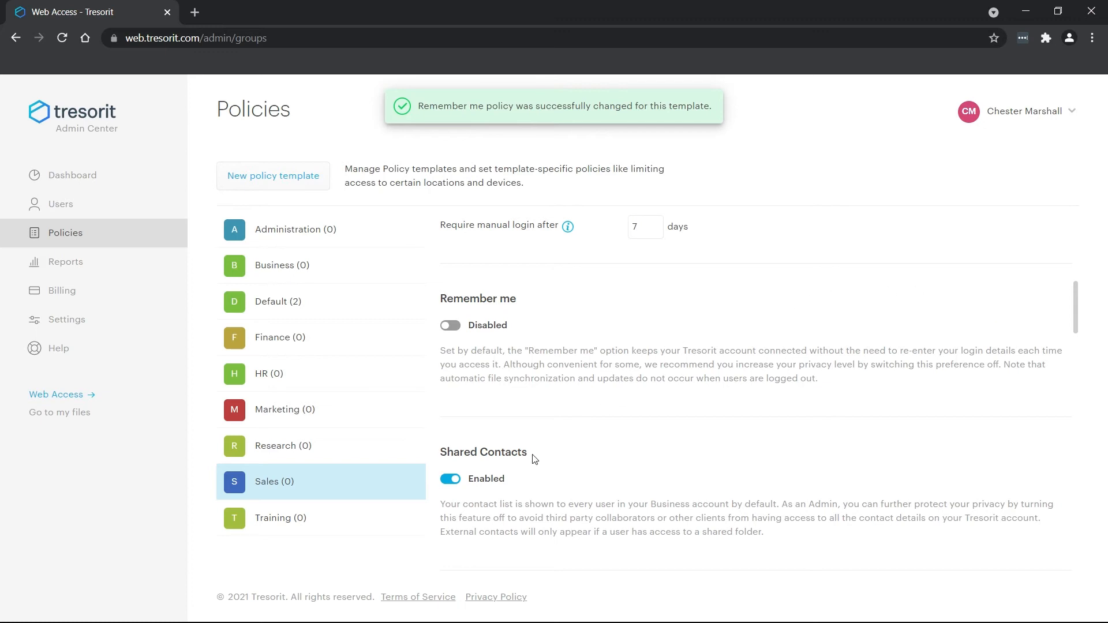
pyautogui.scroll(-3)
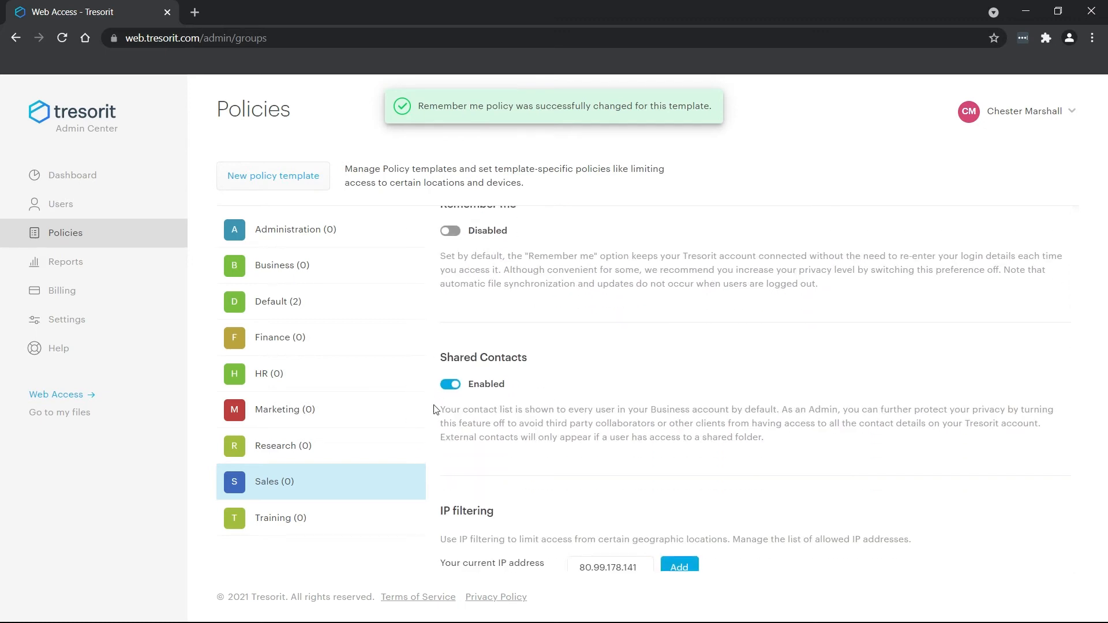
pyautogui.moveTo(624, 396)
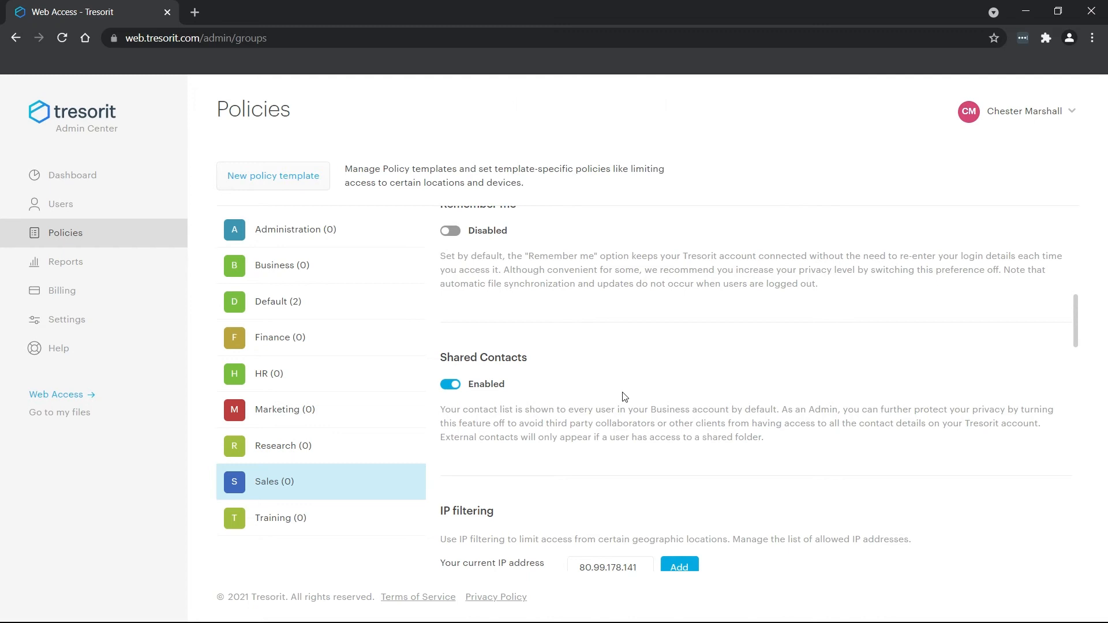
# Switch off Tresor creation for the Sales template and confirm.
pyautogui.scroll(-3)
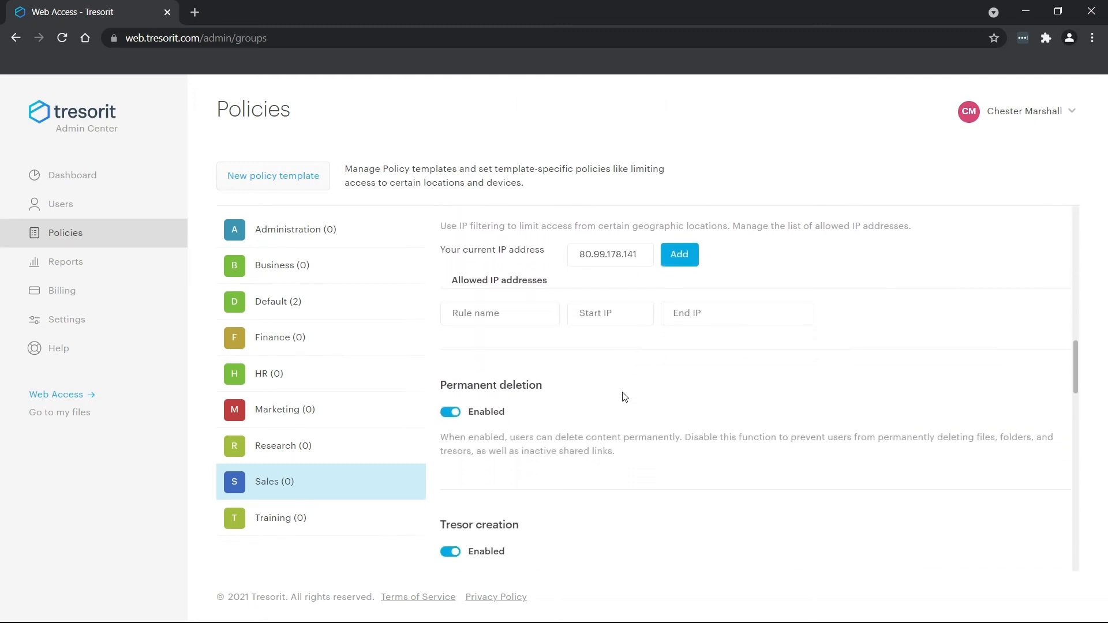
pyautogui.scroll(-3)
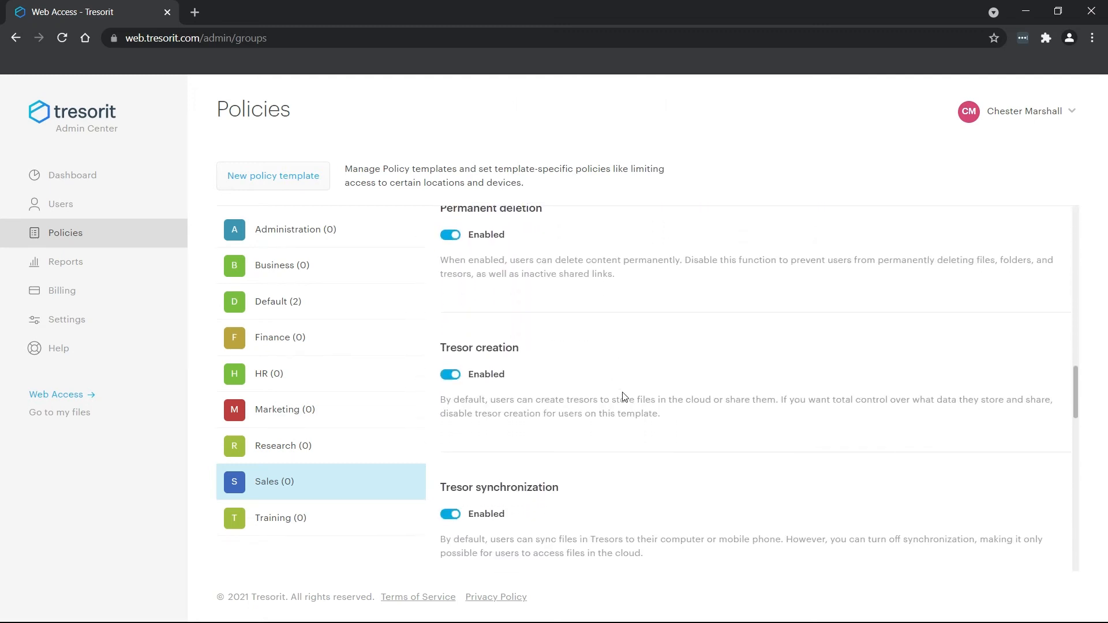
pyautogui.moveTo(605, 378)
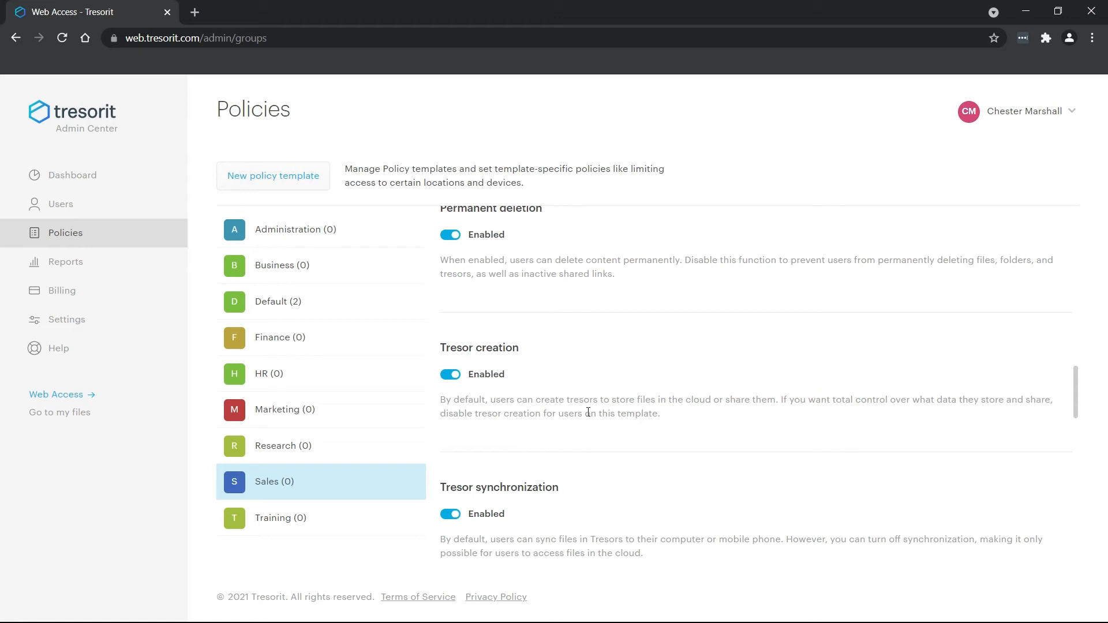
pyautogui.click(449, 374)
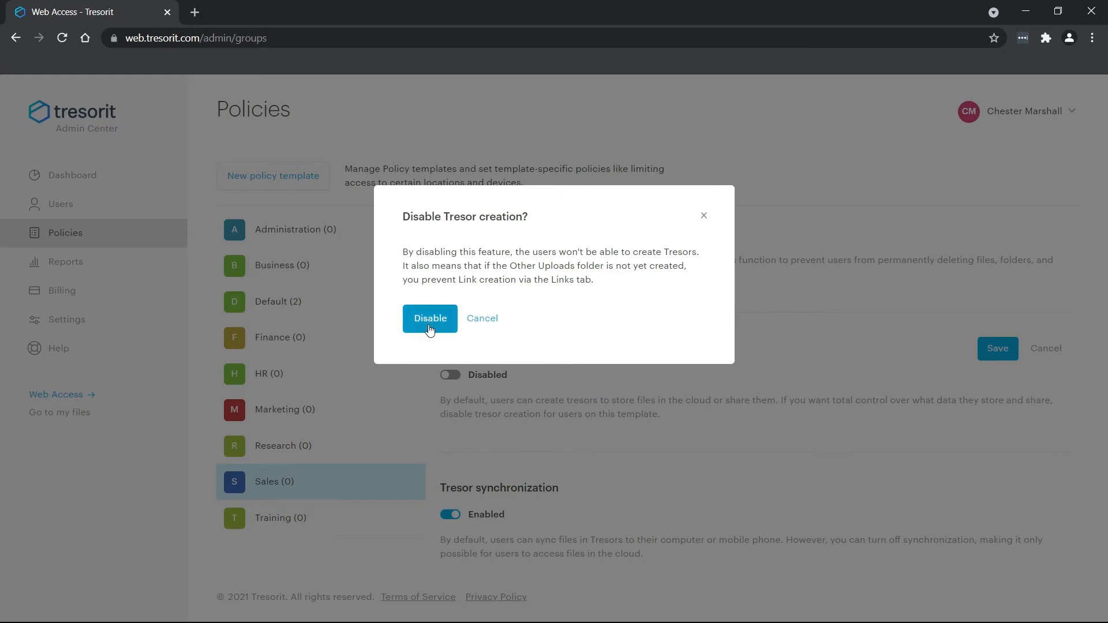
pyautogui.click(430, 318)
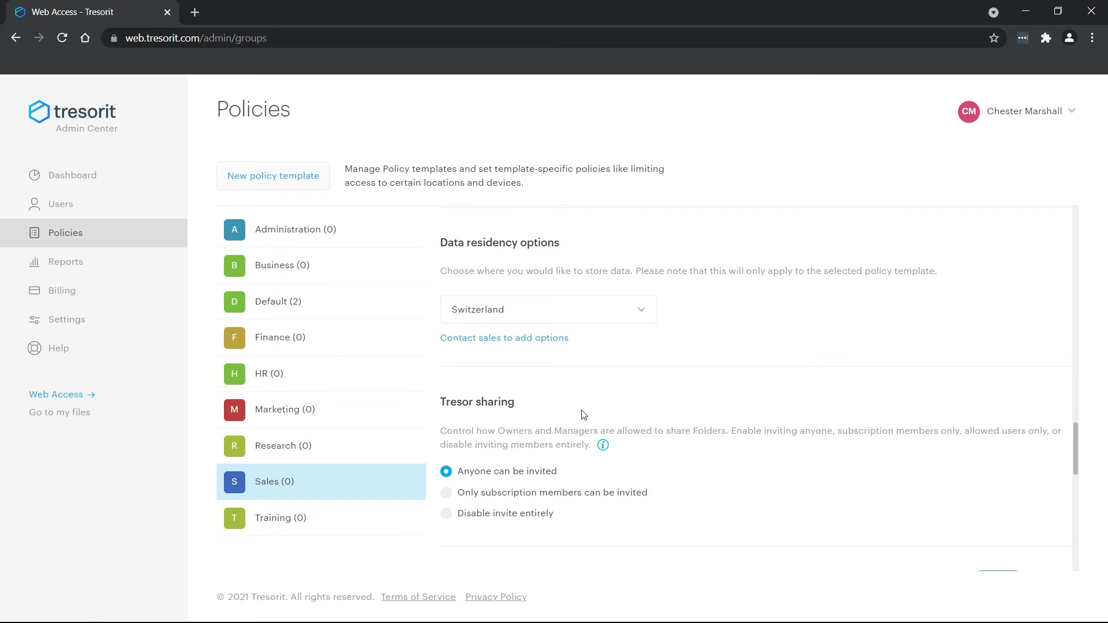
# Limit Tresor sharing to 'Only subscription members can be invited' and save.
pyautogui.scroll(-3)
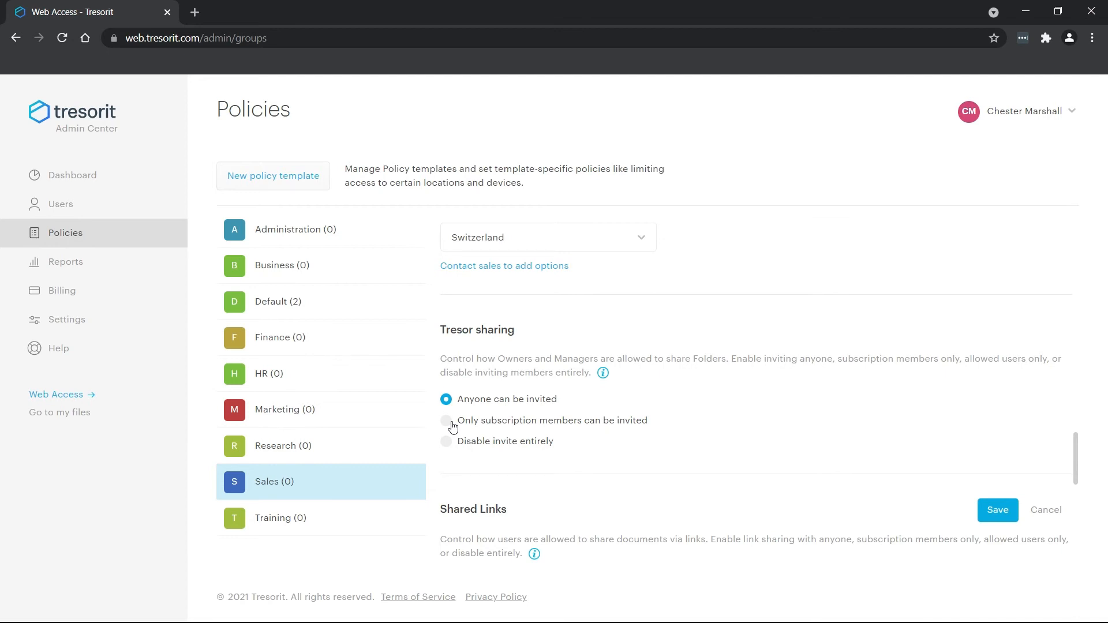
pyautogui.click(445, 420)
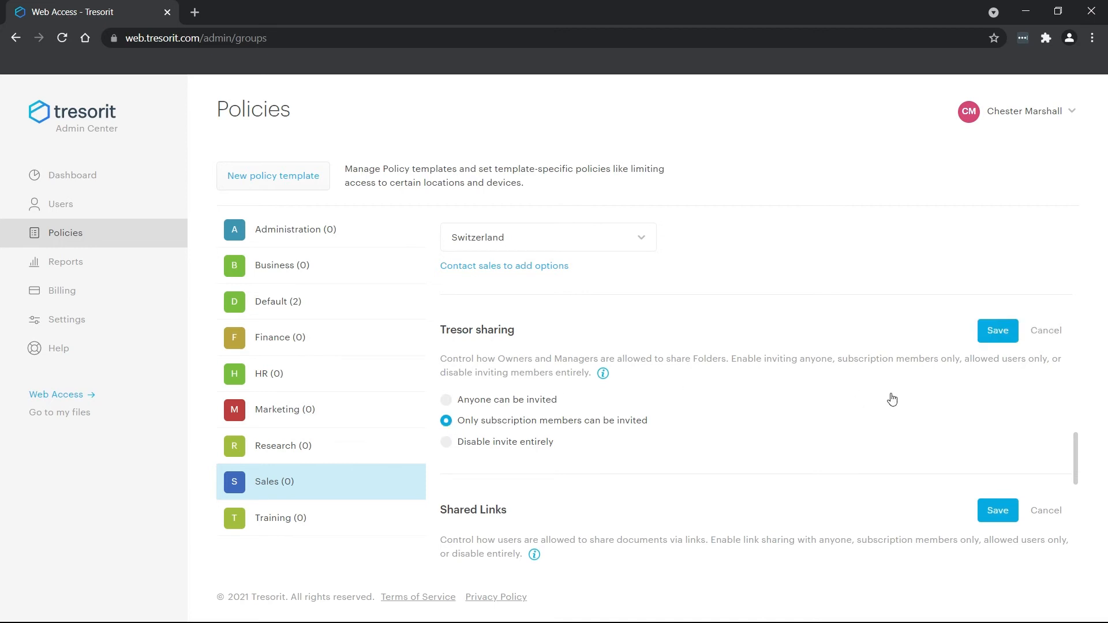
pyautogui.click(997, 330)
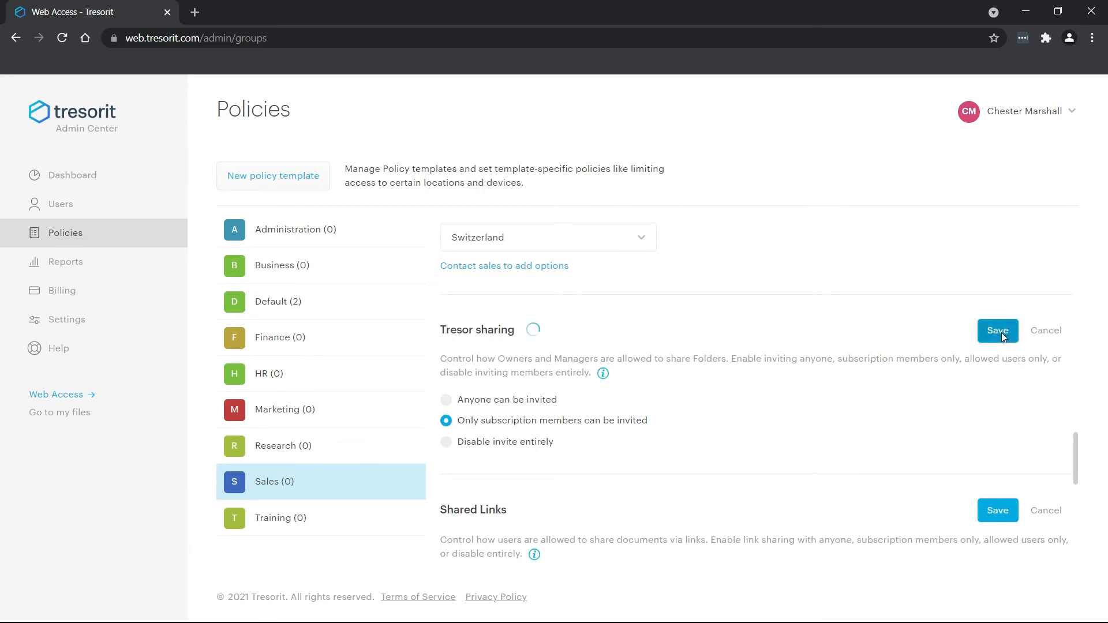
pyautogui.click(997, 330)
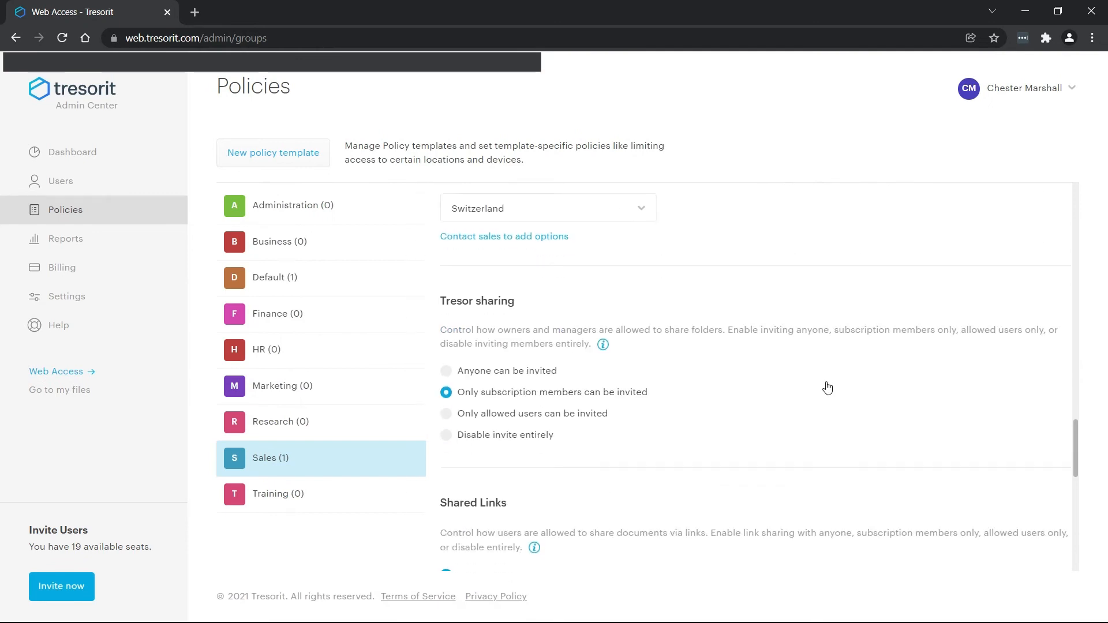
# Disable Tresor synchronization for the Sales template and save, getting the success message.
pyautogui.scroll(-3)
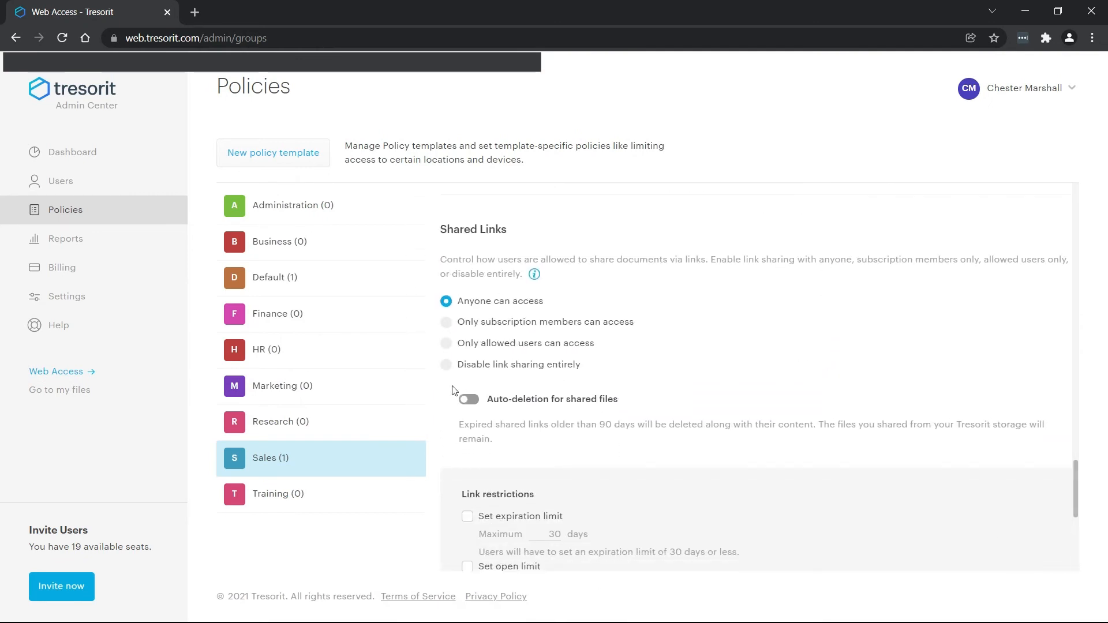
pyautogui.click(468, 399)
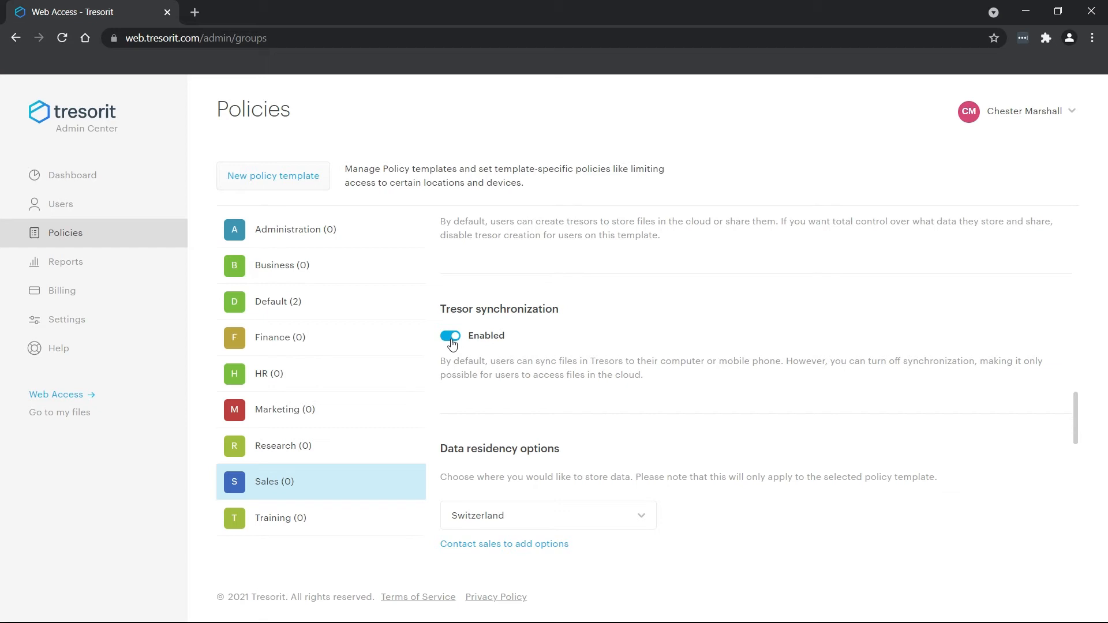
pyautogui.click(449, 336)
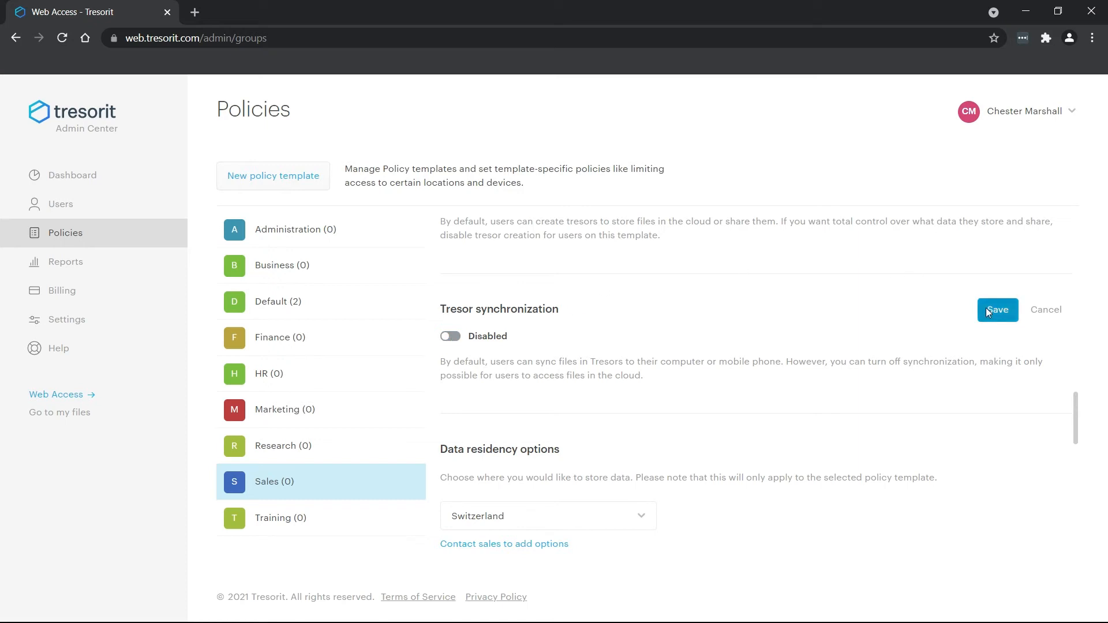
pyautogui.click(998, 309)
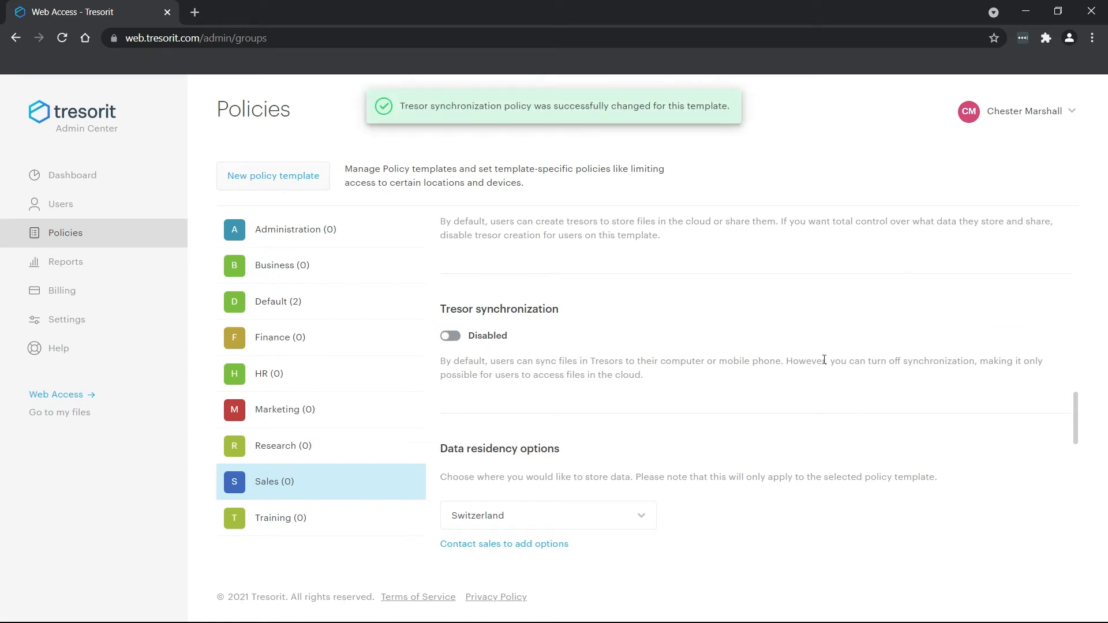
pyautogui.scroll(3)
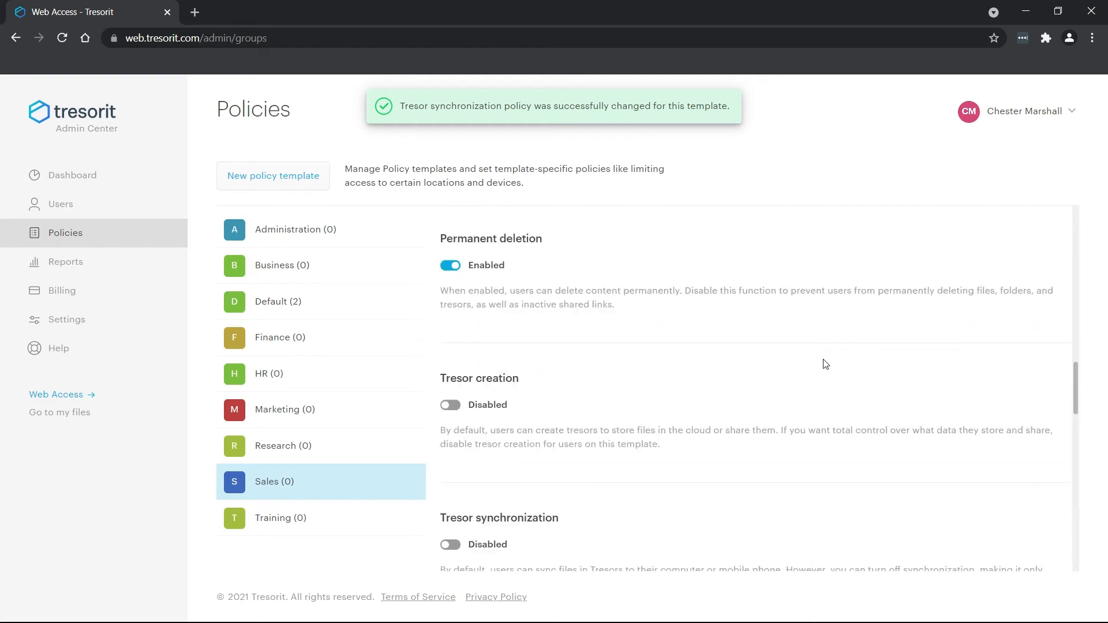
pyautogui.scroll(3)
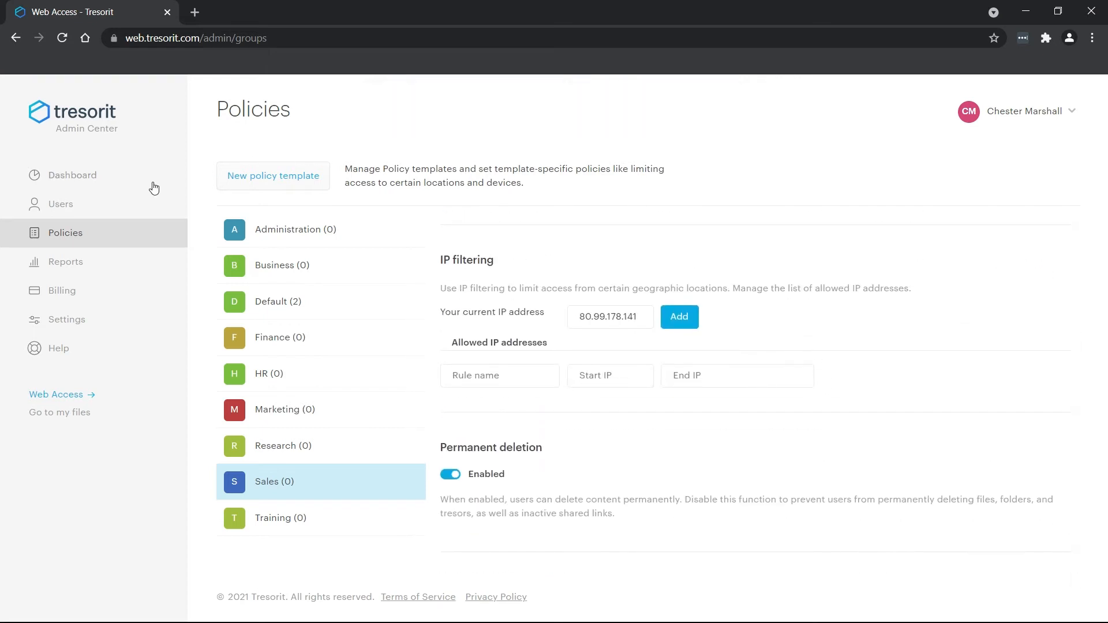
# Assign the Sales policy template to the co-admin user from their profile in Users.
pyautogui.click(60, 204)
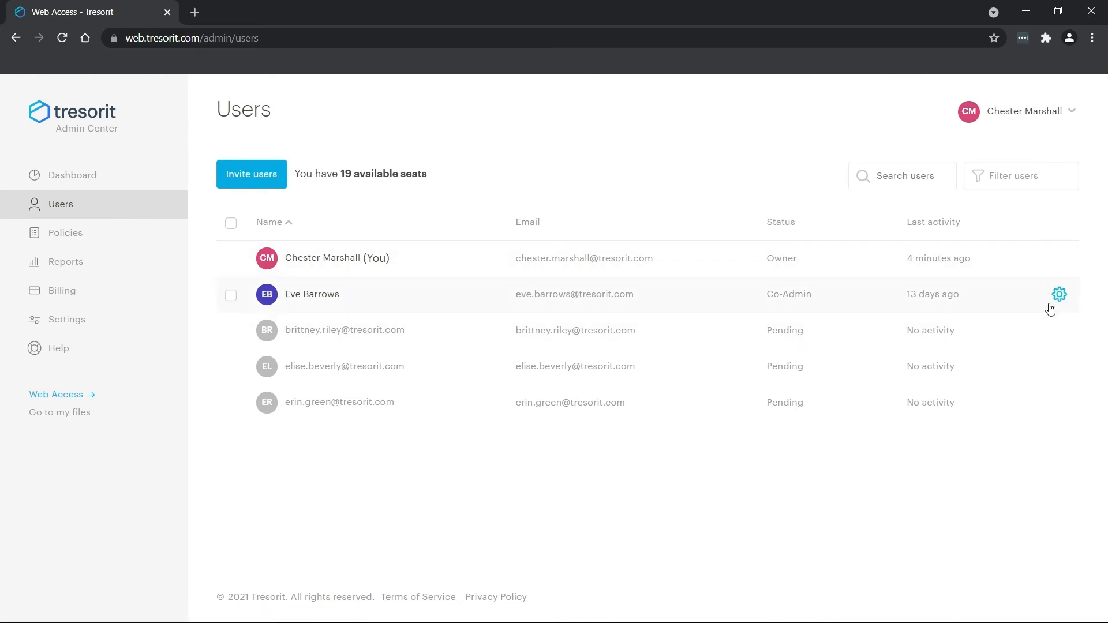
pyautogui.click(1059, 295)
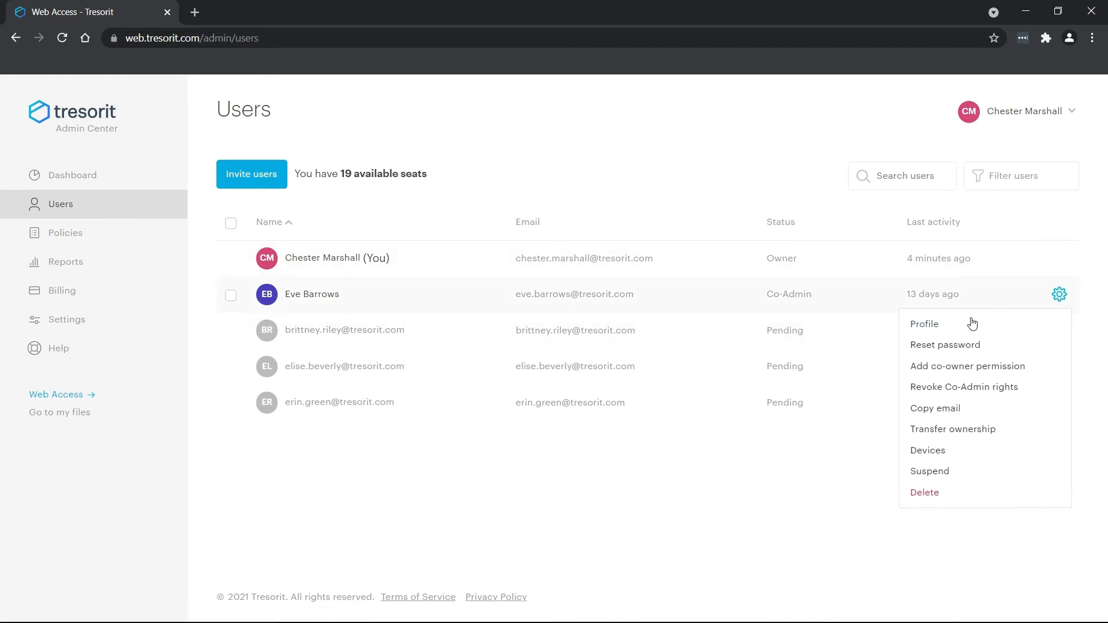
pyautogui.click(924, 323)
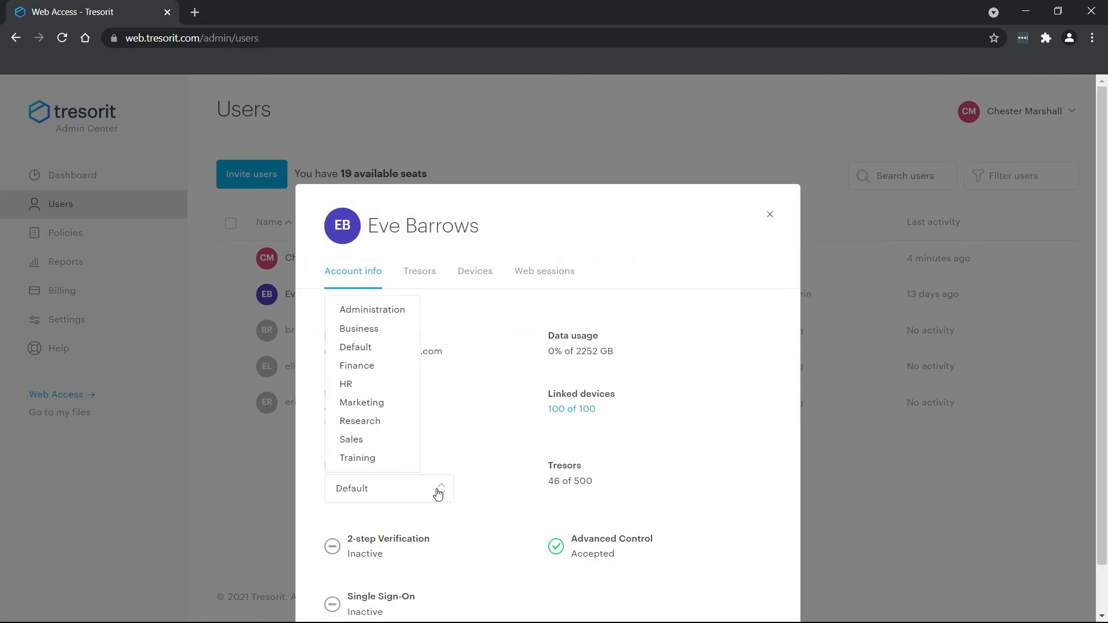
pyautogui.moveTo(351, 439)
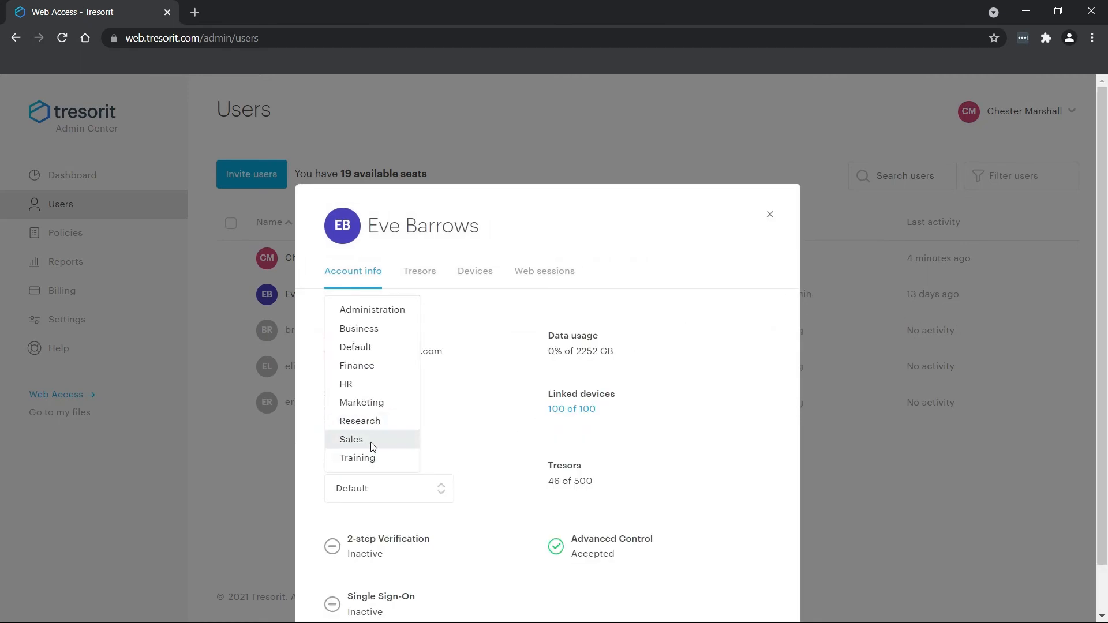
pyautogui.click(351, 439)
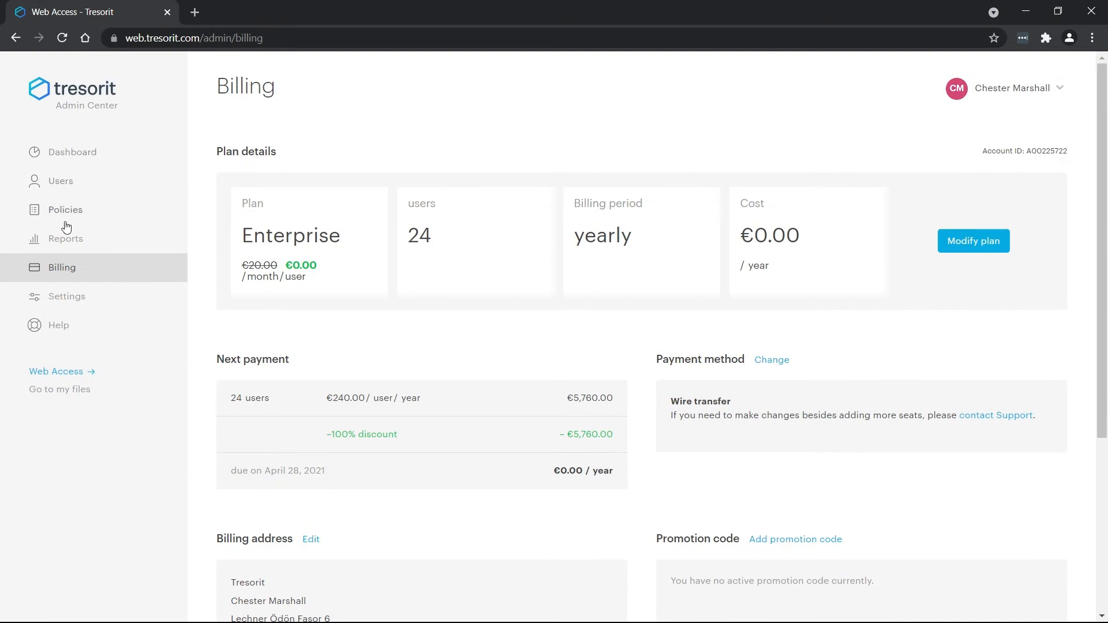
# Show the Reports page and browse its downloadable CSV reports.
pyautogui.click(65, 237)
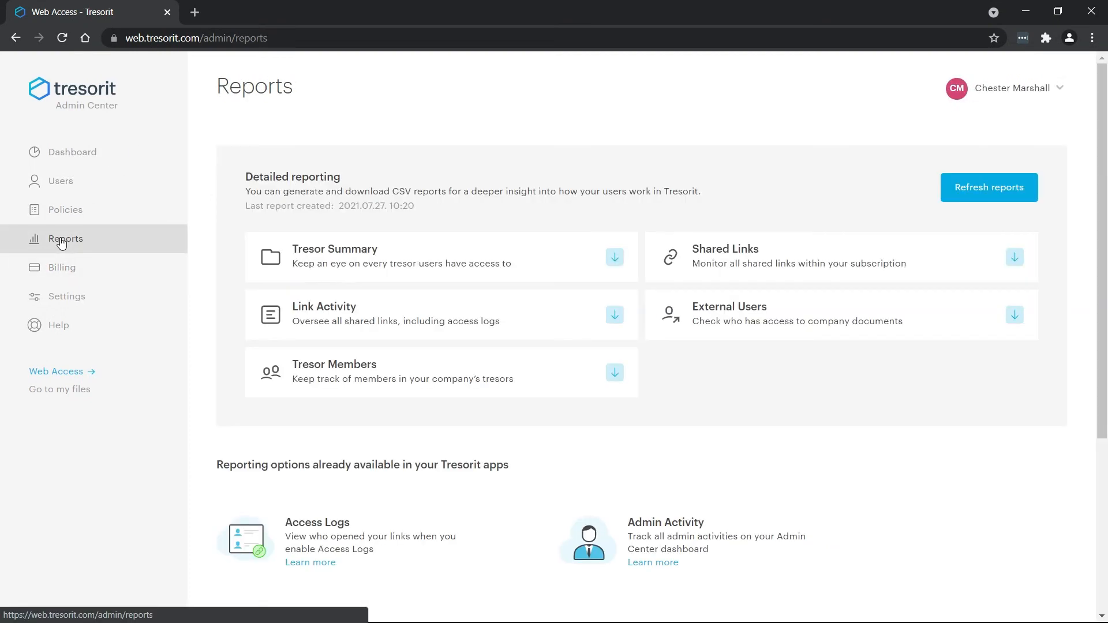
pyautogui.scroll(-3)
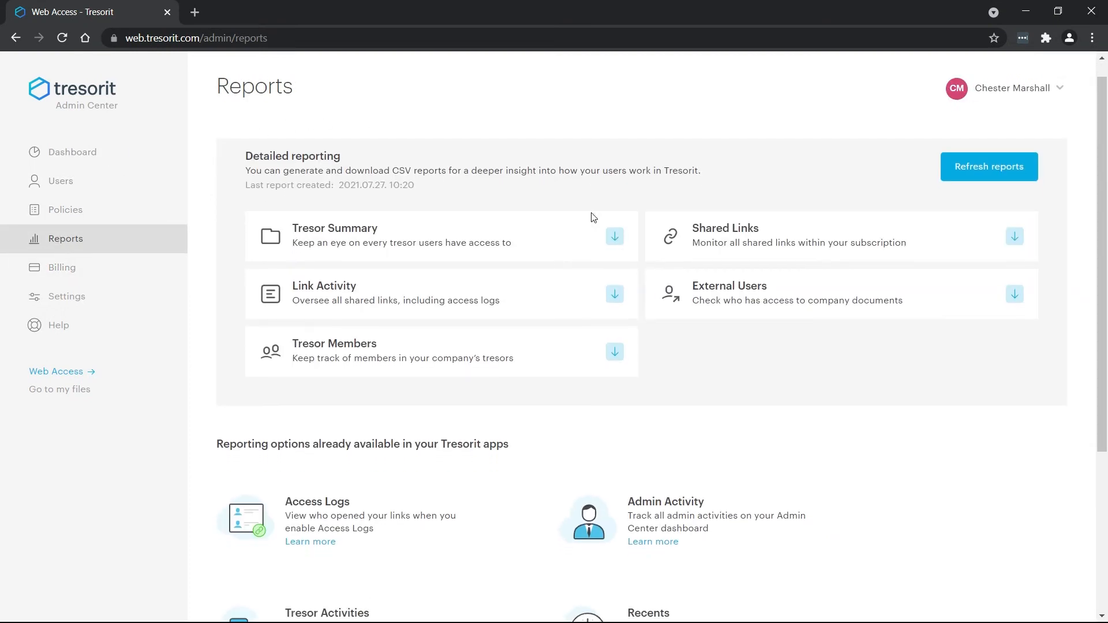
pyautogui.scroll(-3)
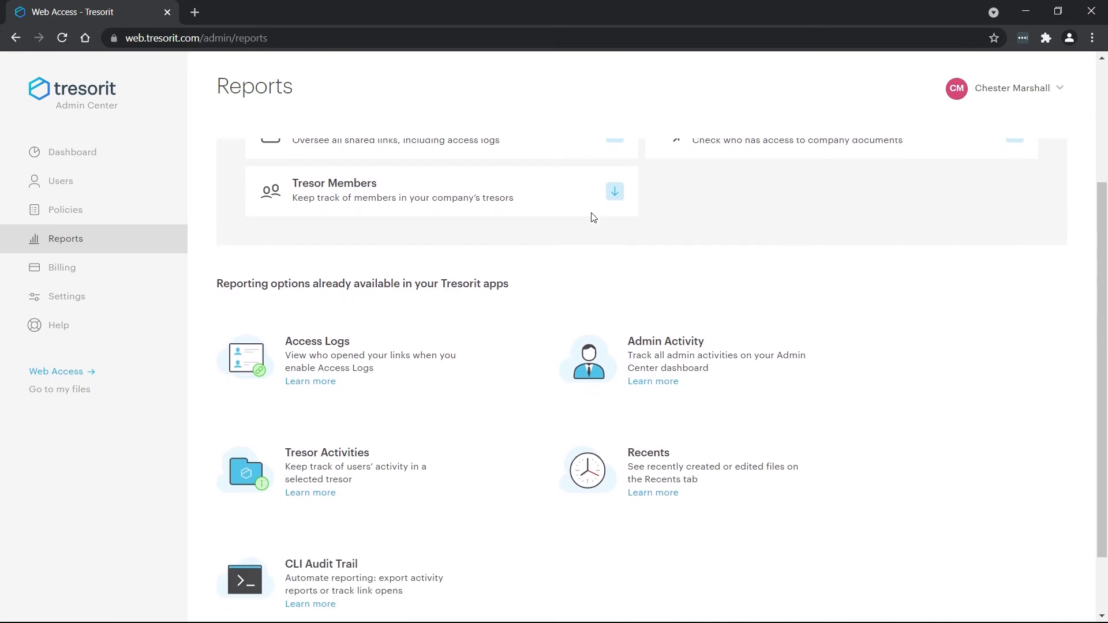
pyautogui.scroll(3)
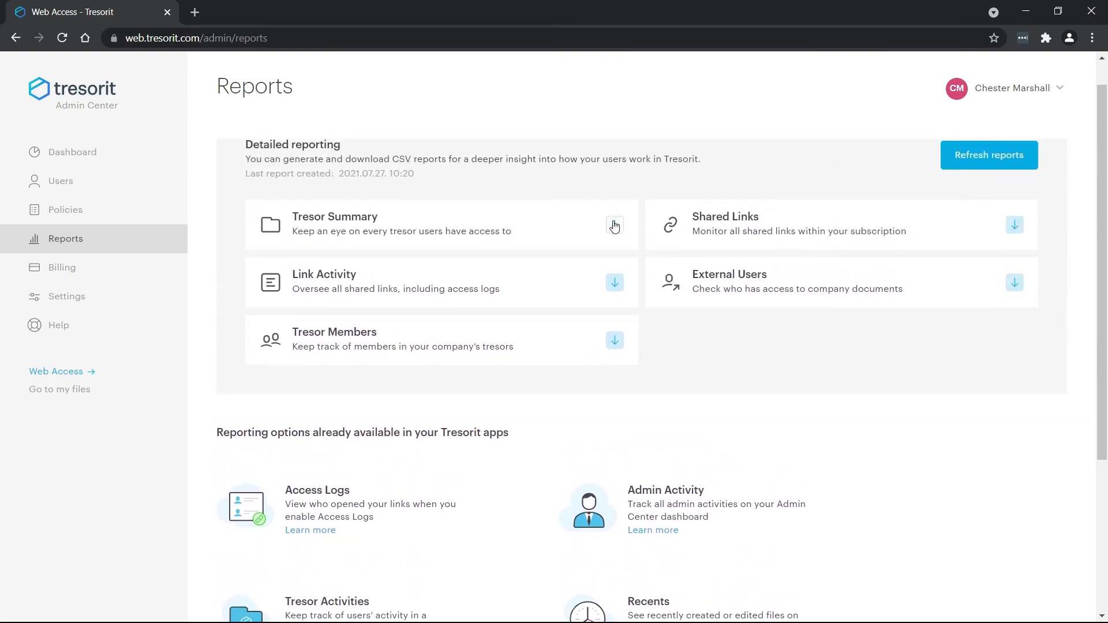
# Download the Tresor Summary report as a CSV file.
pyautogui.click(614, 224)
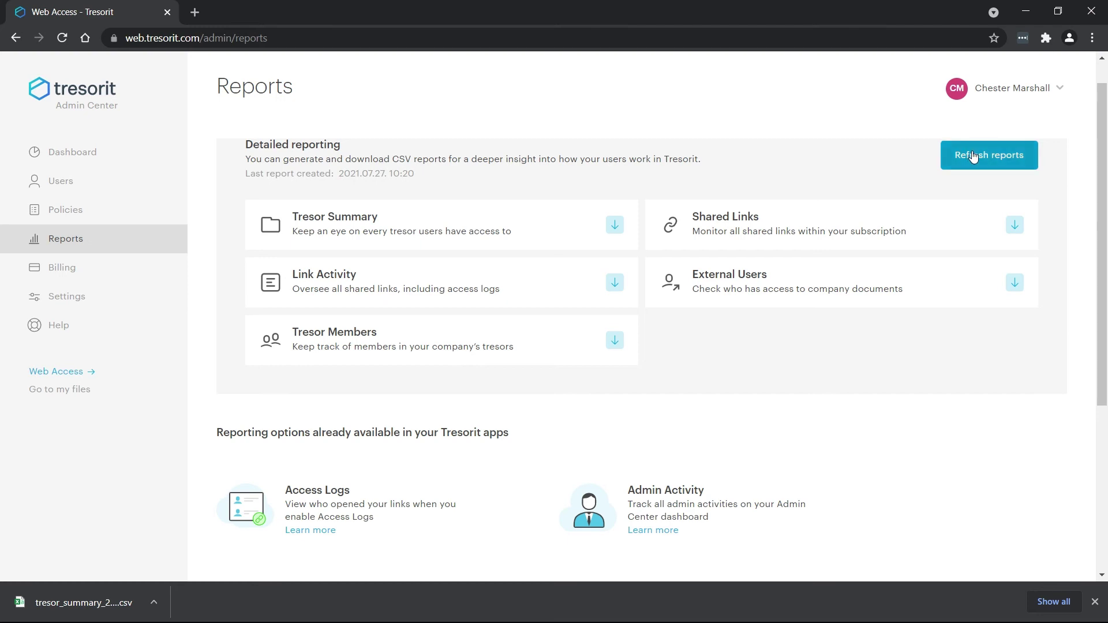
pyautogui.moveTo(608, 171)
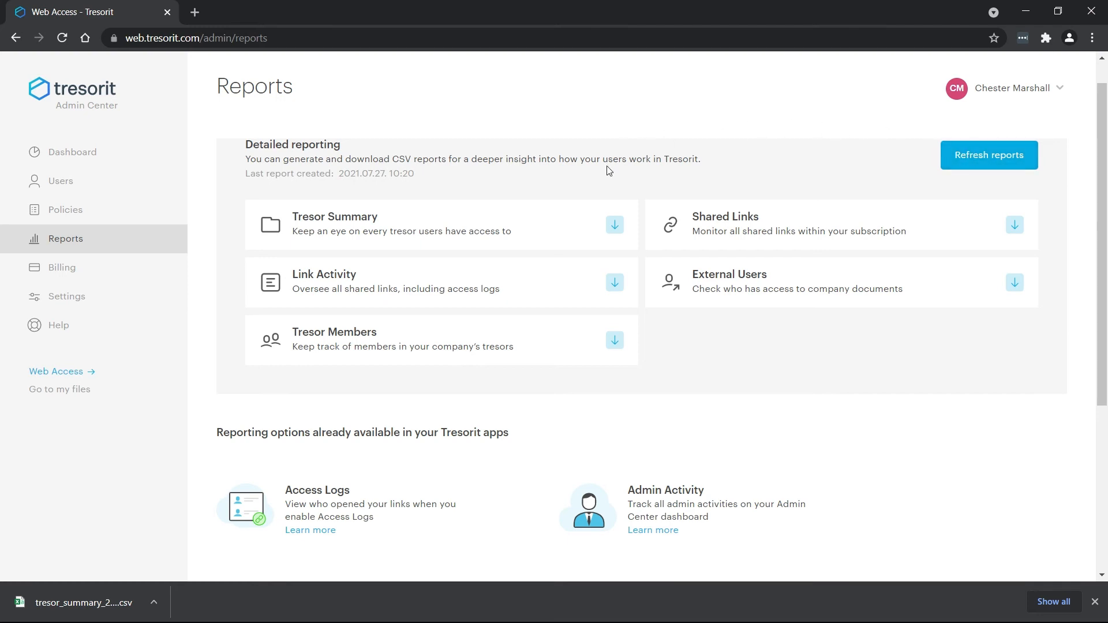
pyautogui.moveTo(471, 227)
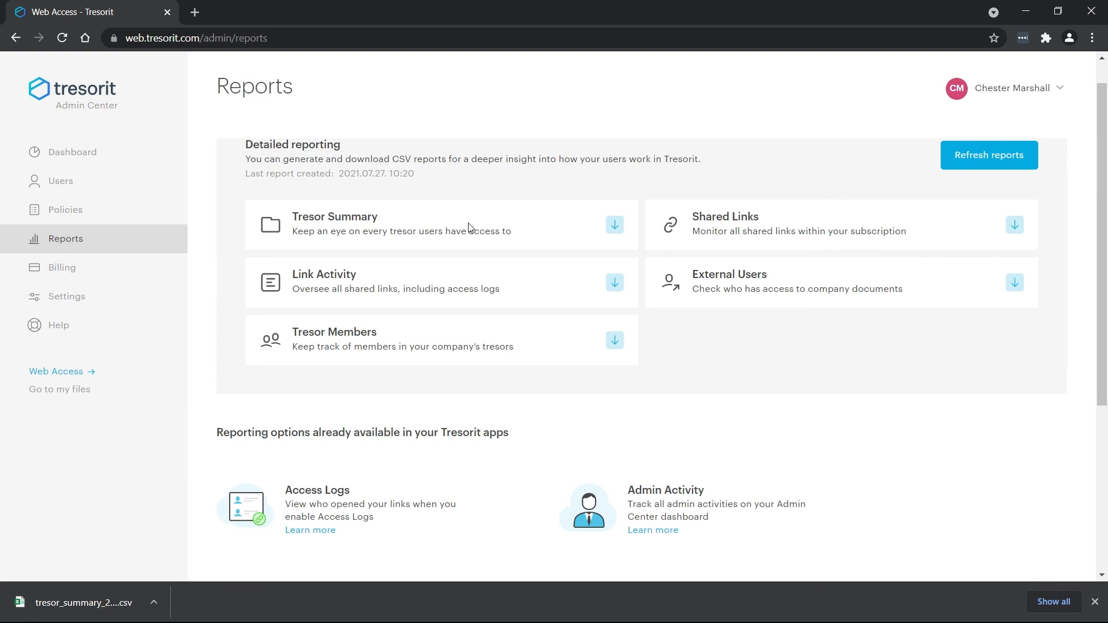
pyautogui.moveTo(730, 212)
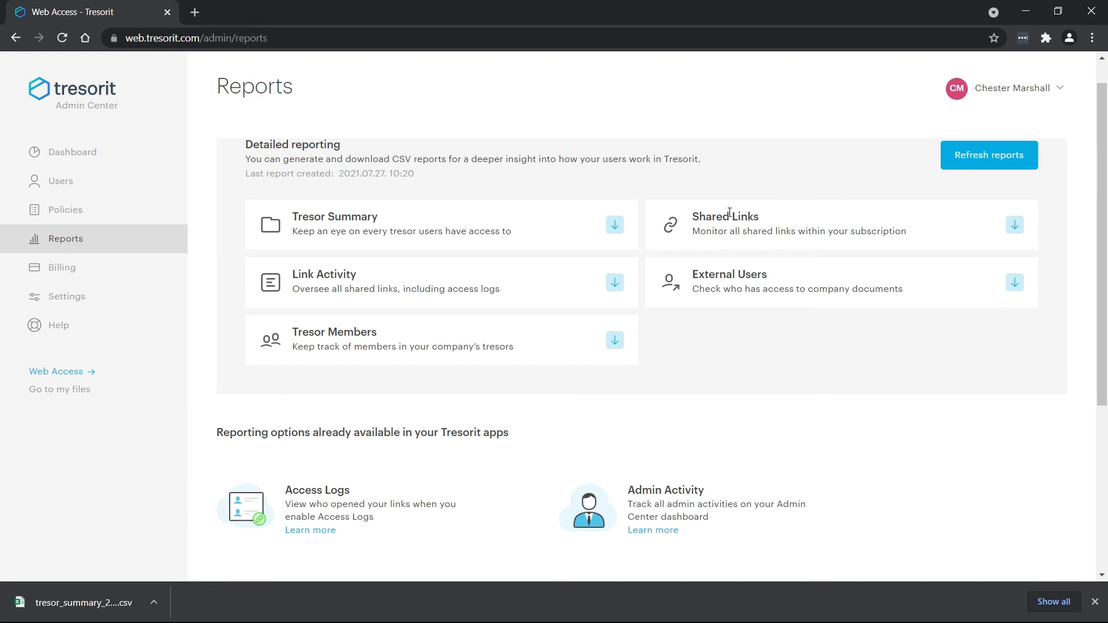
pyautogui.moveTo(357, 274)
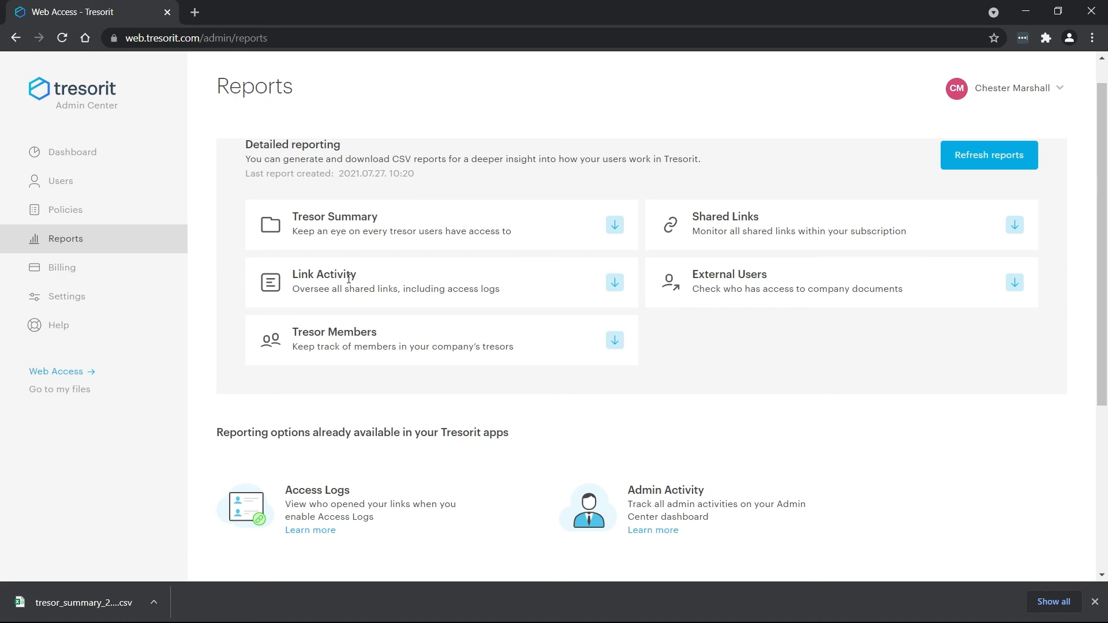
pyautogui.moveTo(690, 277)
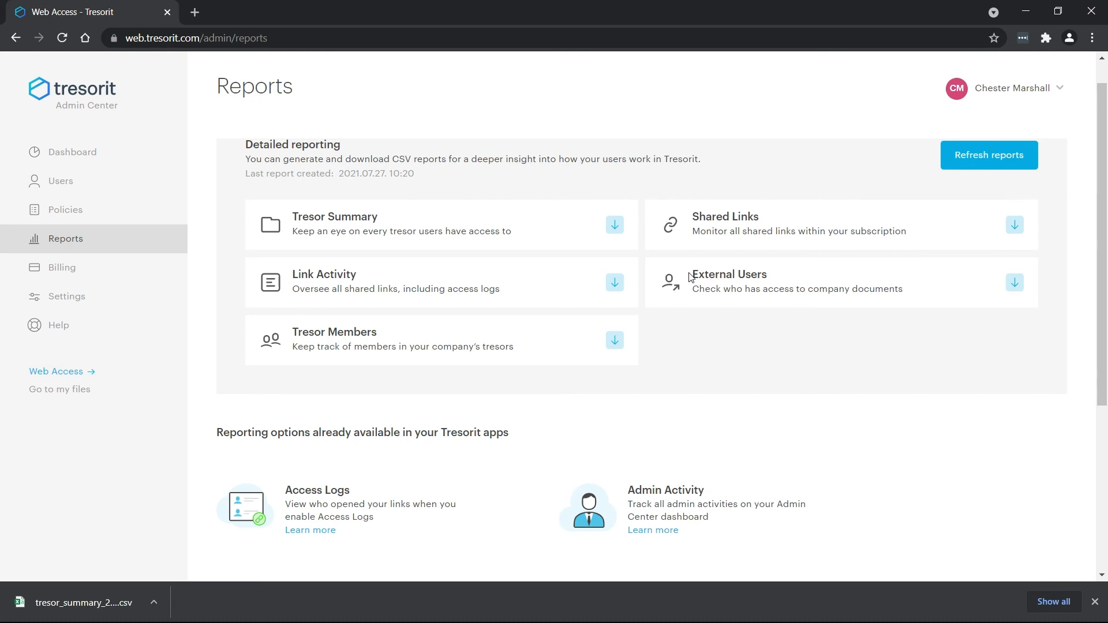
pyautogui.moveTo(469, 344)
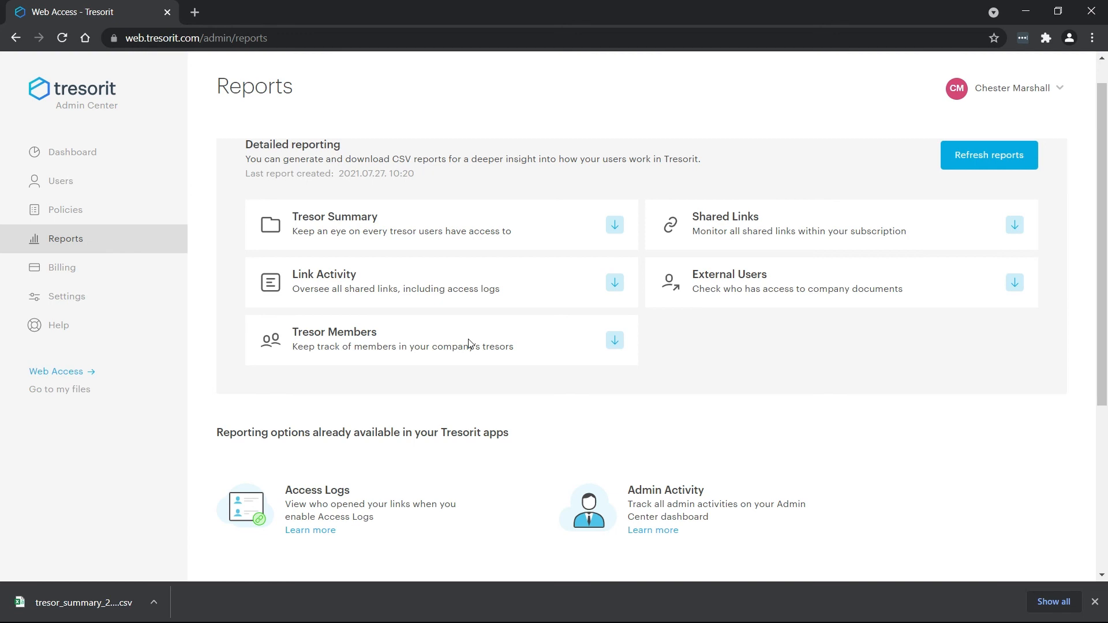
# Show the Billing page with the Enterprise plan, invoice history and Data Processing Agreement.
pyautogui.click(61, 181)
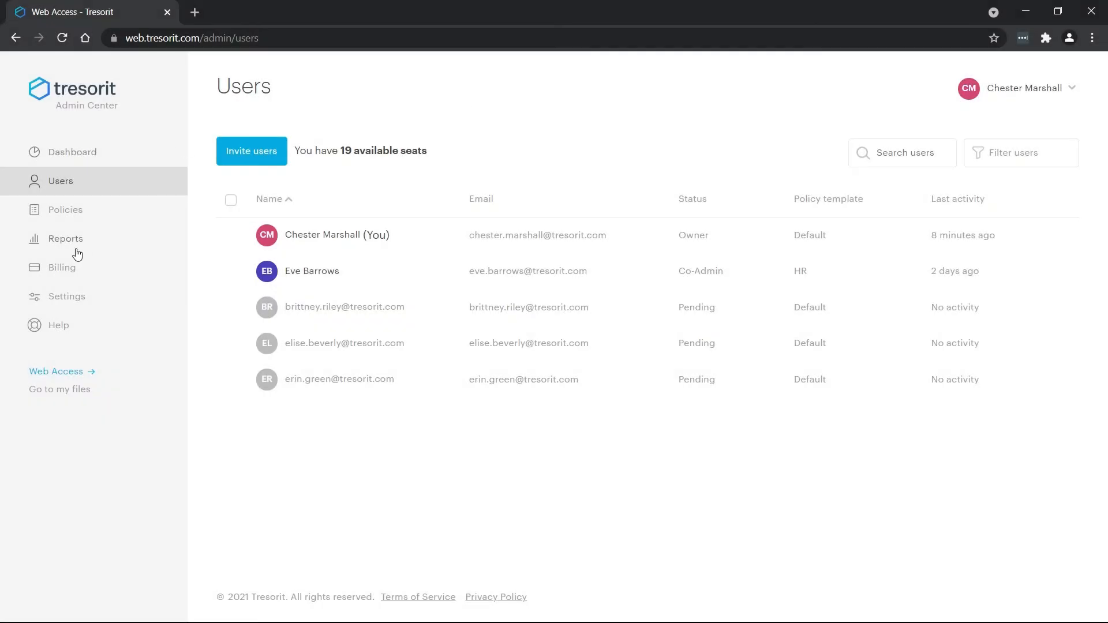
pyautogui.click(63, 267)
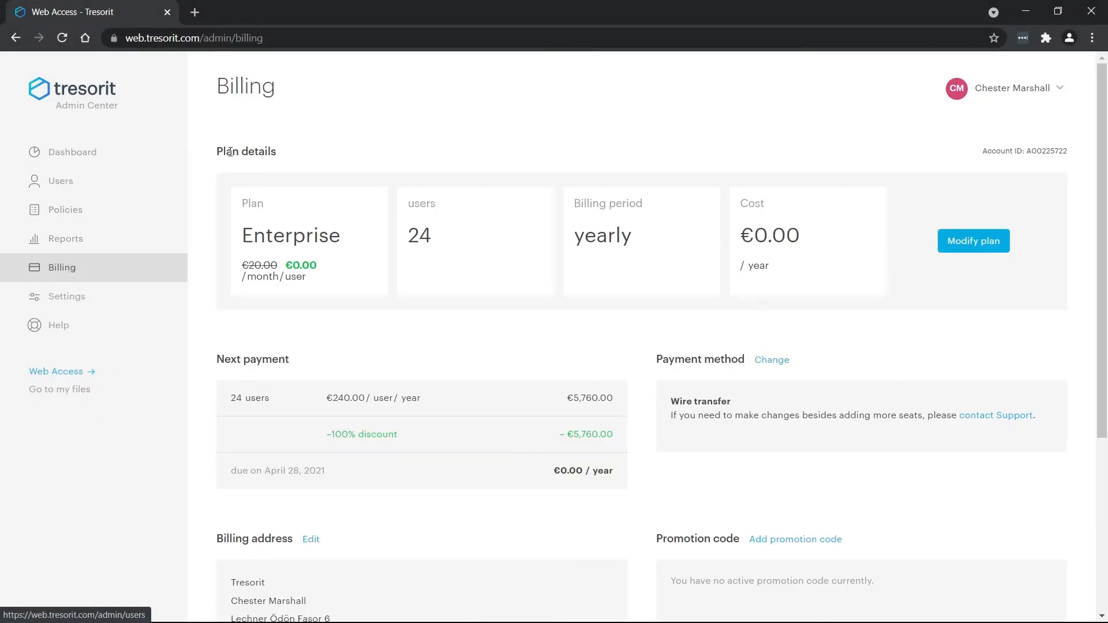
pyautogui.moveTo(638, 342)
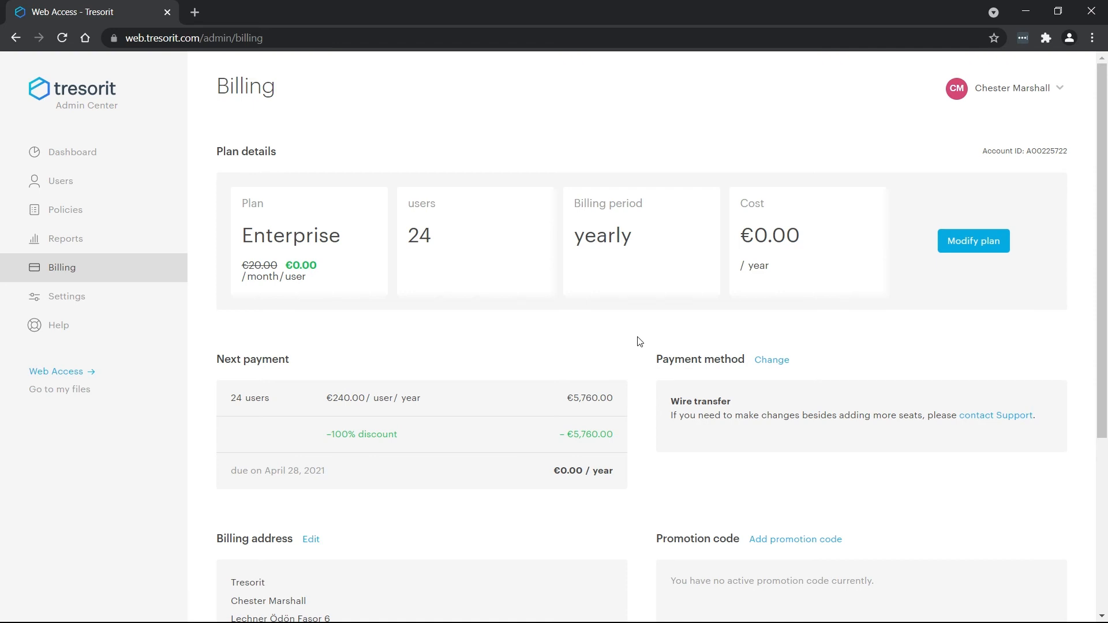
pyautogui.scroll(-3)
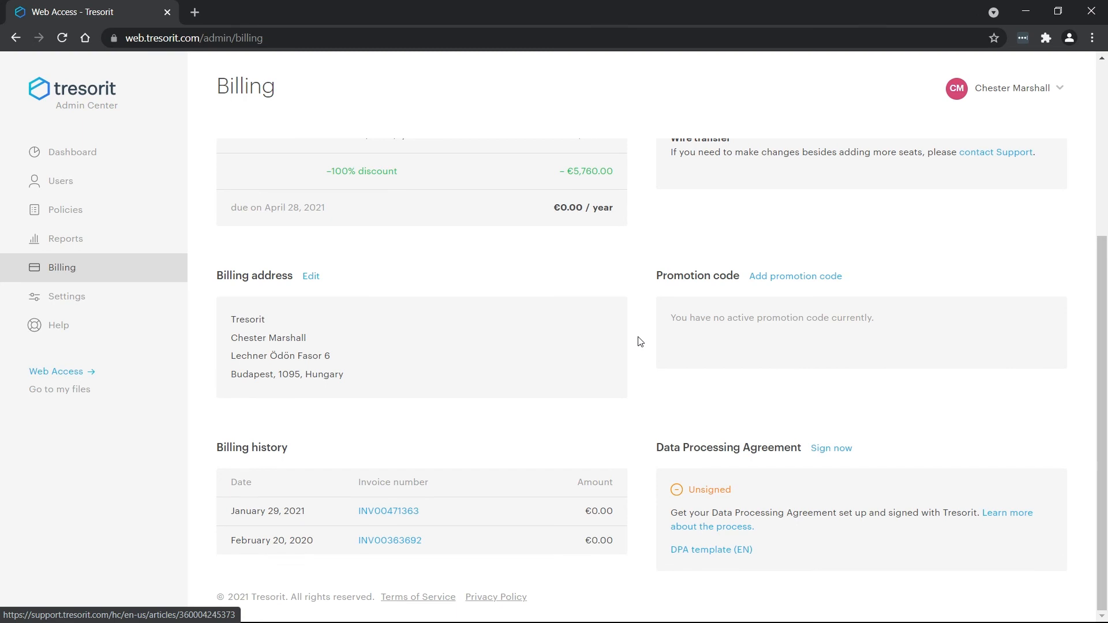
pyautogui.scroll(3)
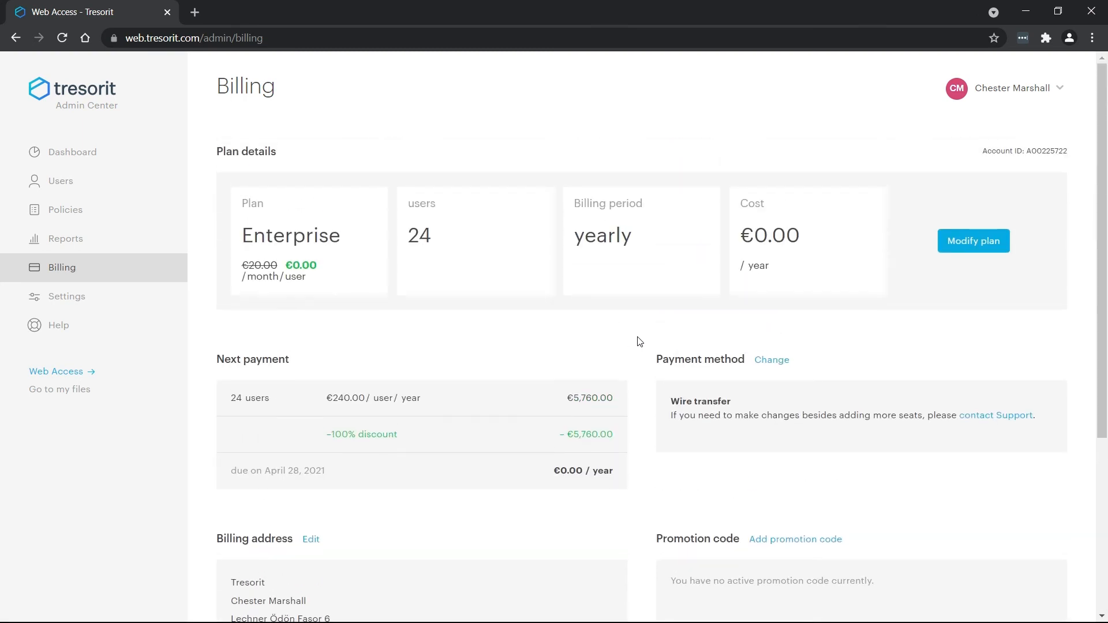
pyautogui.moveTo(394, 131)
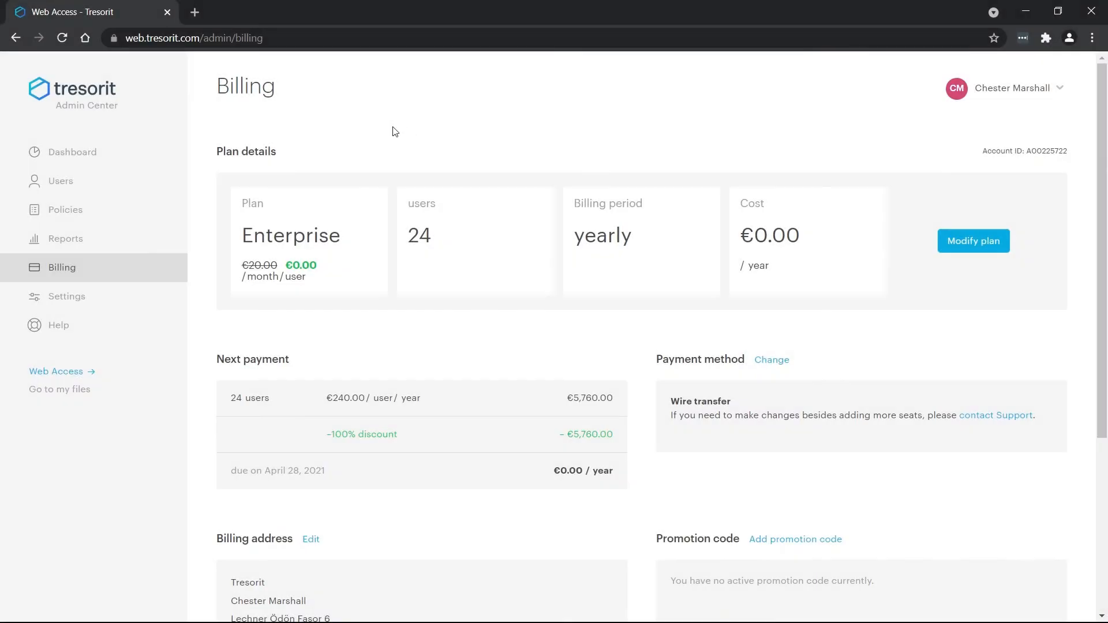
pyautogui.moveTo(67, 296)
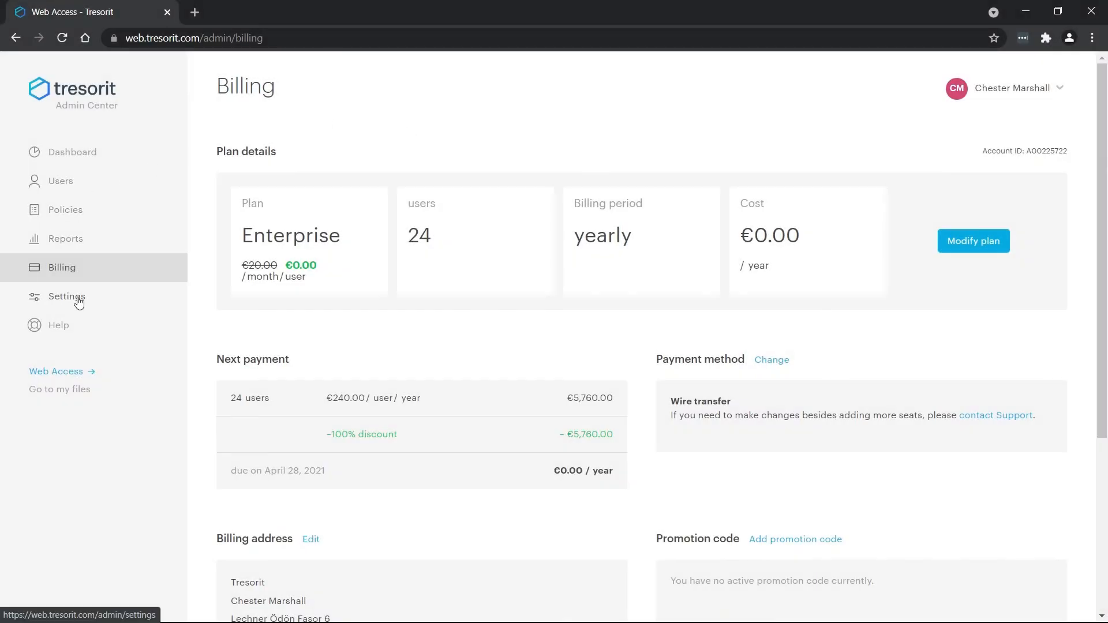
# Show the Settings page with company name ACME & Co., Active Directory and SSO options.
pyautogui.click(67, 297)
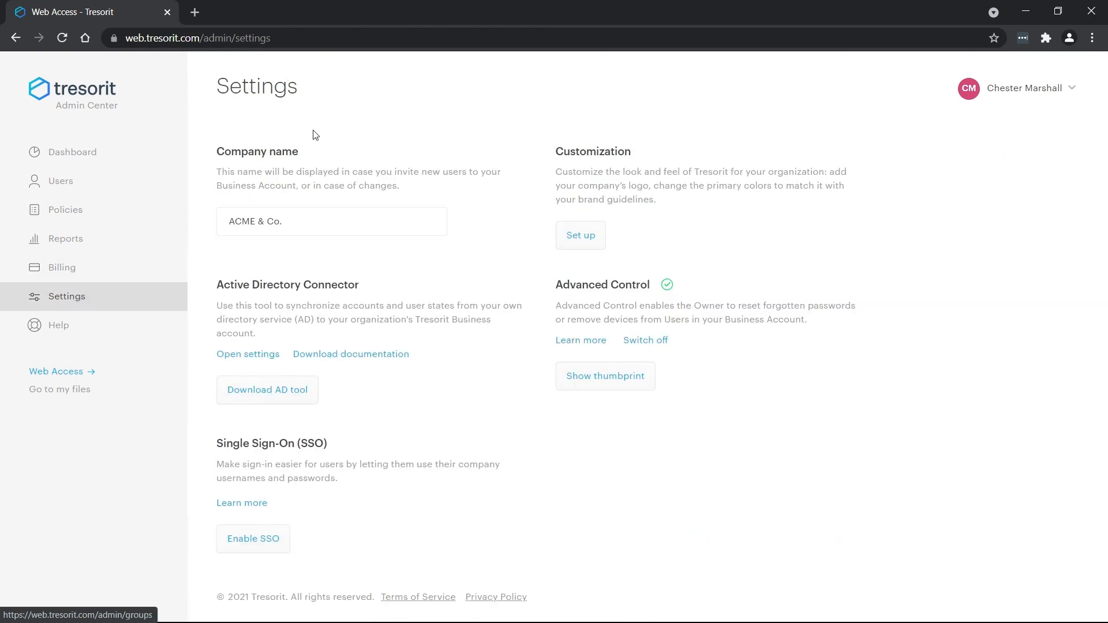
pyautogui.moveTo(855, 329)
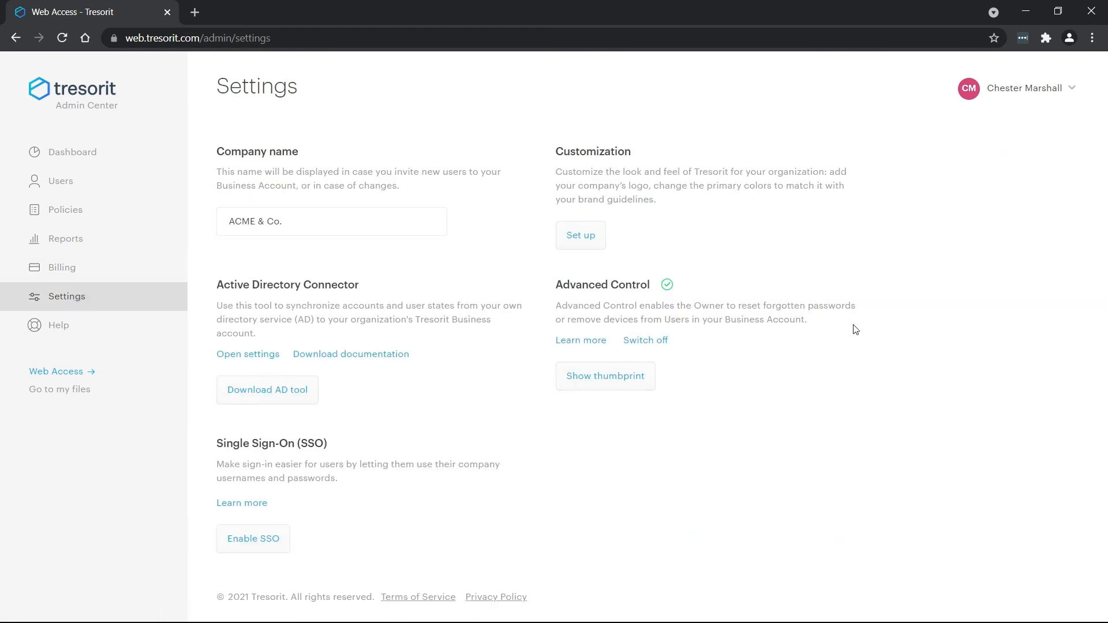
pyautogui.moveTo(684, 395)
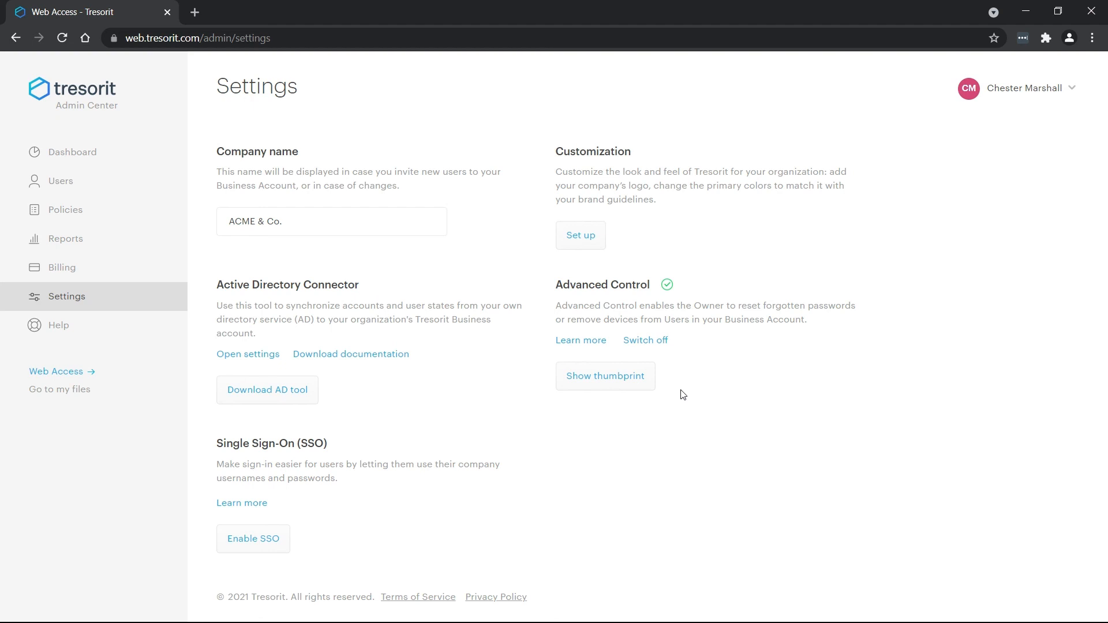
pyautogui.moveTo(551, 163)
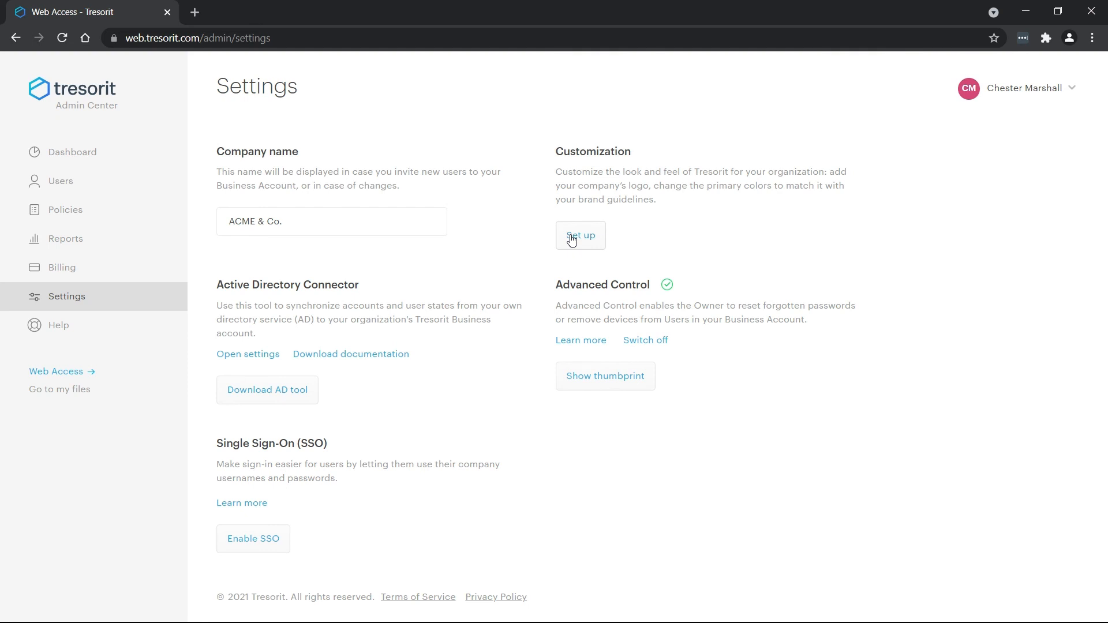
pyautogui.click(579, 235)
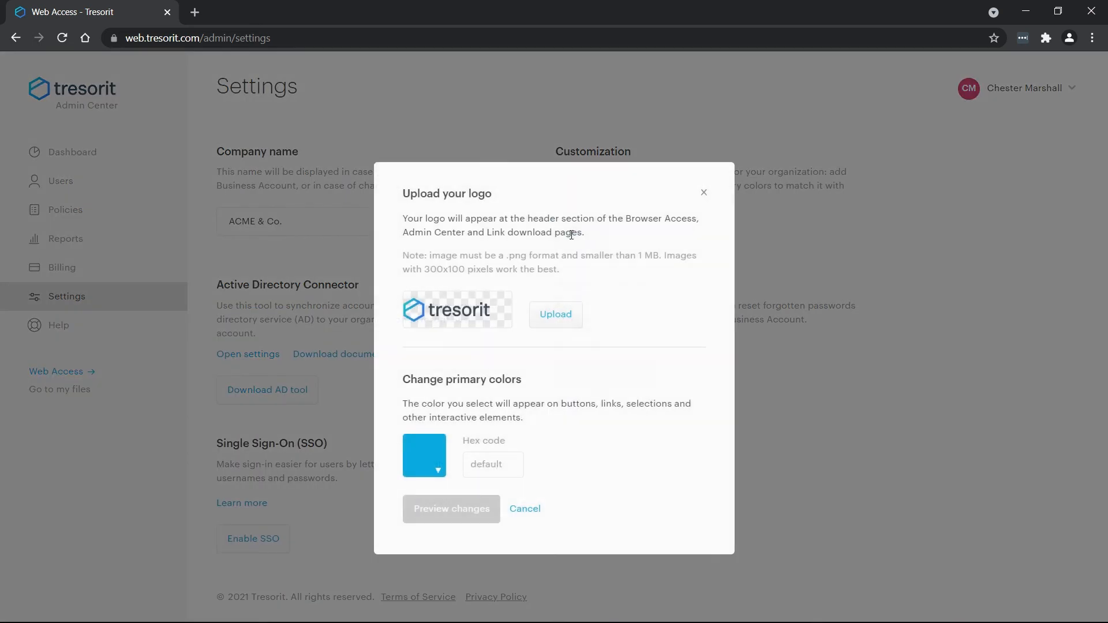
pyautogui.moveTo(484, 367)
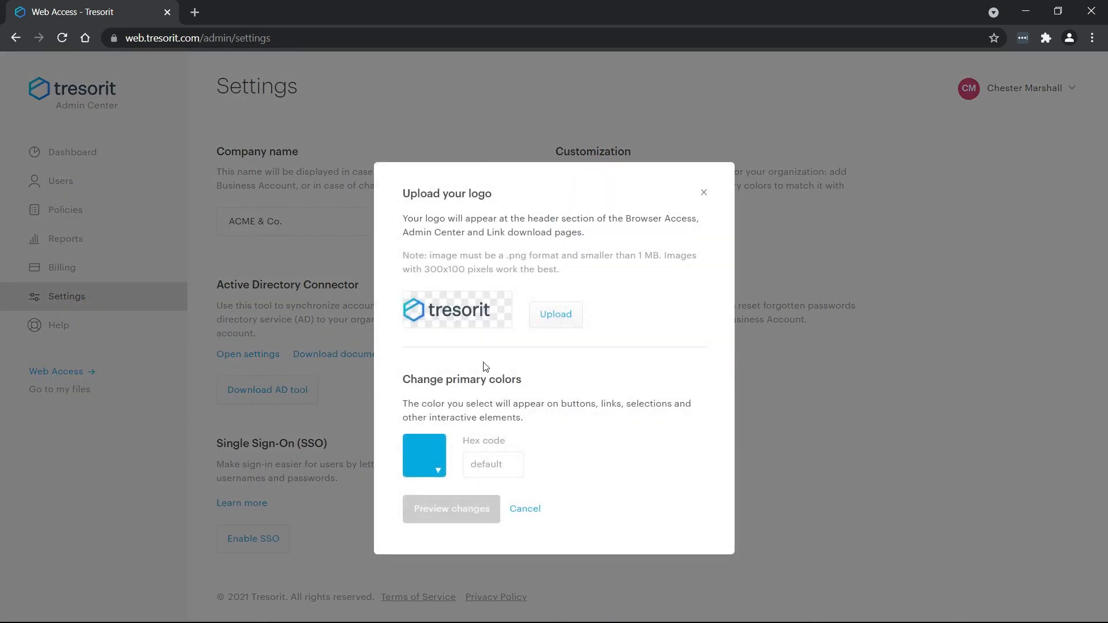
pyautogui.click(424, 455)
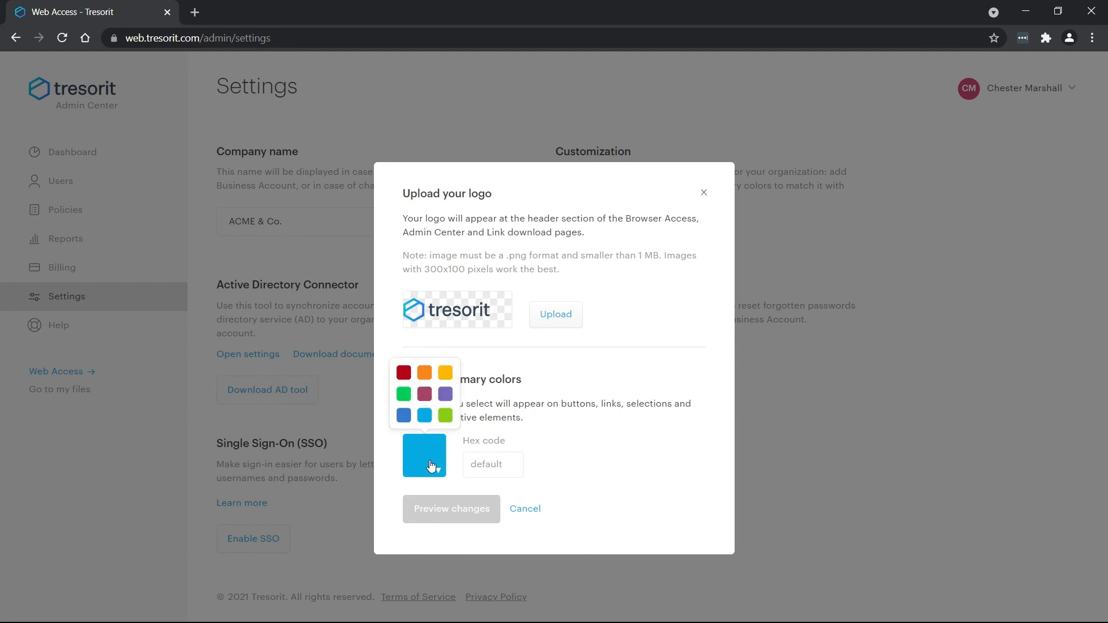
pyautogui.click(425, 455)
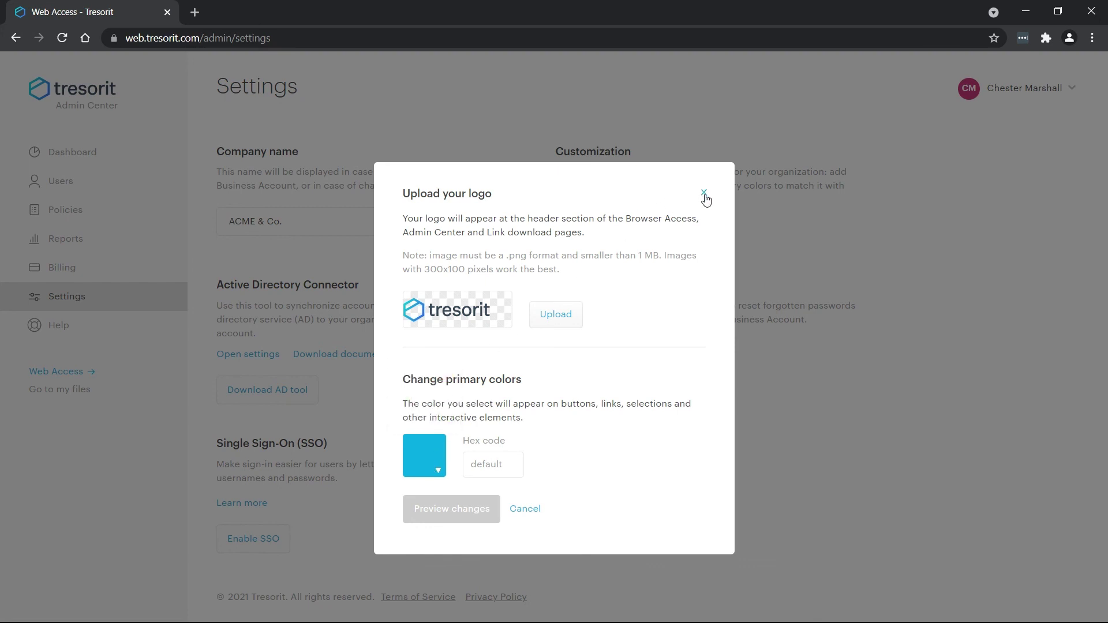
pyautogui.click(704, 193)
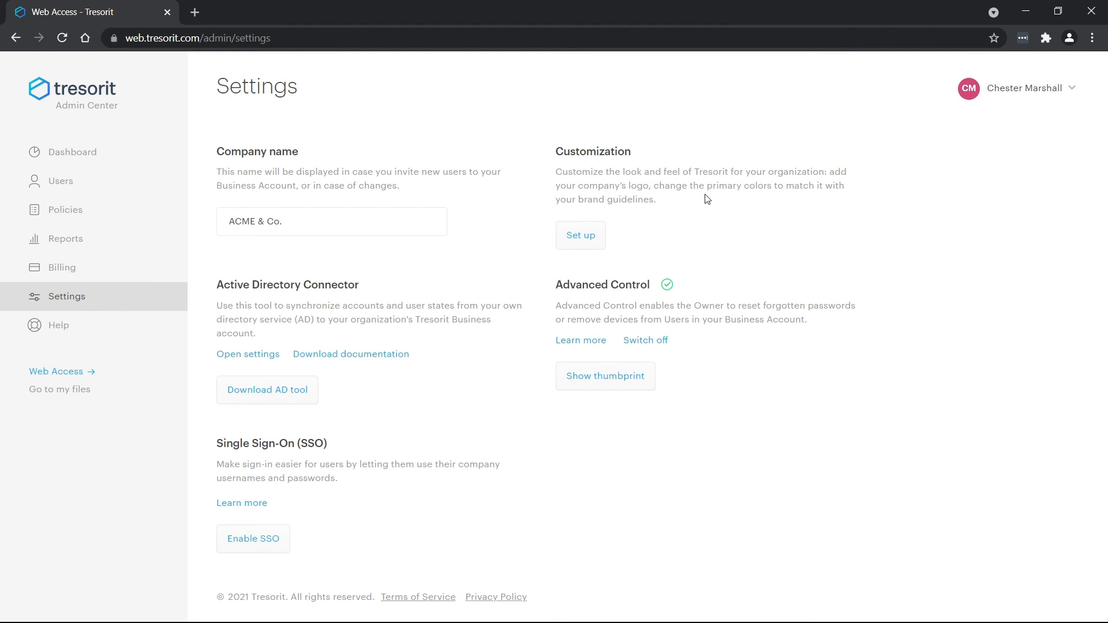
pyautogui.moveTo(477, 206)
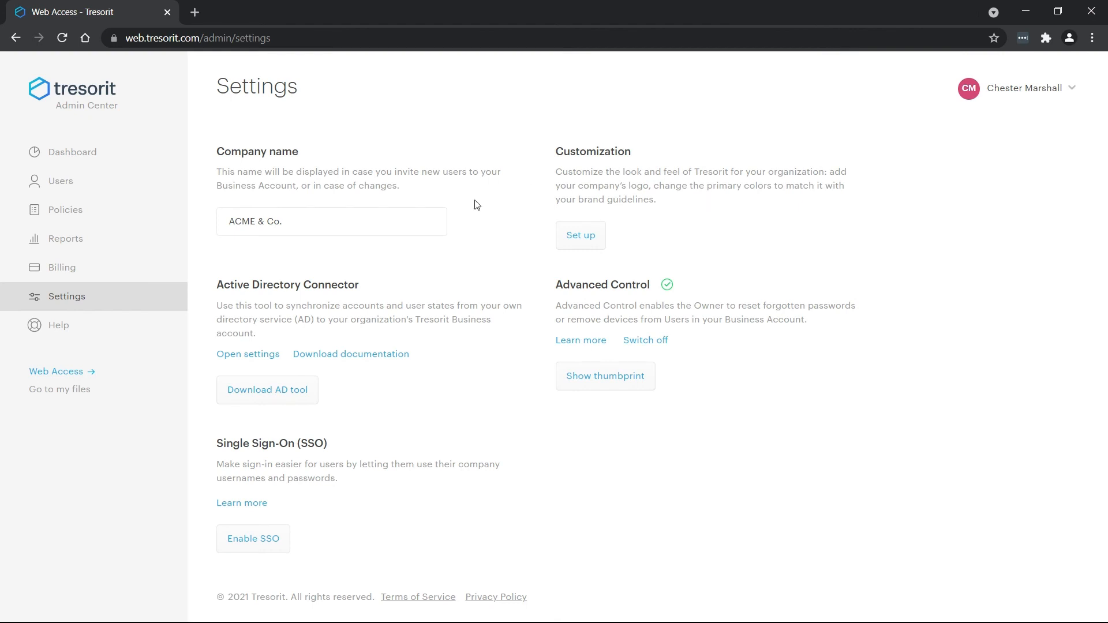
pyautogui.moveTo(332, 249)
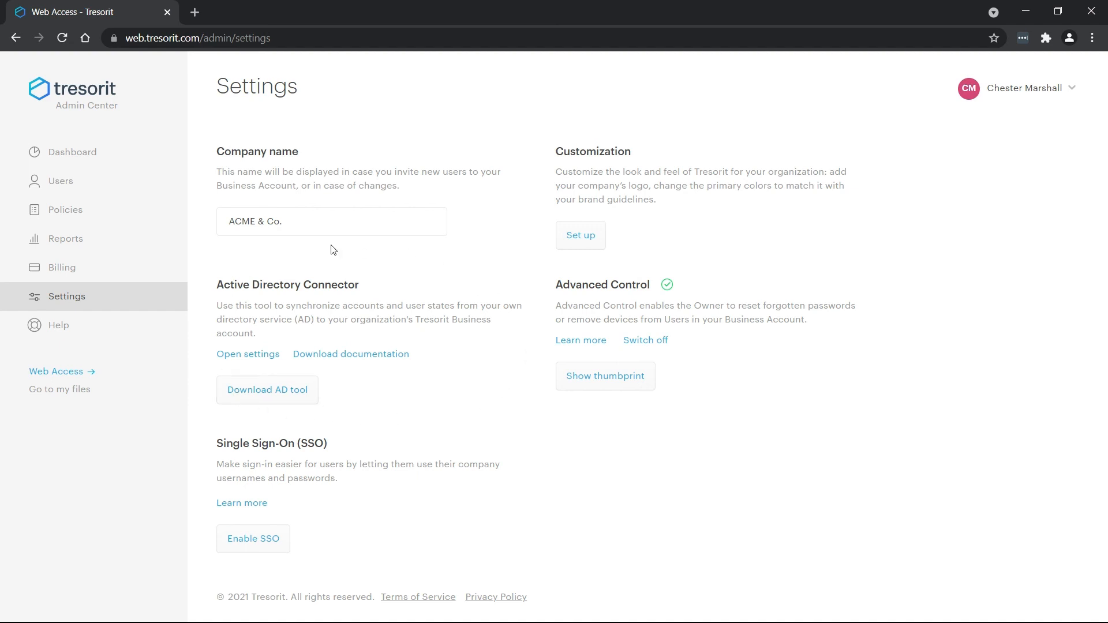
pyautogui.click(247, 354)
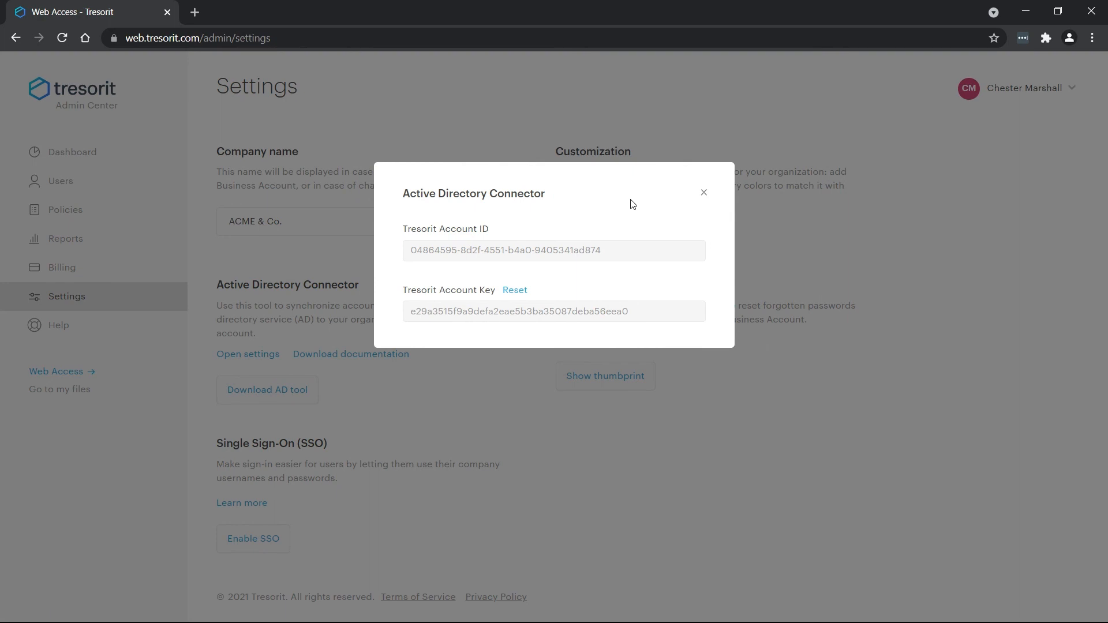
pyautogui.click(703, 193)
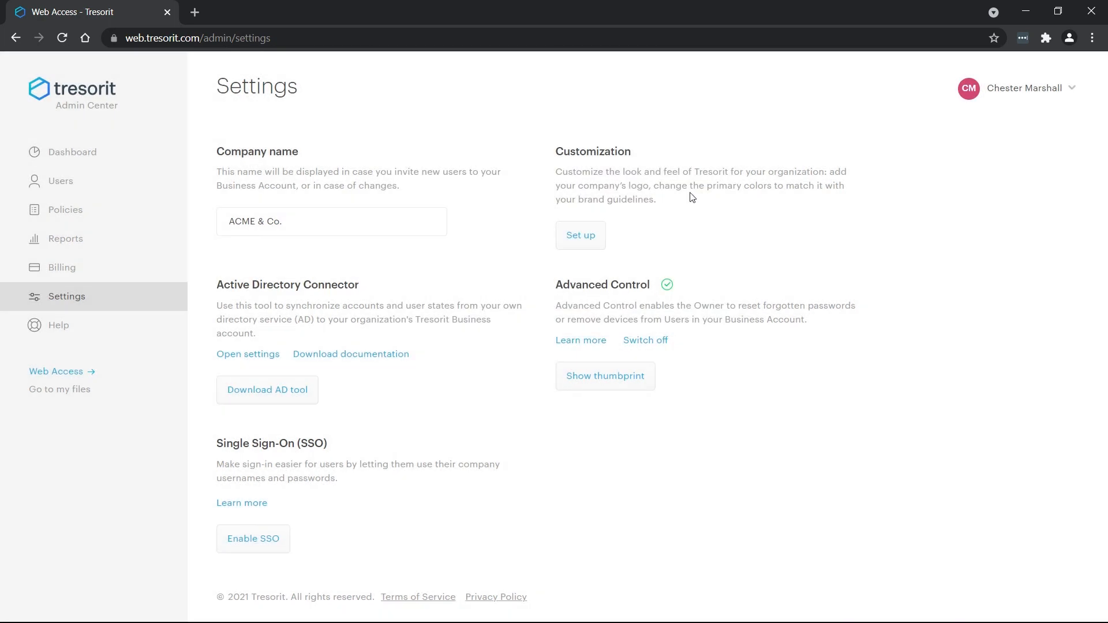
pyautogui.moveTo(380, 382)
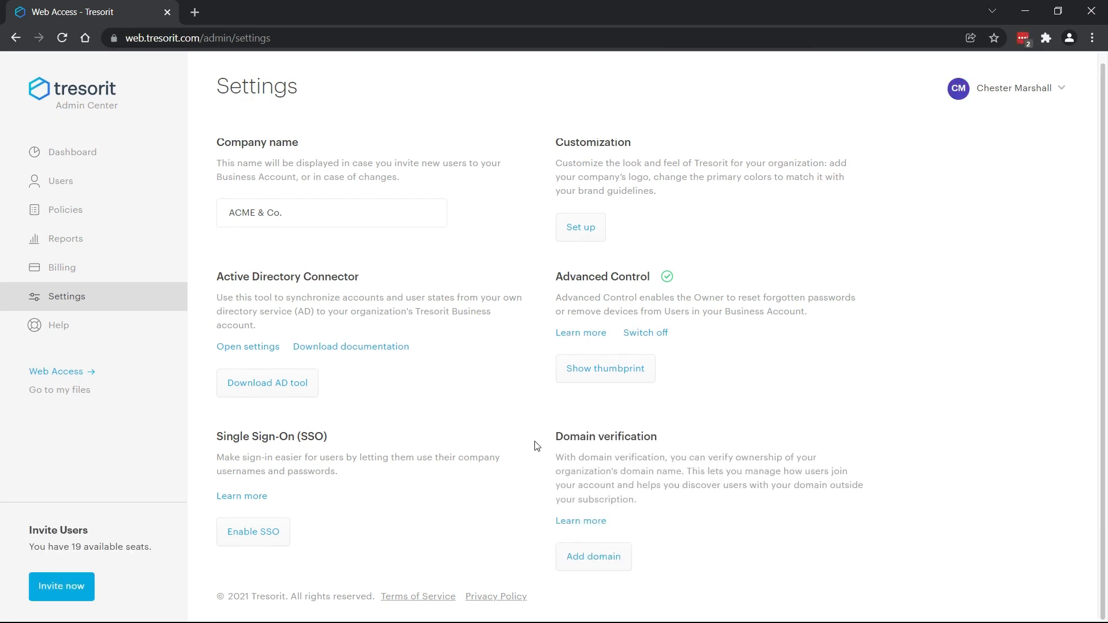
pyautogui.moveTo(499, 430)
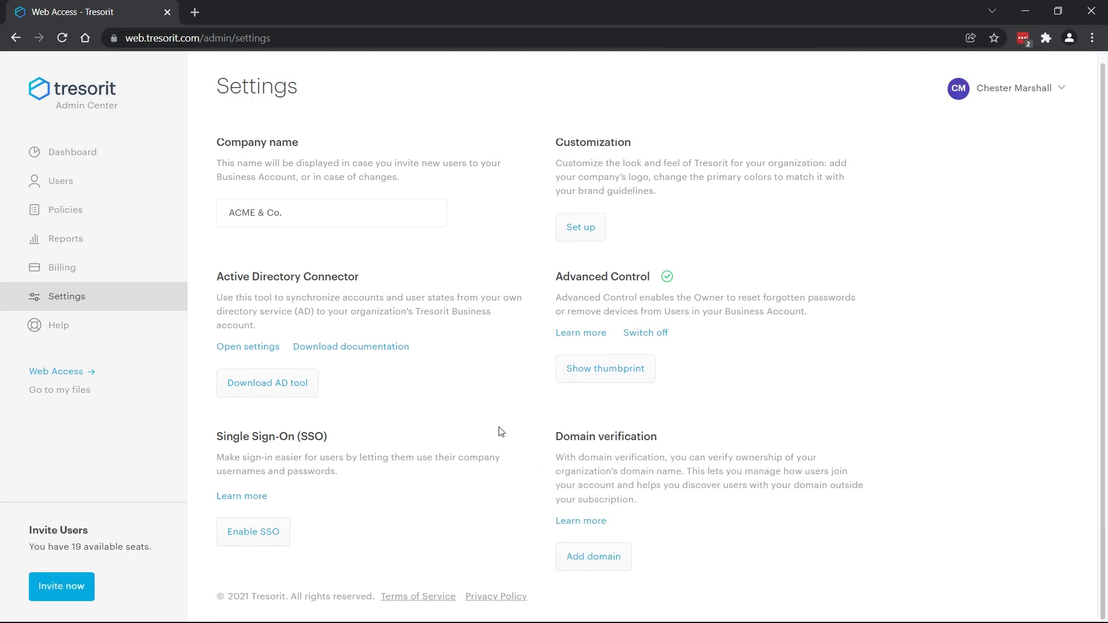
pyautogui.moveTo(682, 578)
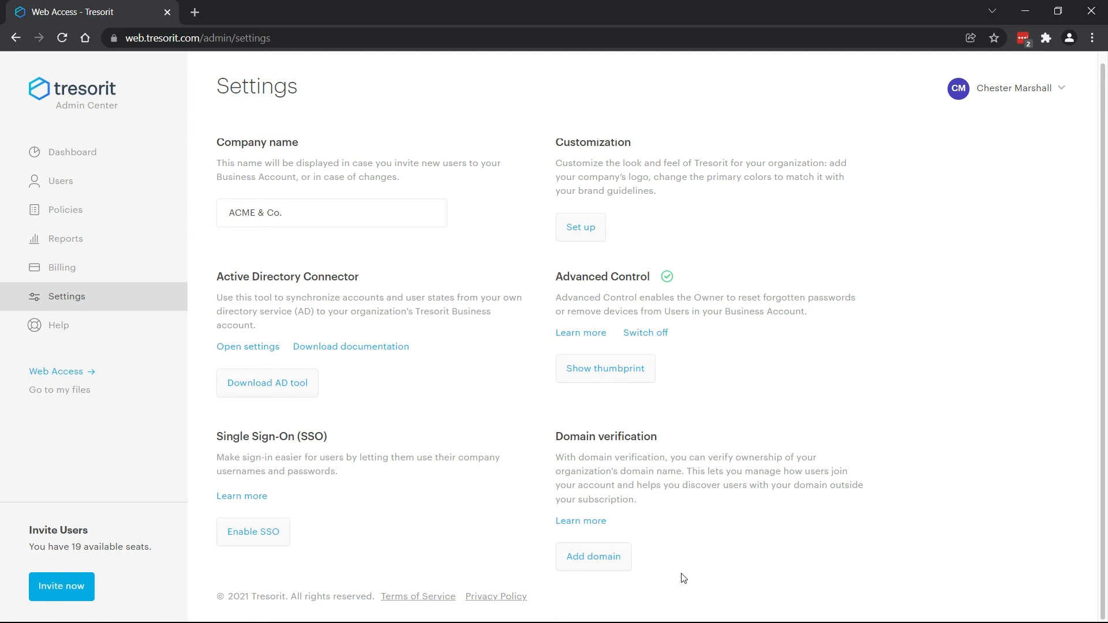
pyautogui.moveTo(593, 557)
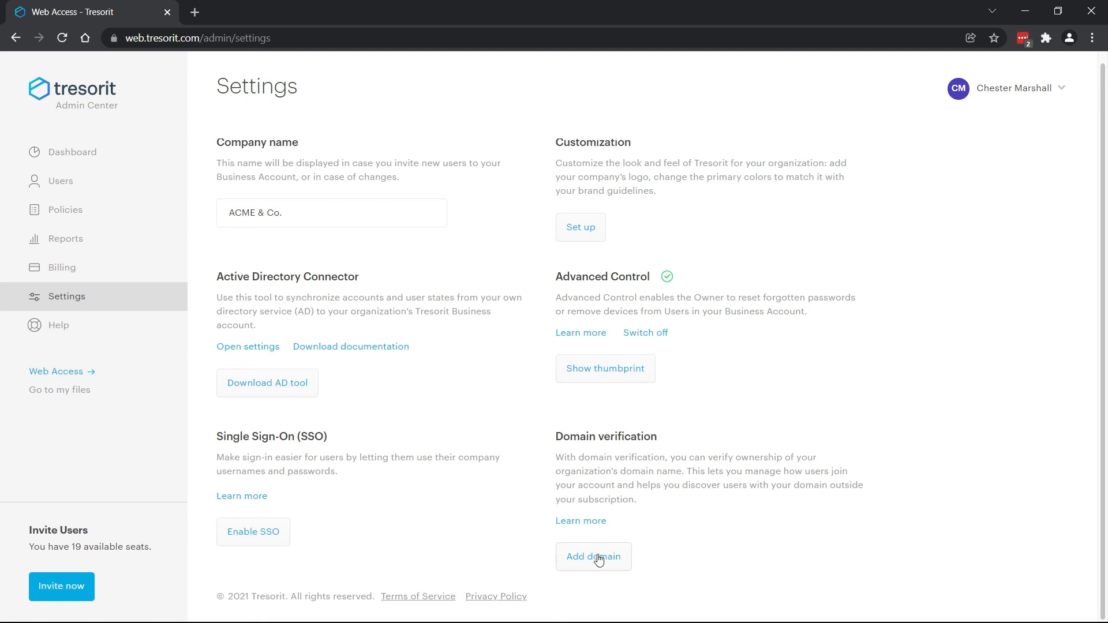
# Add domain tresorit.com under Domain verification and submit it for verification.
pyautogui.click(592, 557)
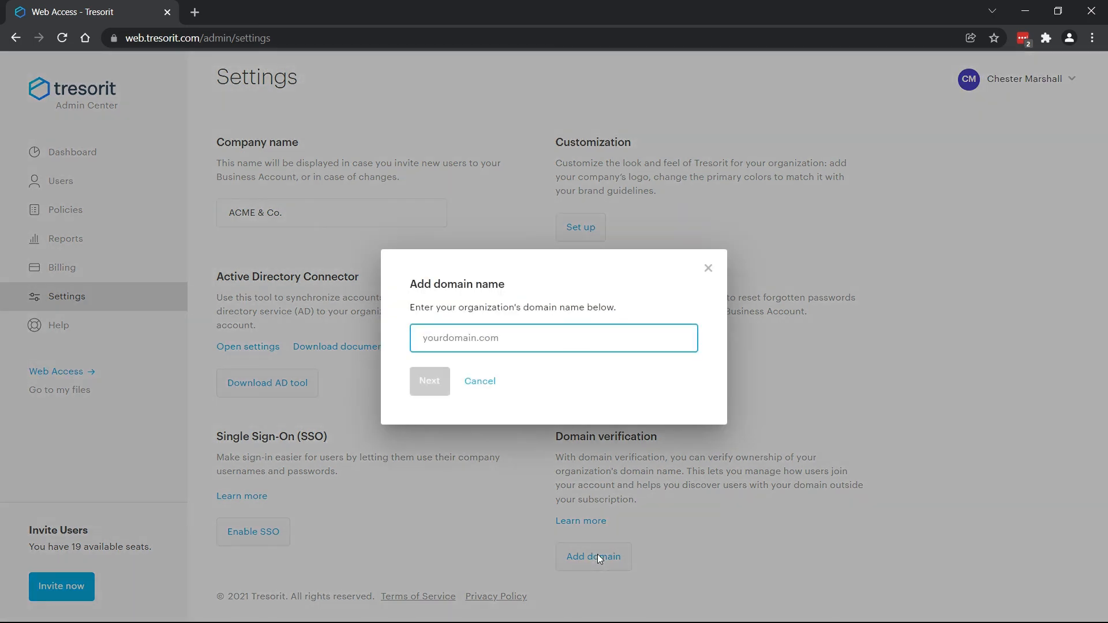
pyautogui.write('tresorit.co')
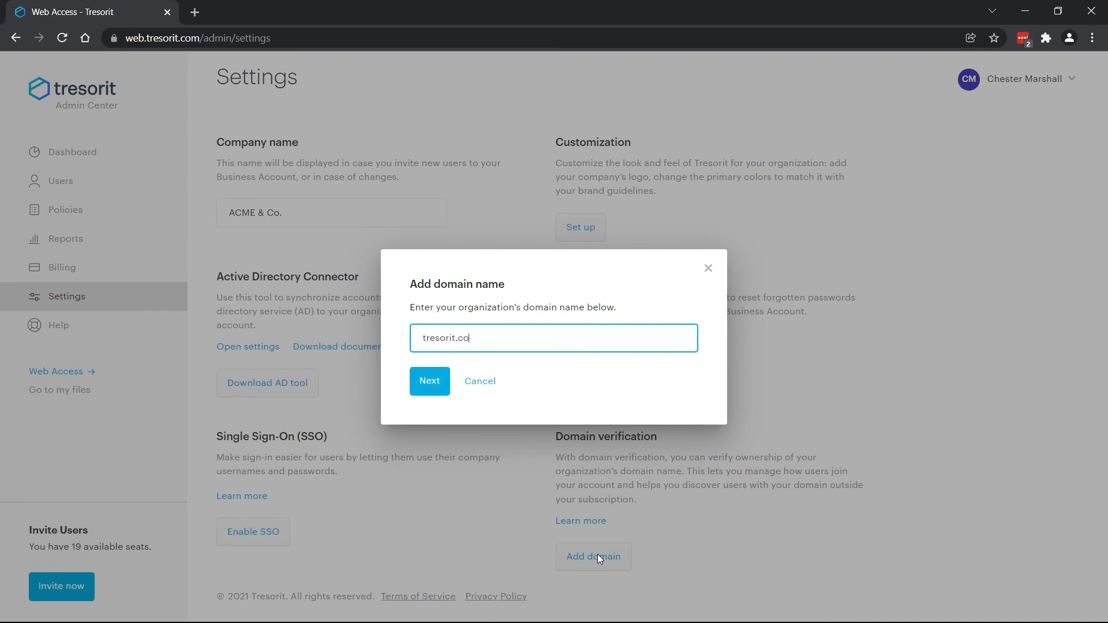
pyautogui.write('m')
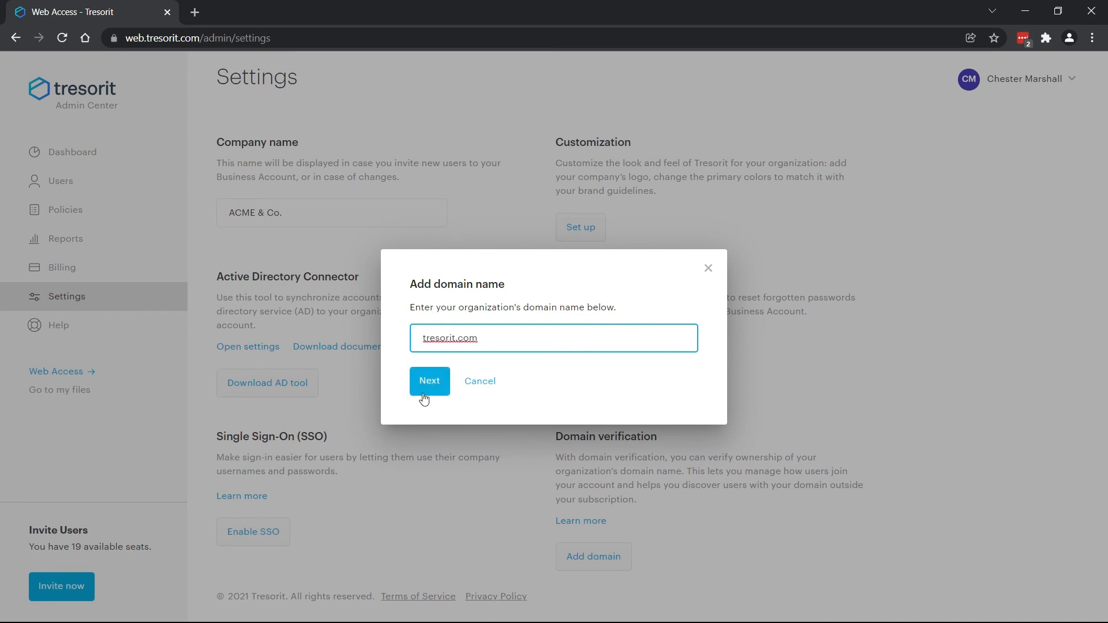
pyautogui.click(429, 381)
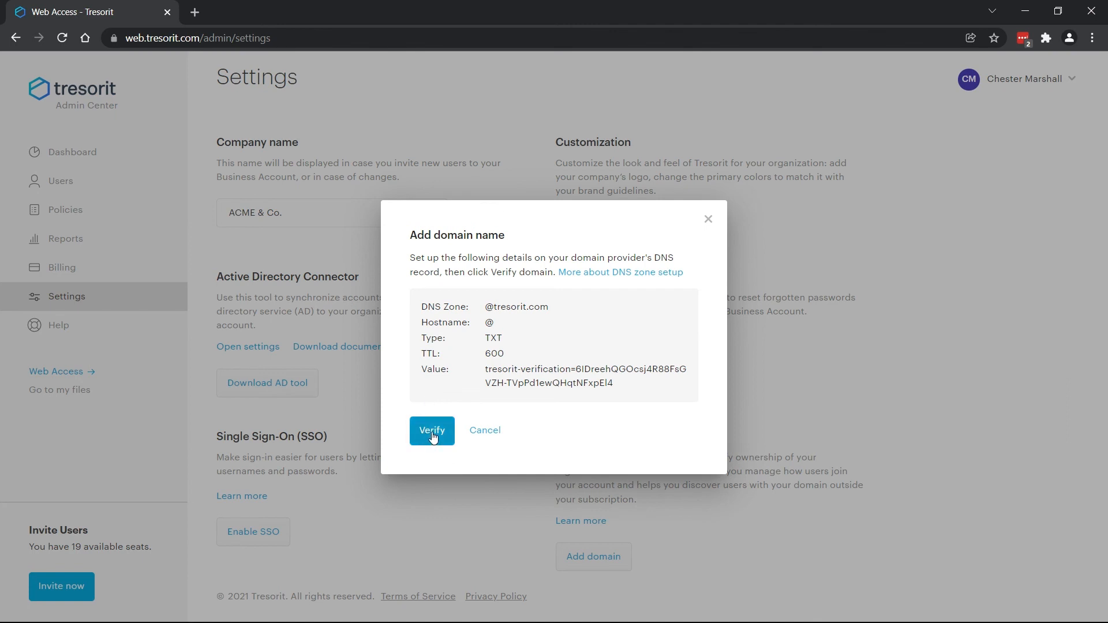
pyautogui.click(432, 431)
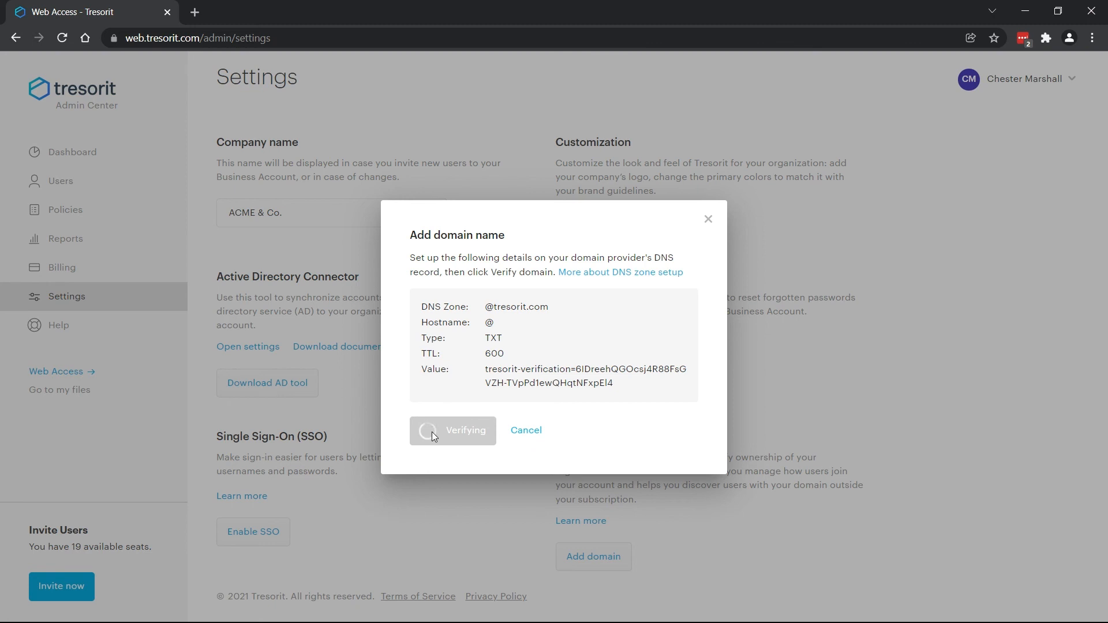
pyautogui.click(453, 431)
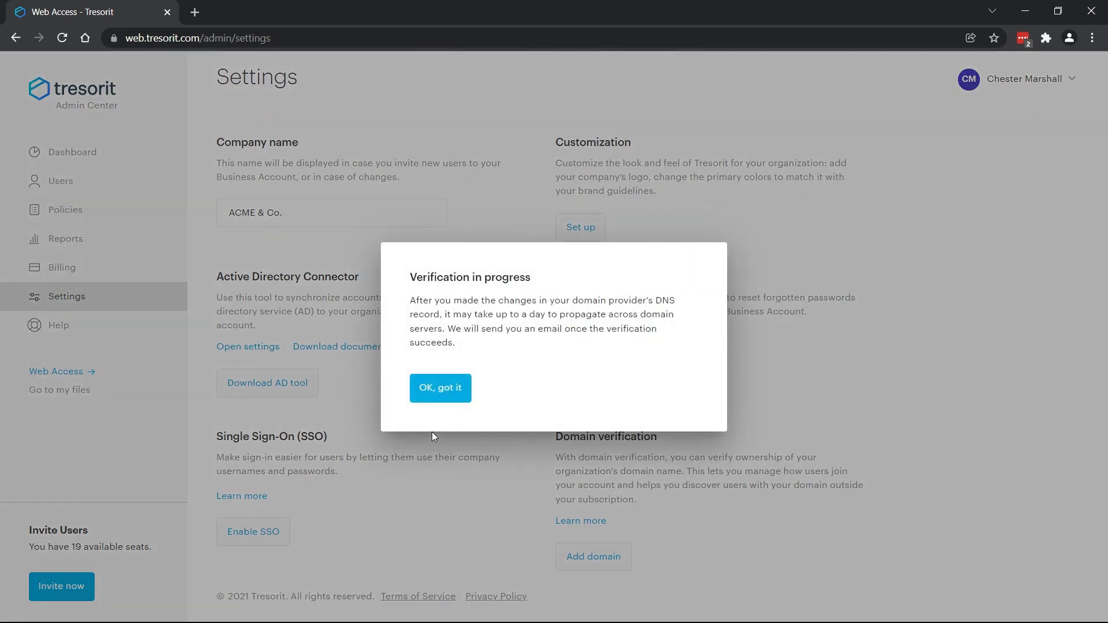
pyautogui.moveTo(440, 388)
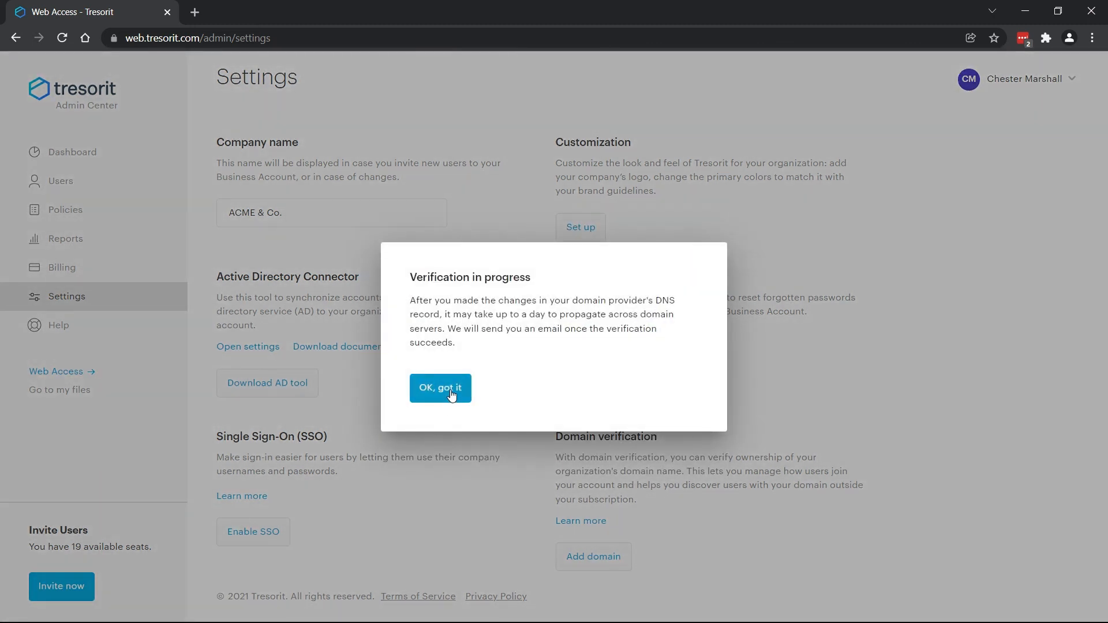